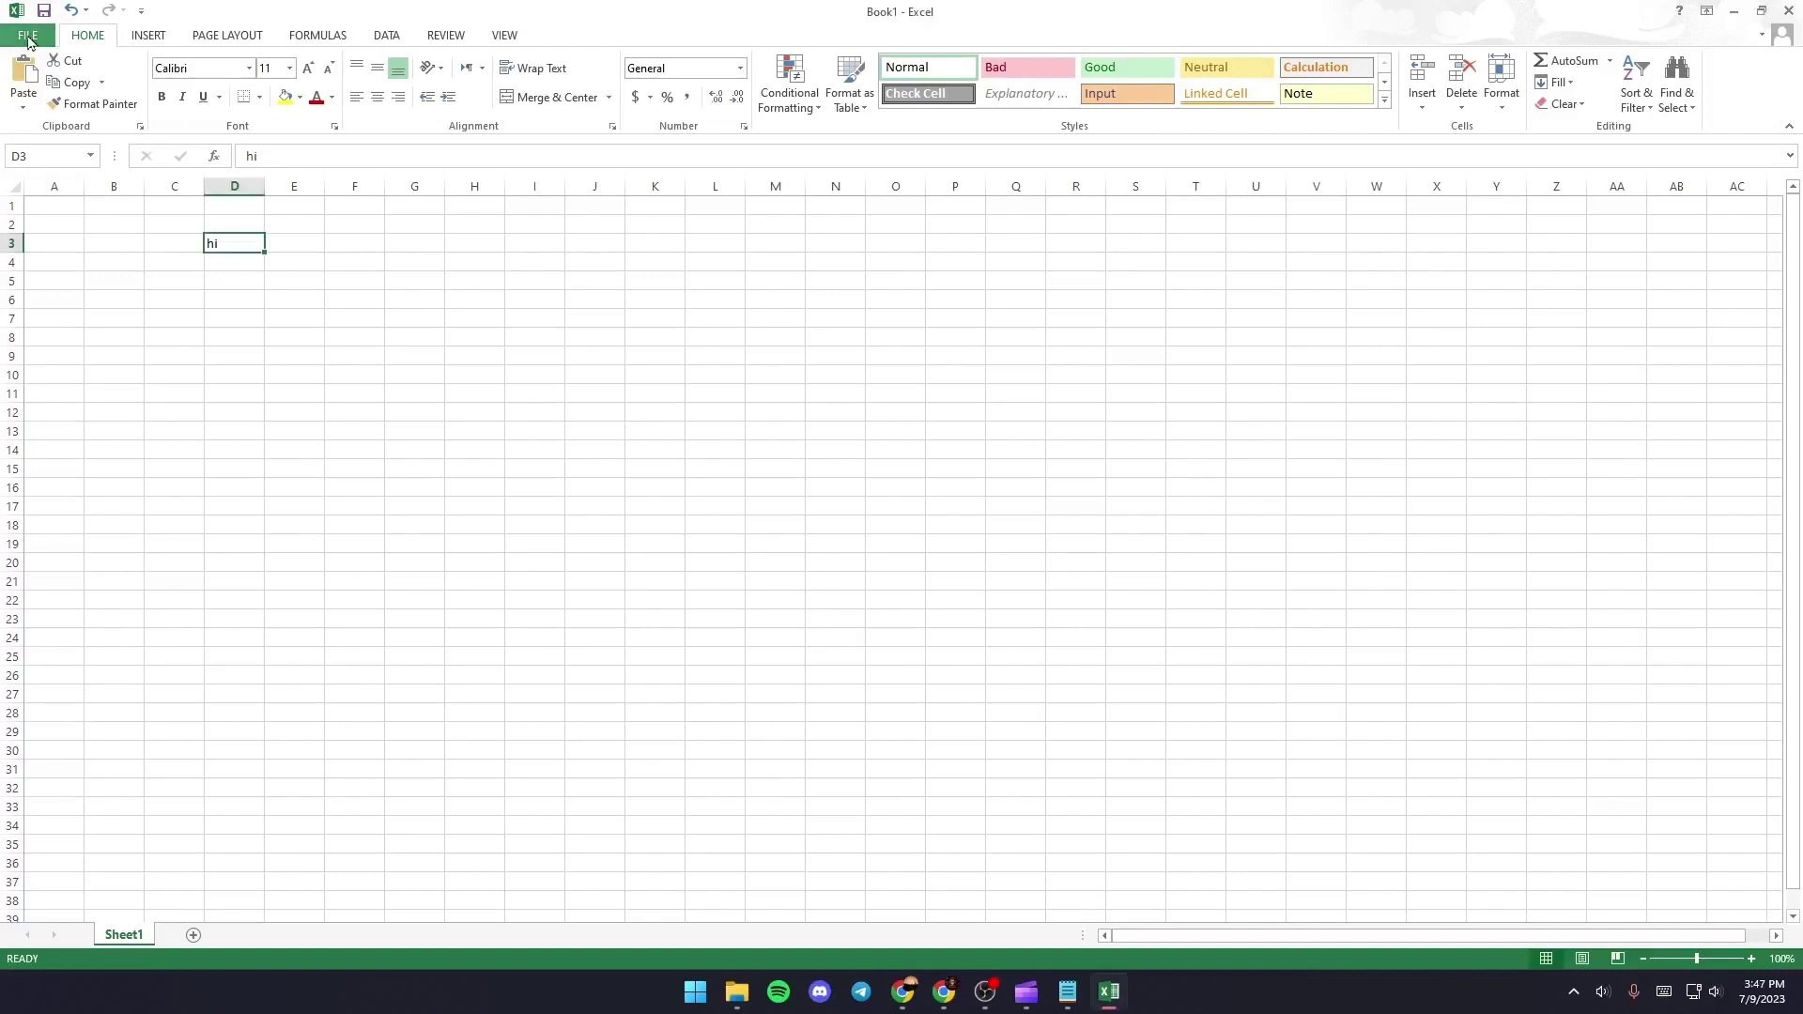
# Start Save As to this computer and browse for a folder
pyautogui.click(28, 34)
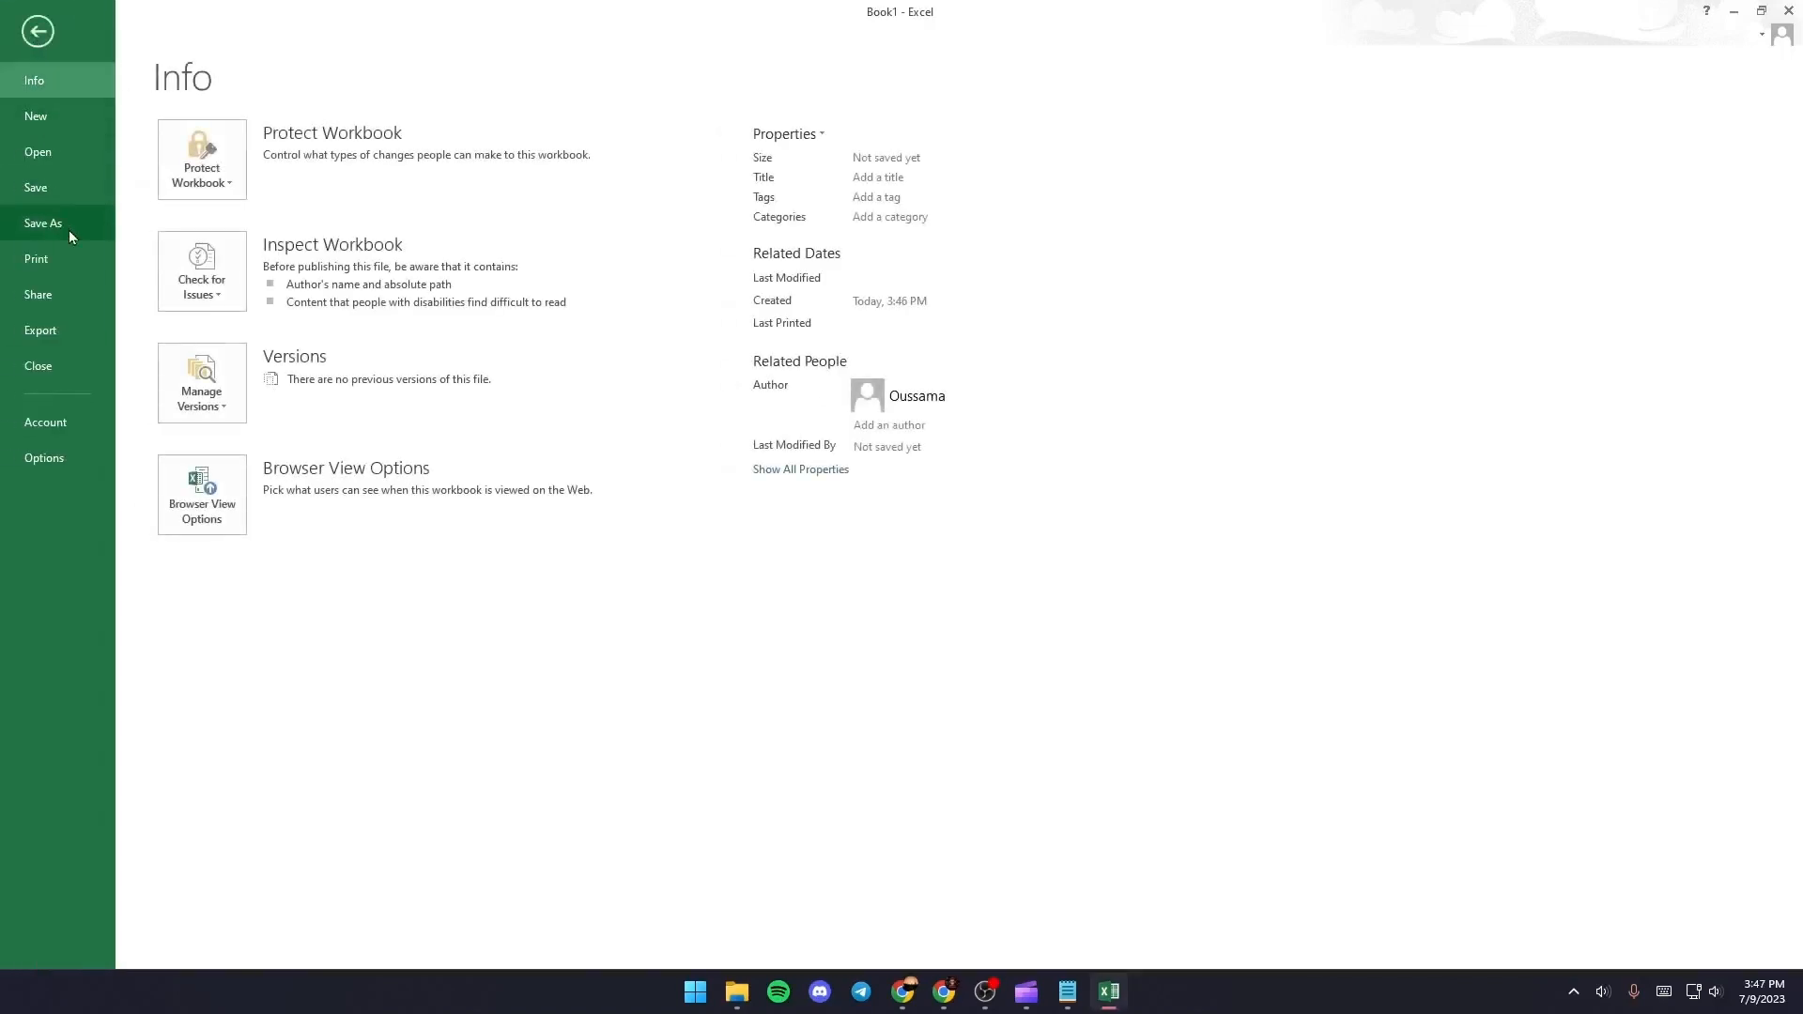
pyautogui.click(44, 222)
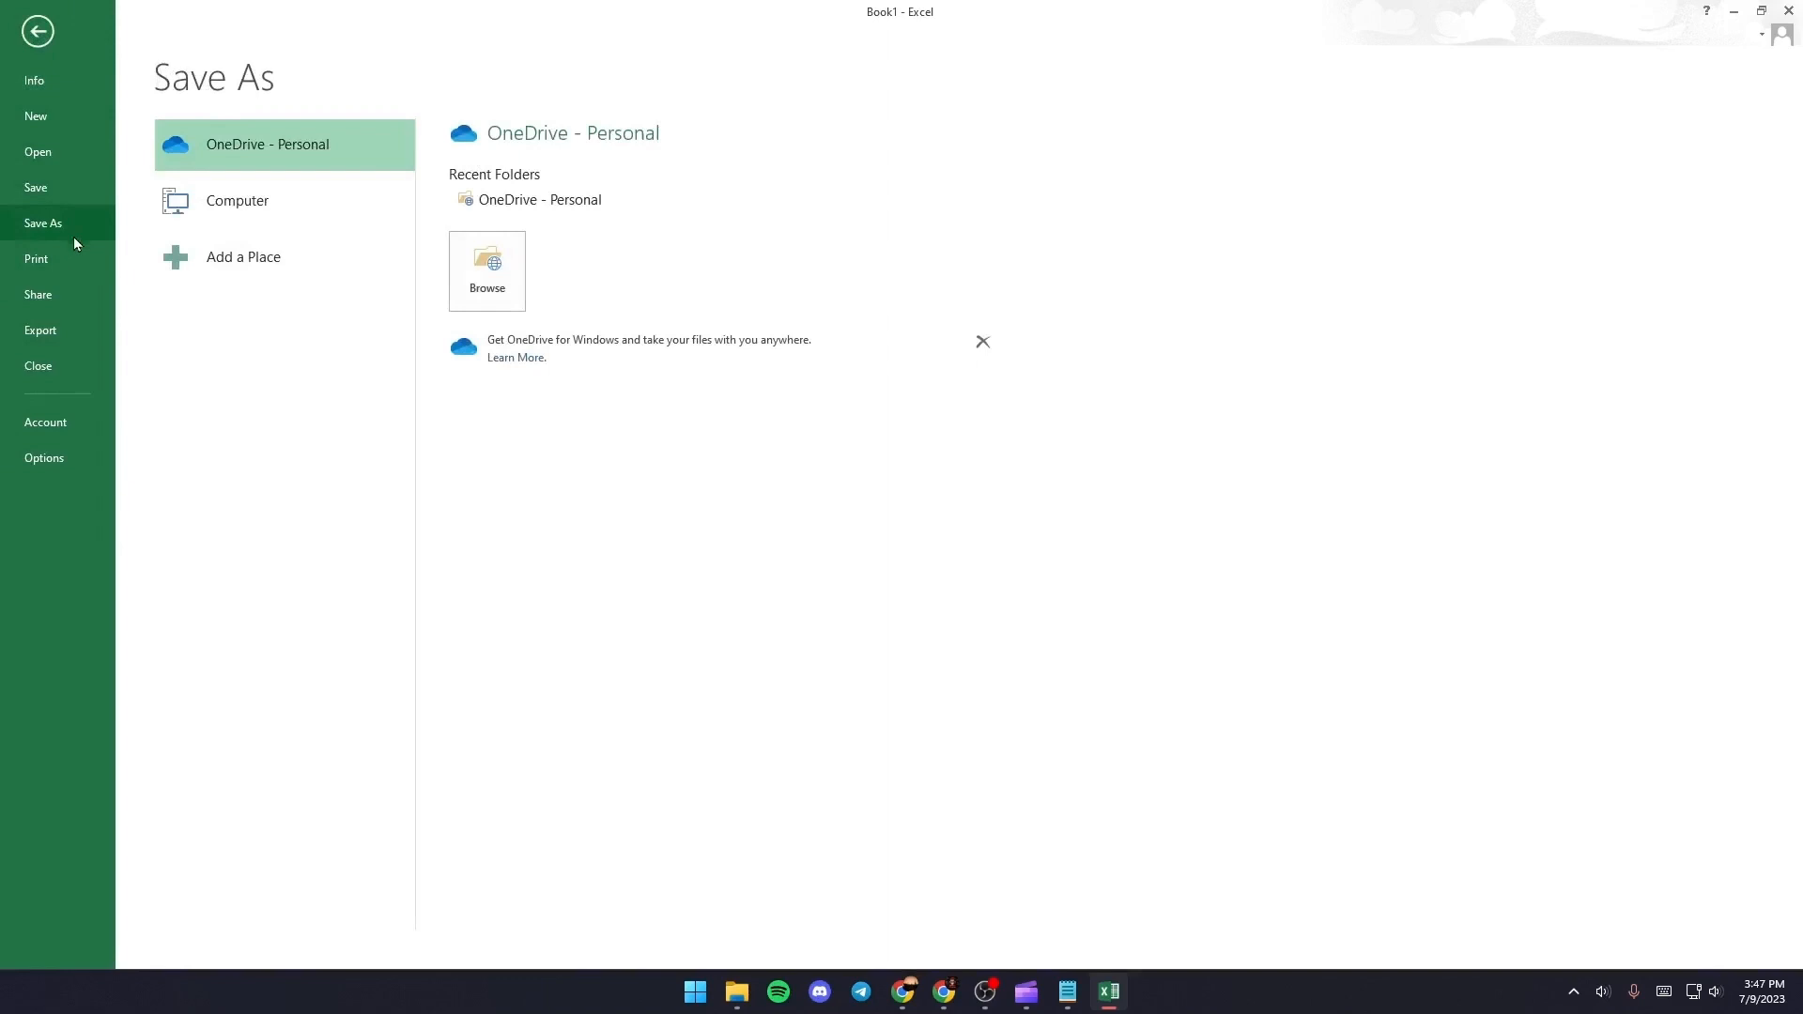
pyautogui.click(237, 199)
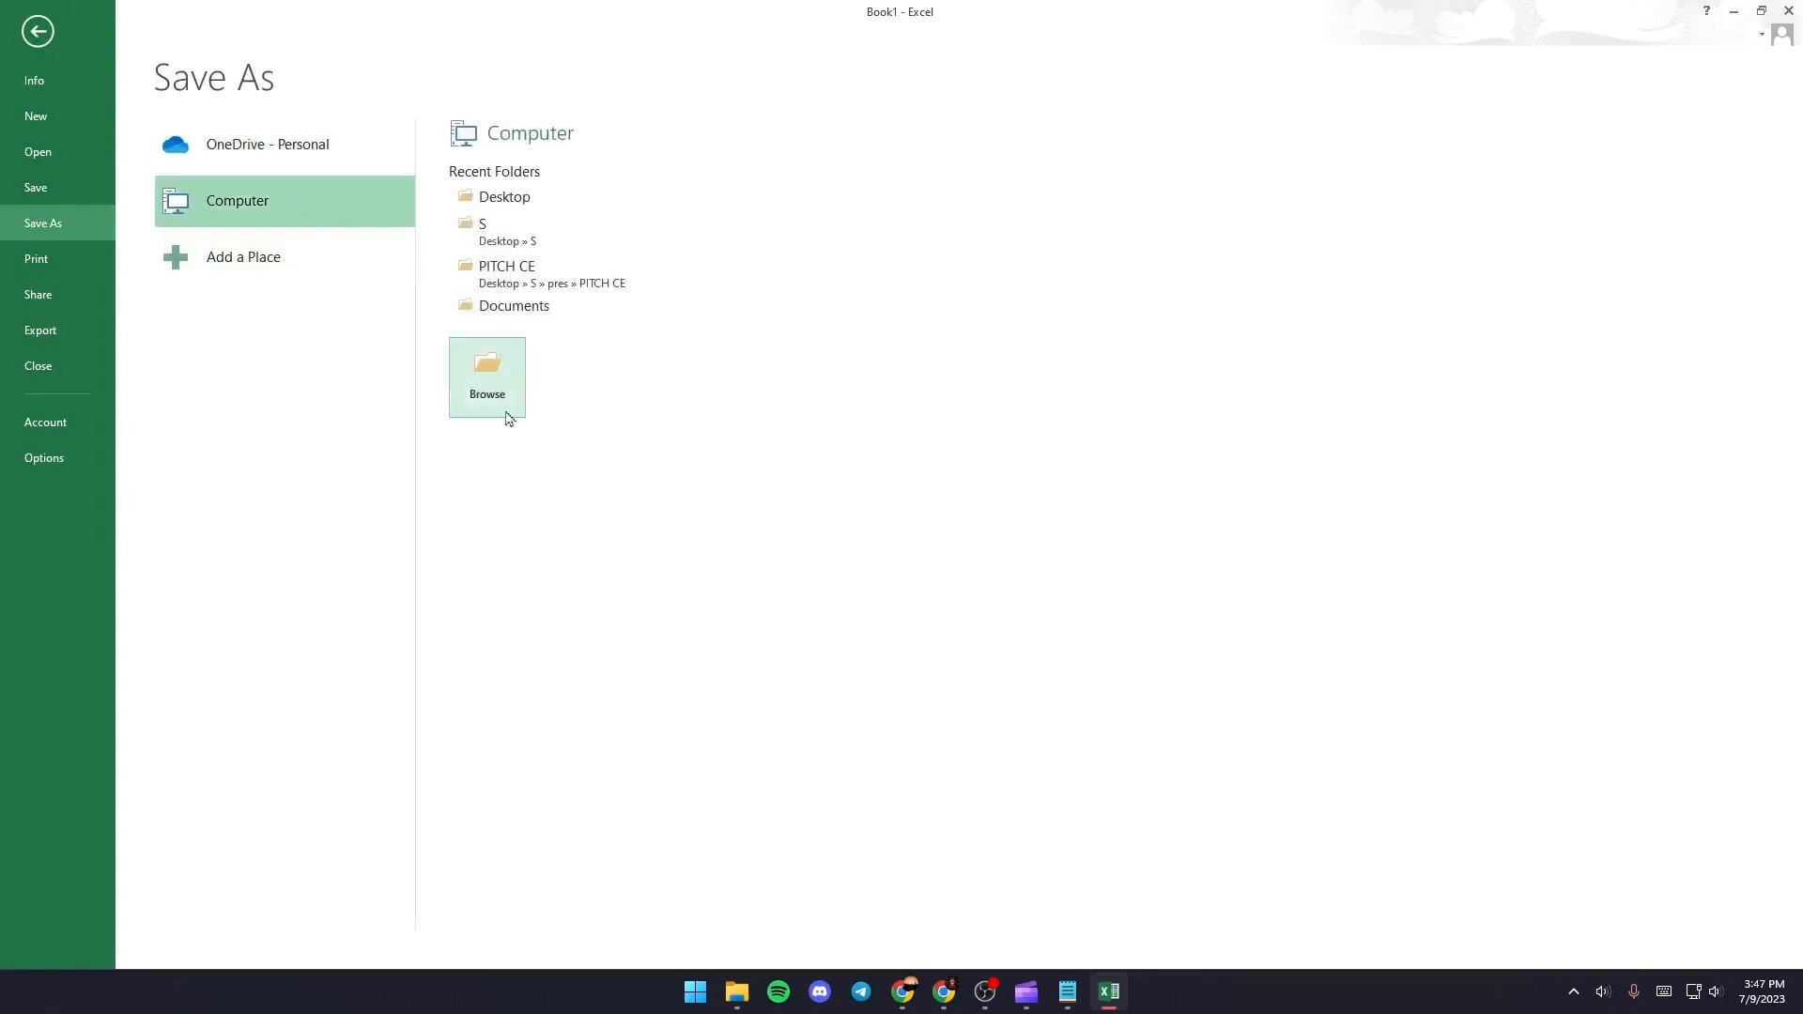
pyautogui.moveTo(494, 409)
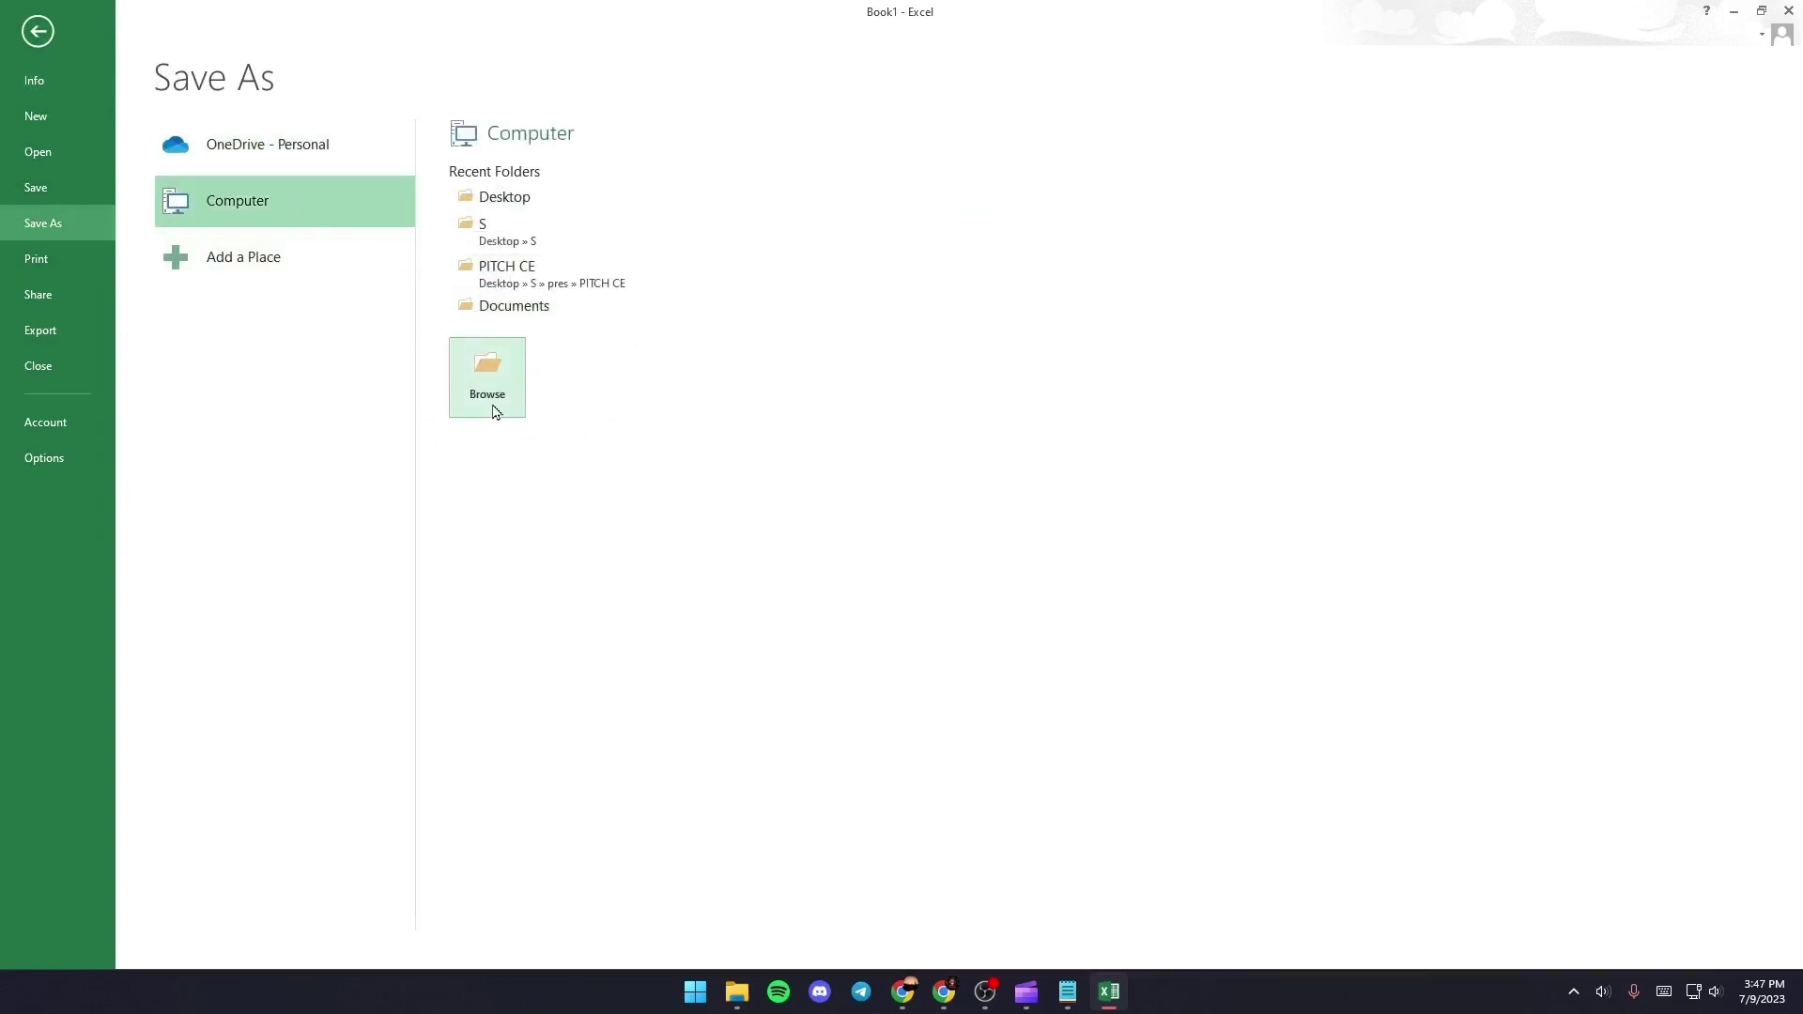
pyautogui.click(486, 376)
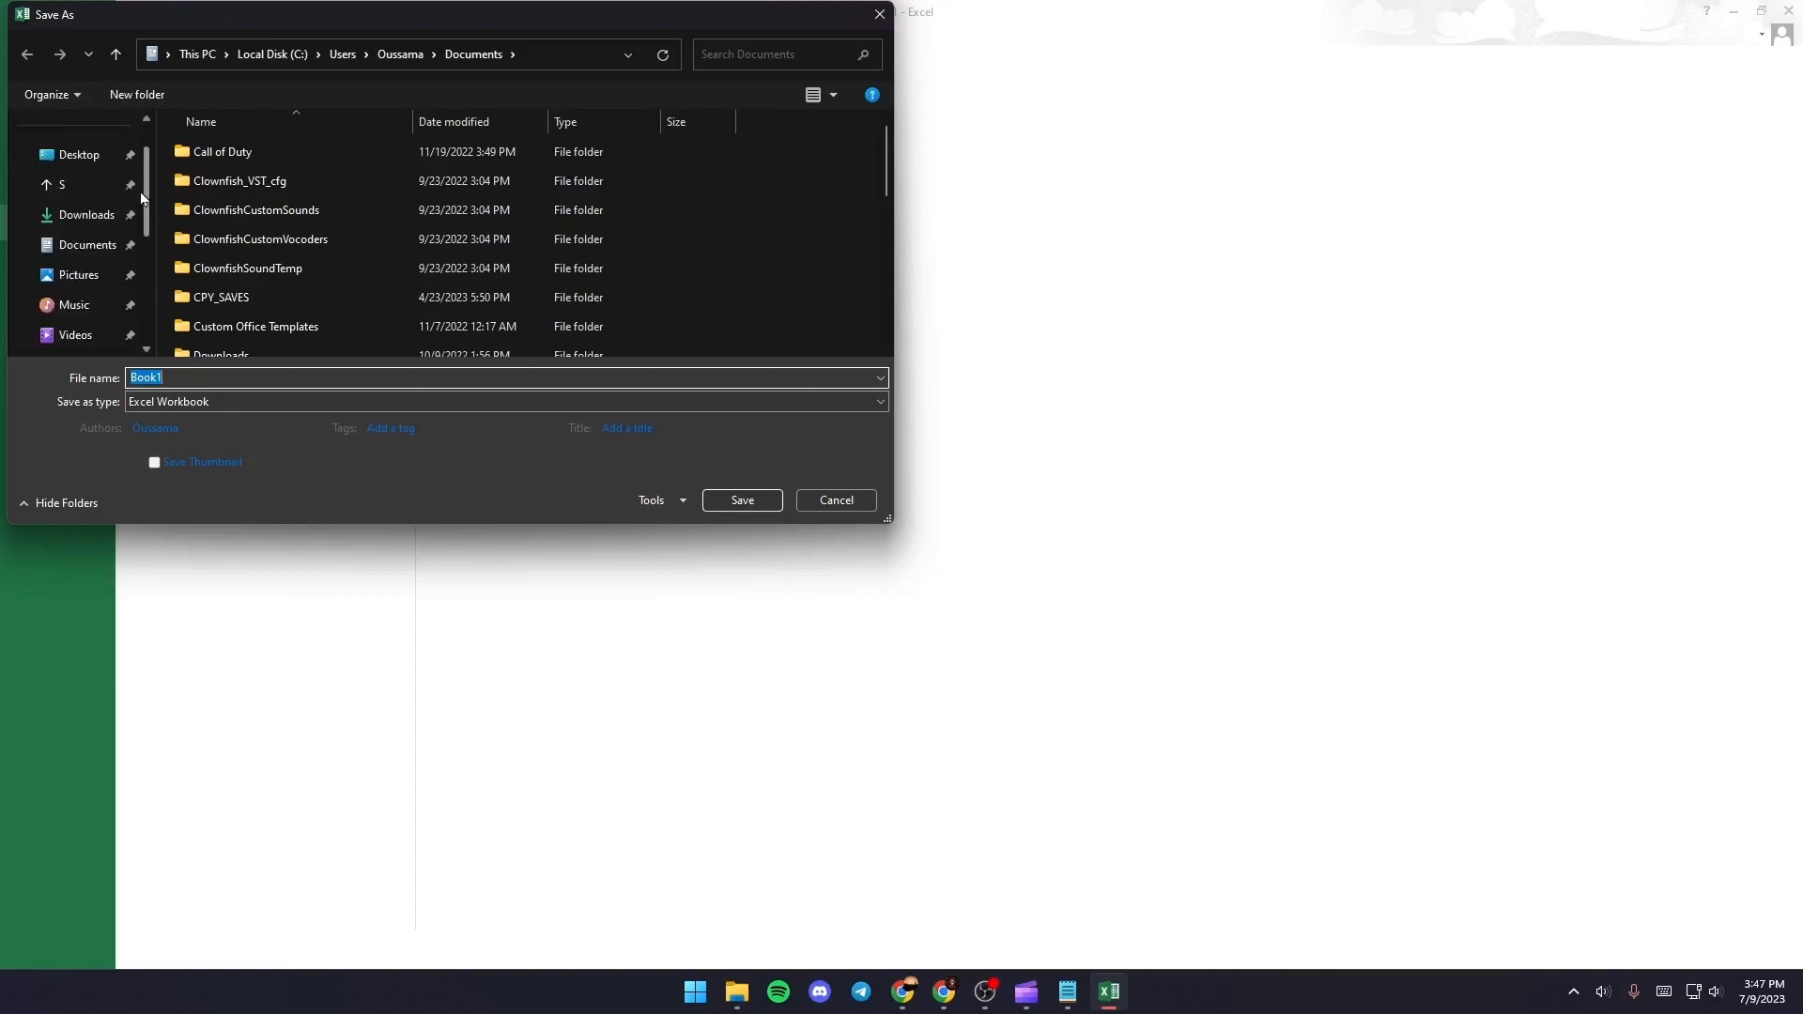
# Save the workbook to the Desktop under the file name 'name'
pyautogui.click(64, 154)
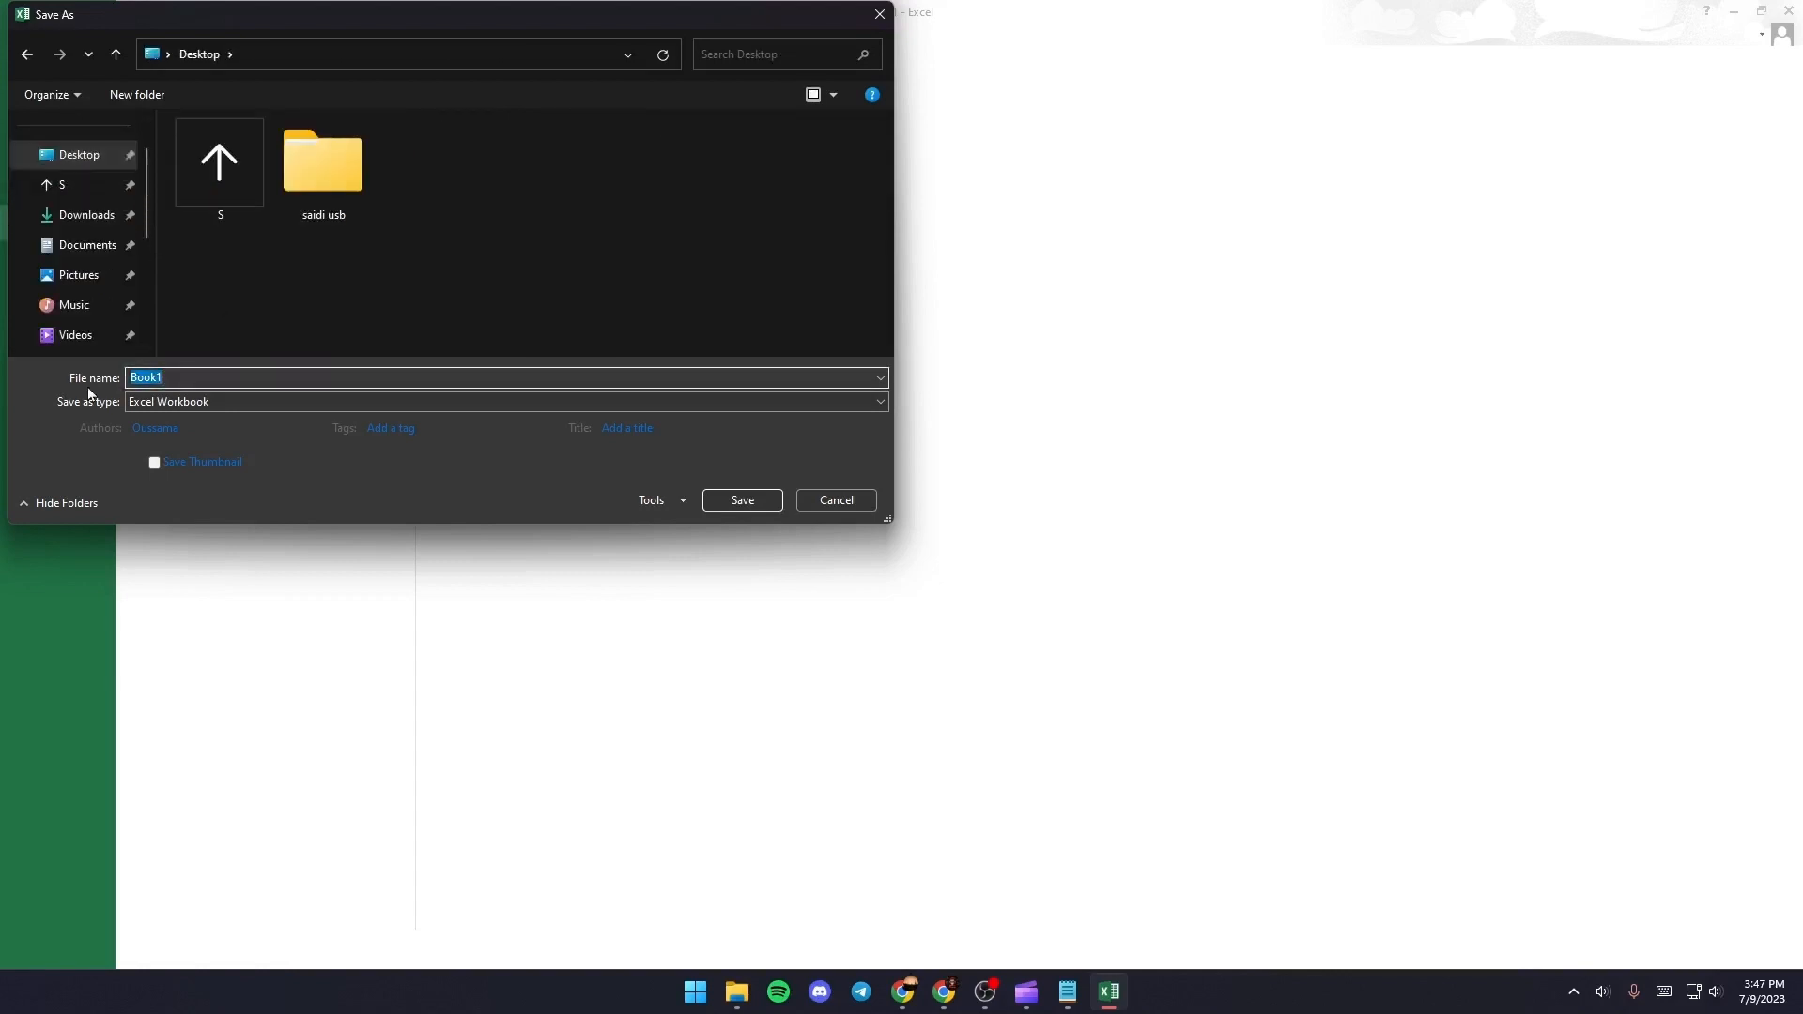
pyautogui.write('name')
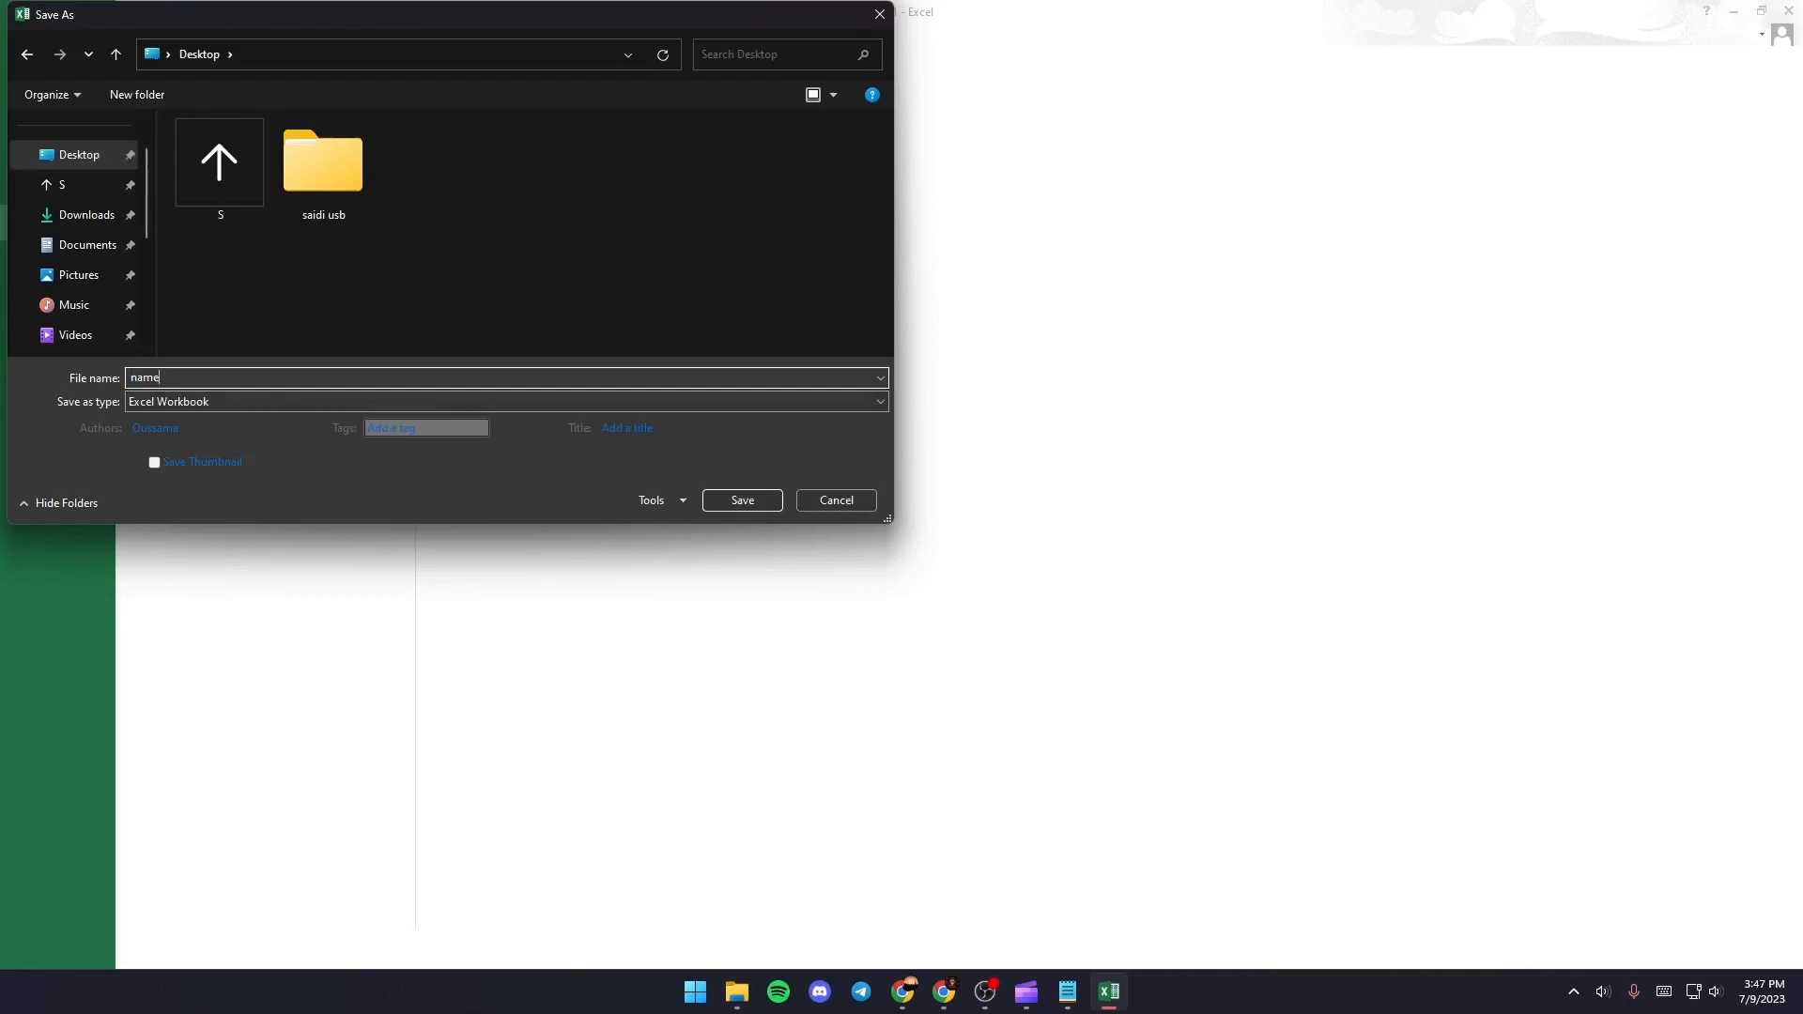
pyautogui.click(742, 500)
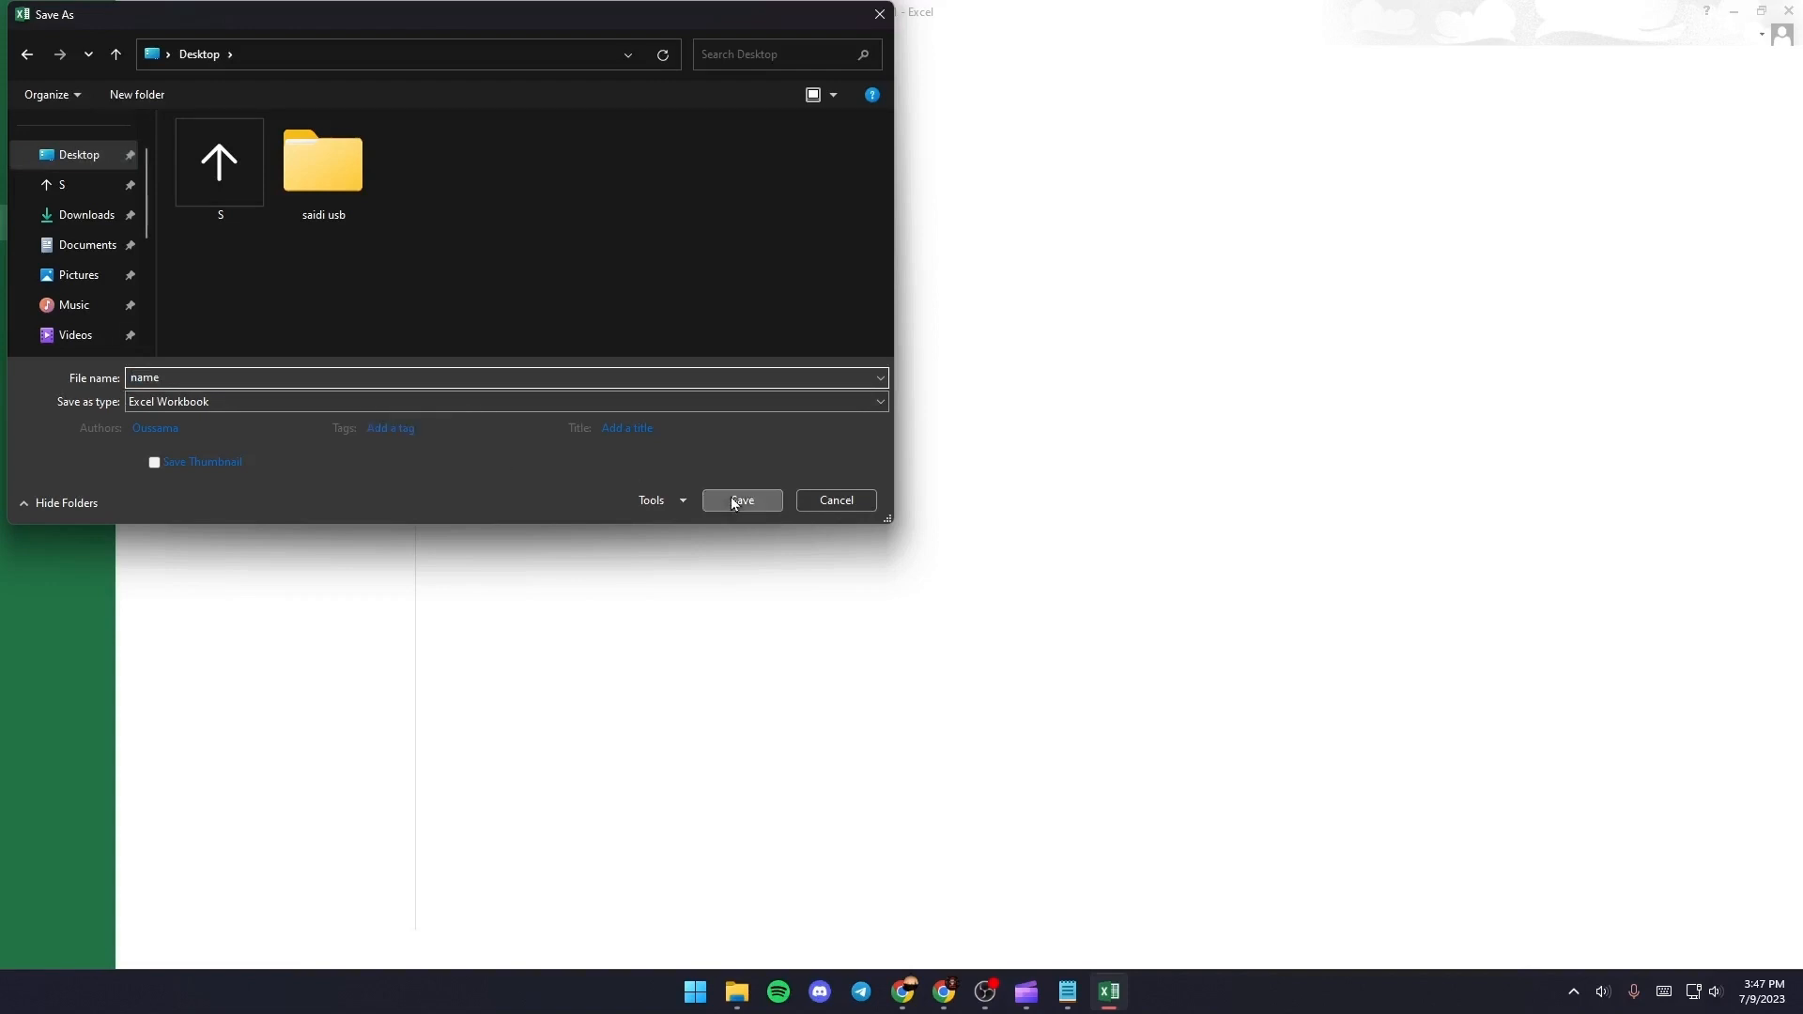
pyautogui.click(740, 500)
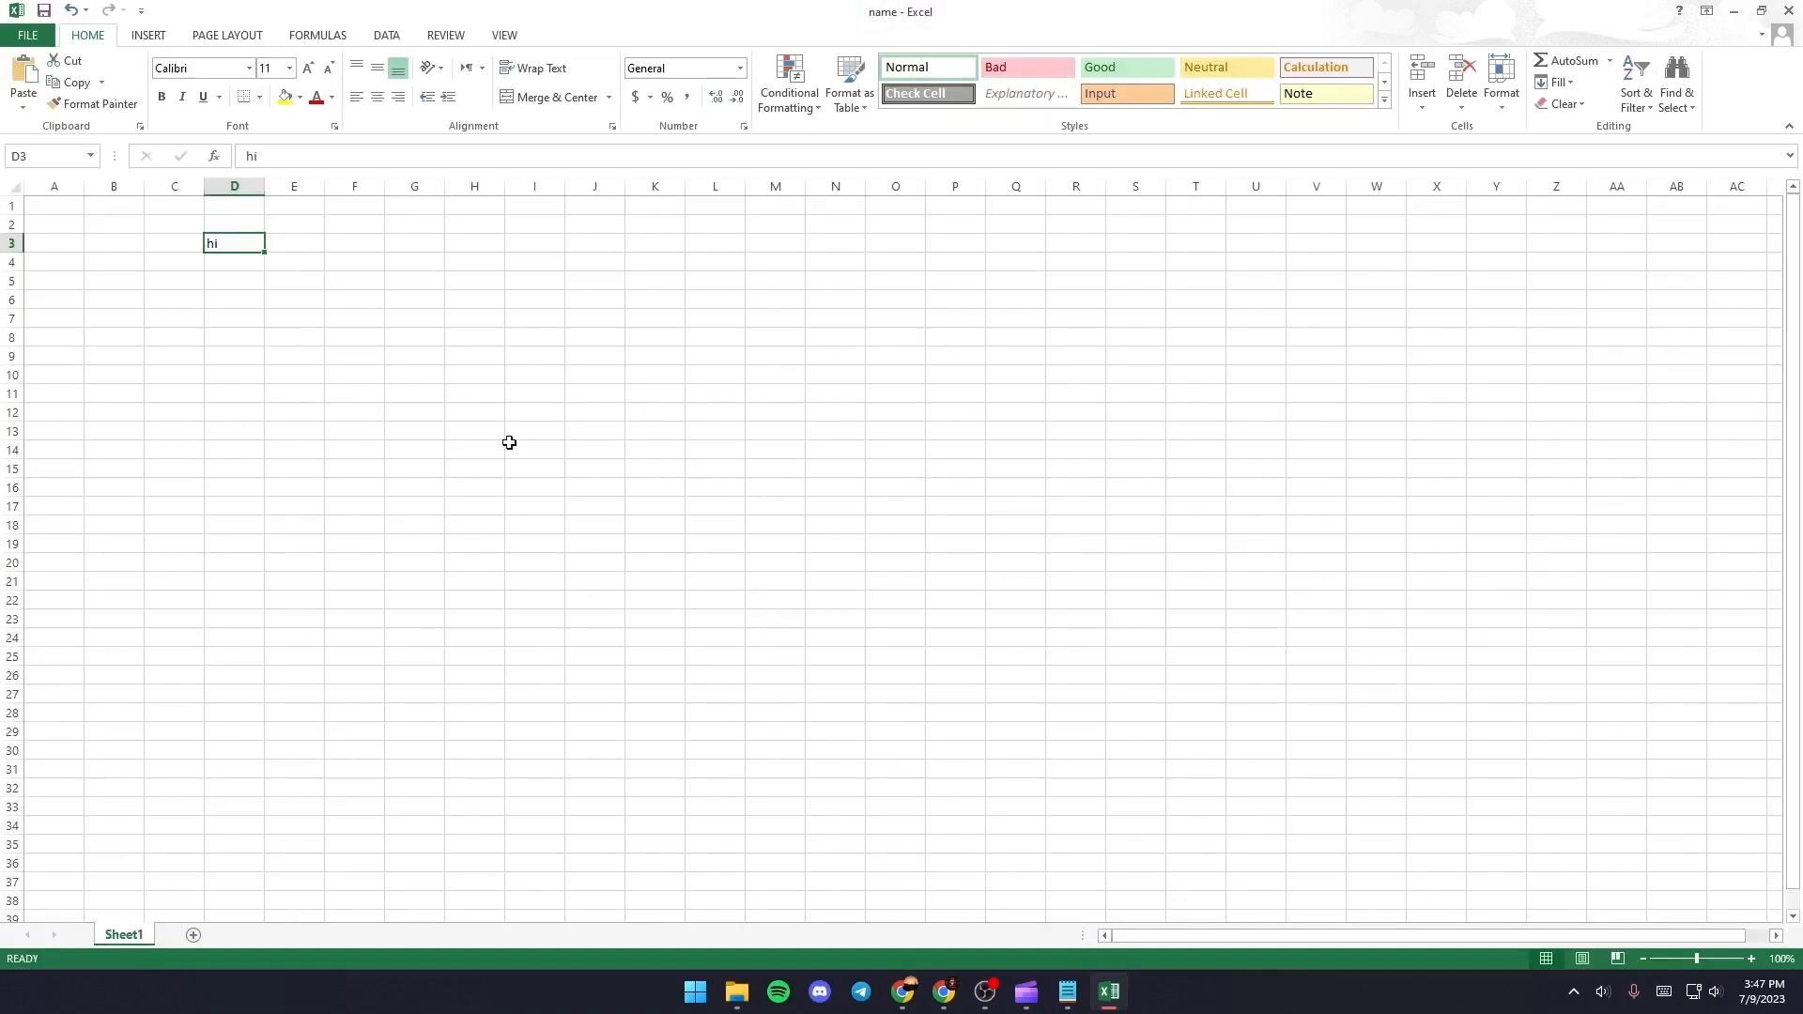
pyautogui.moveTo(1240, 816)
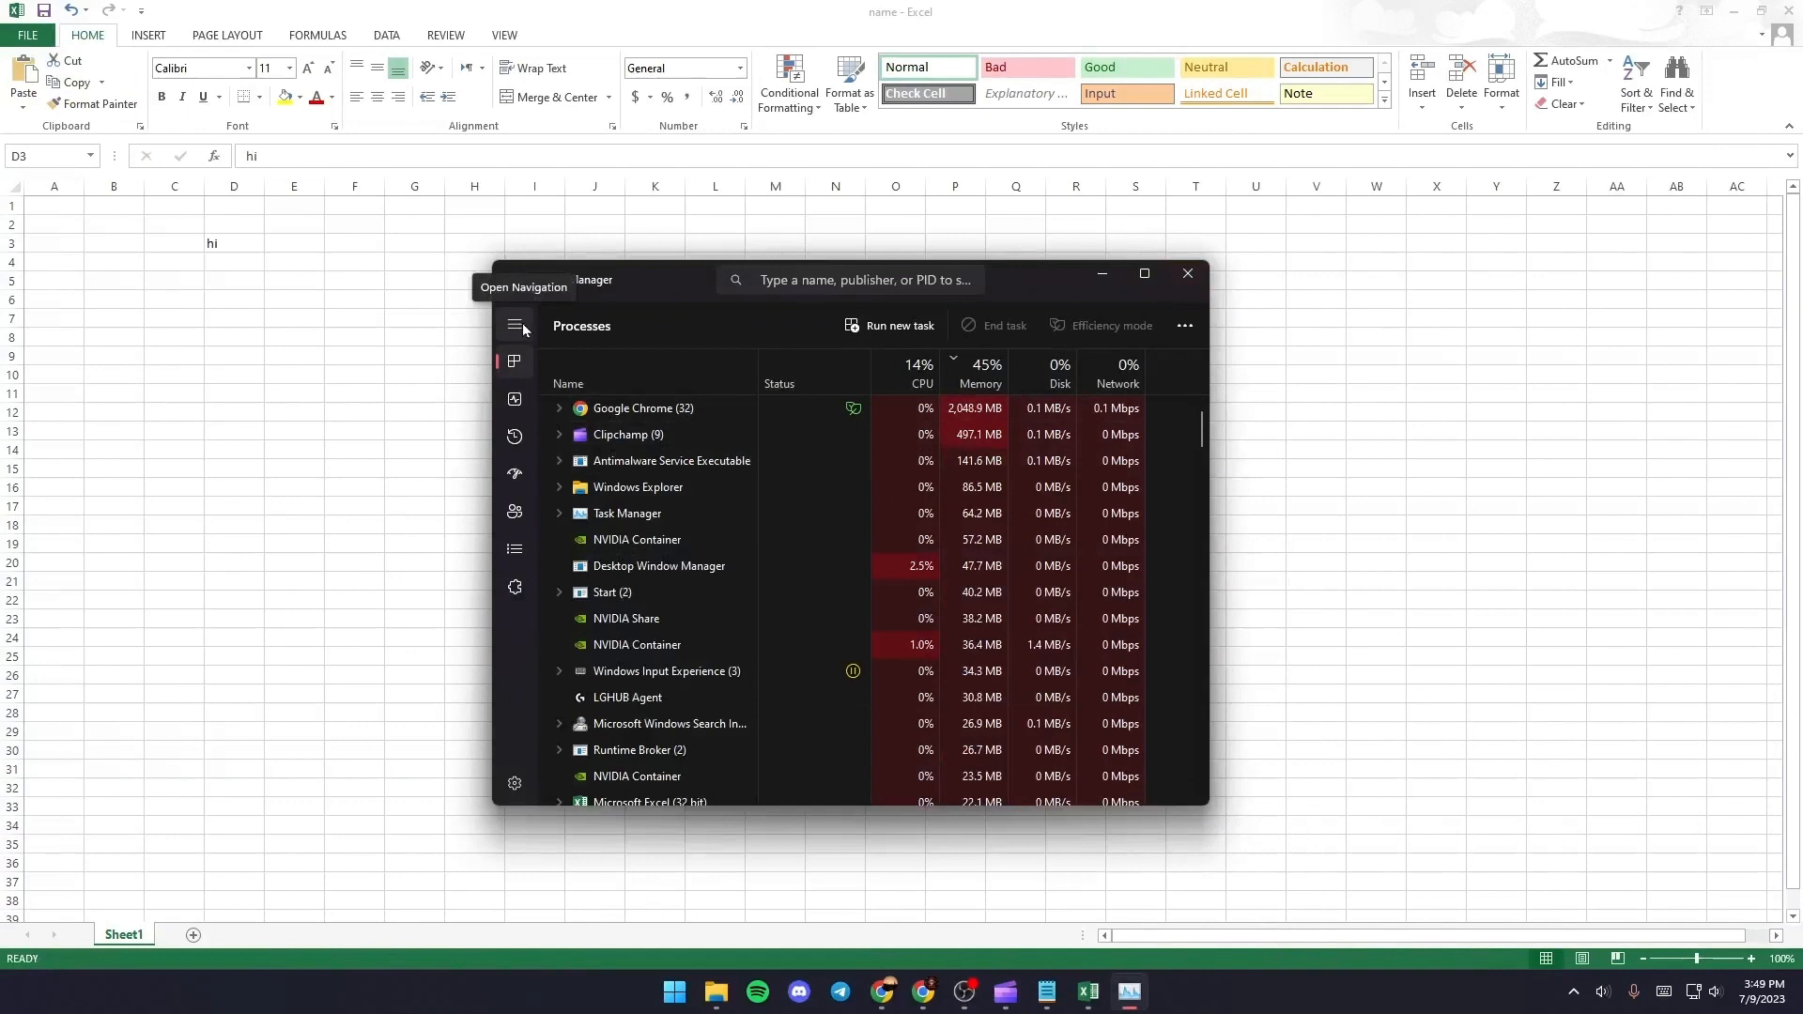
# Locate EXCEL.EXE in the Details list, view its actions, then return to Processes
pyautogui.click(515, 327)
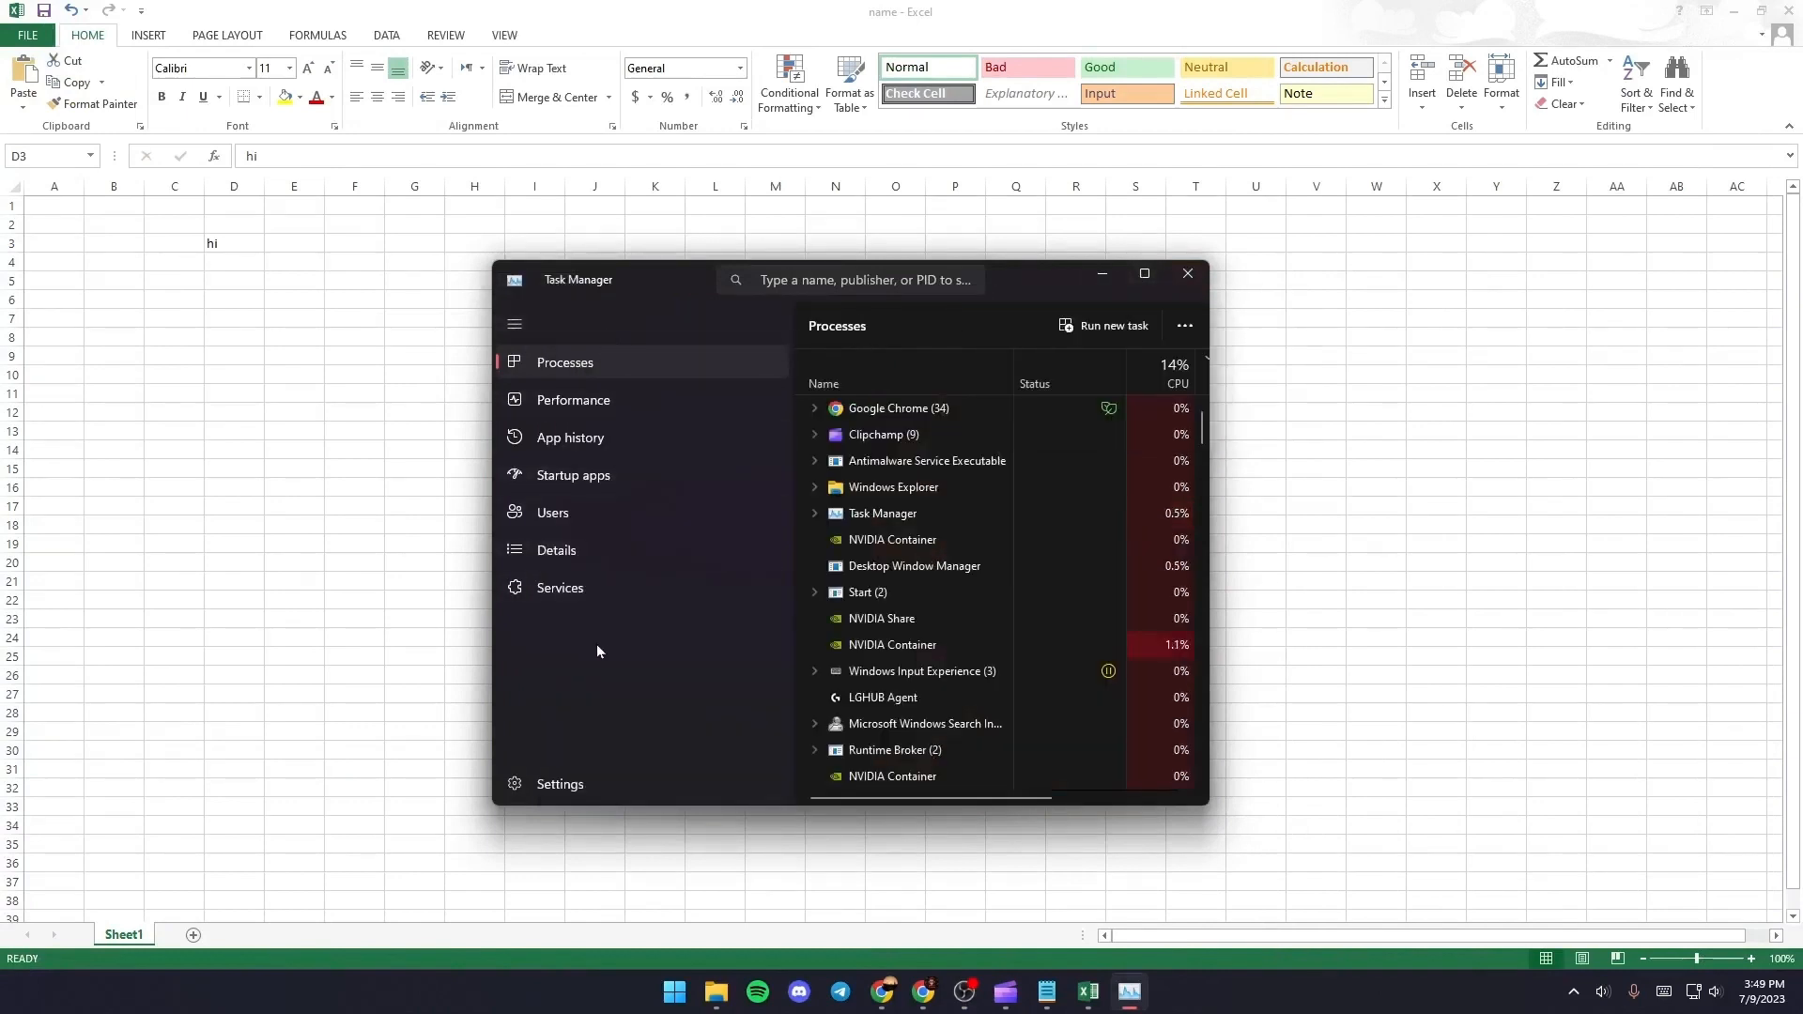
pyautogui.moveTo(622, 492)
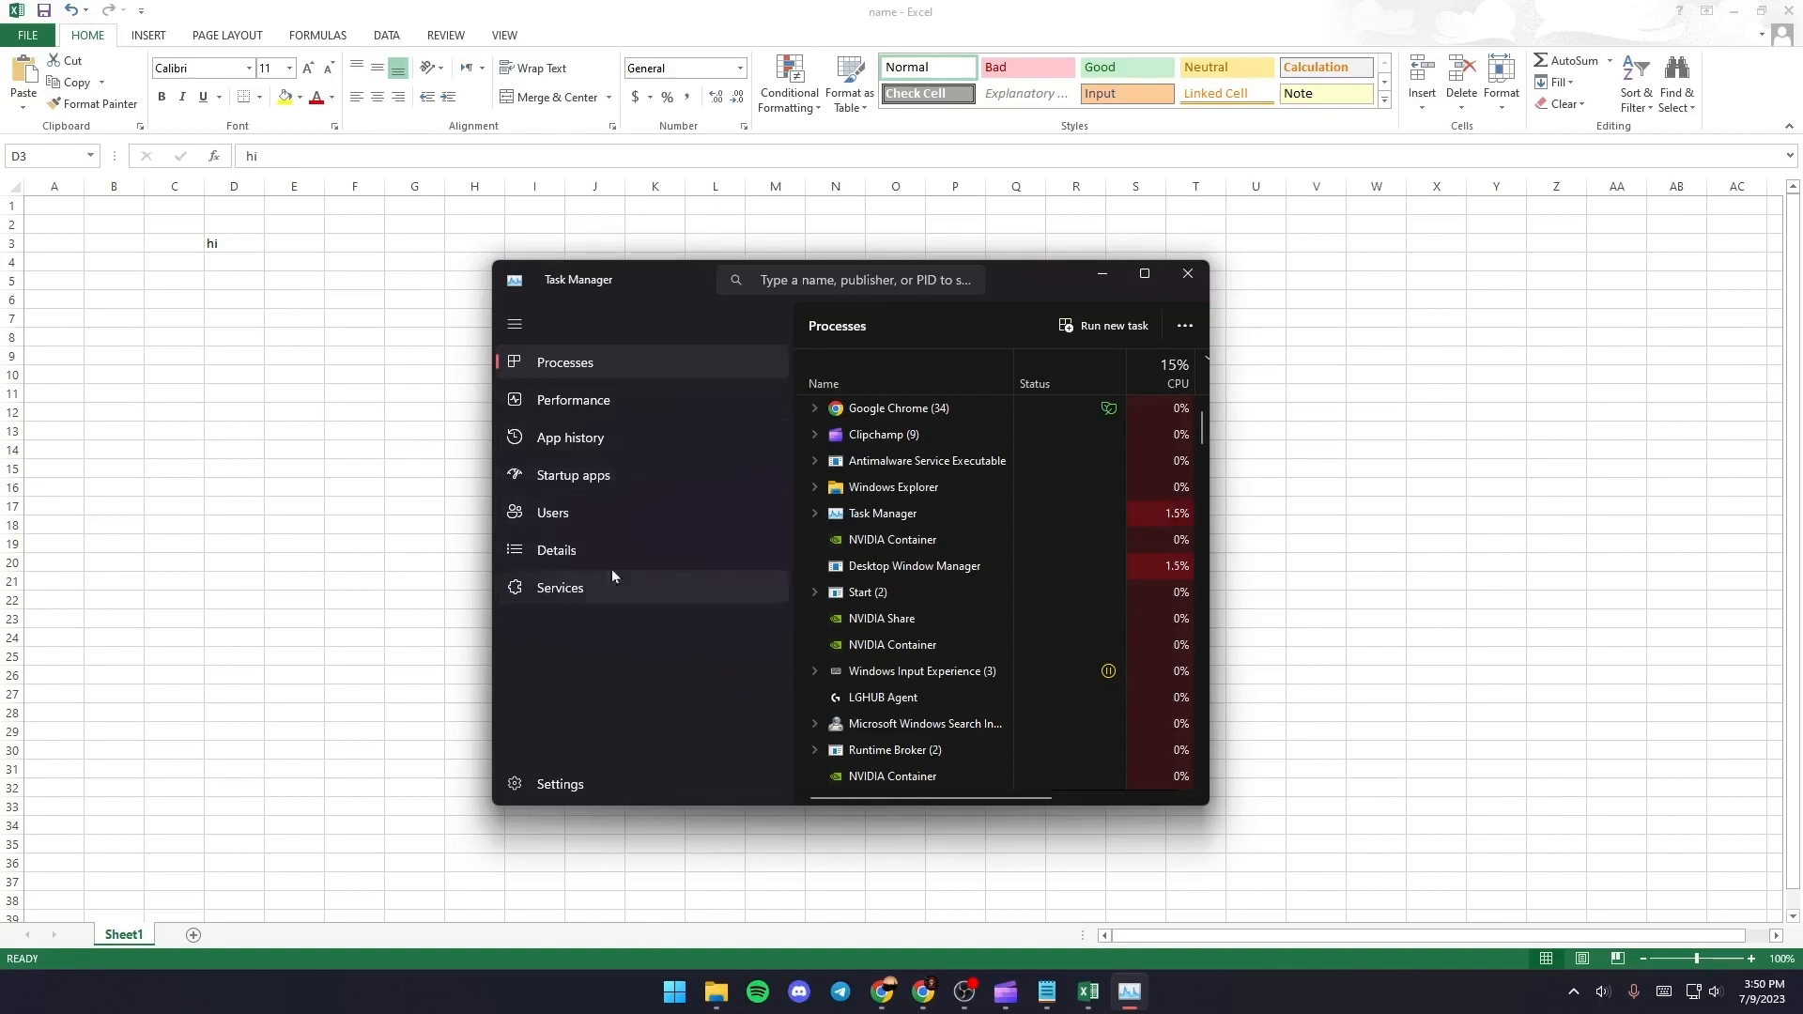
pyautogui.moveTo(646, 564)
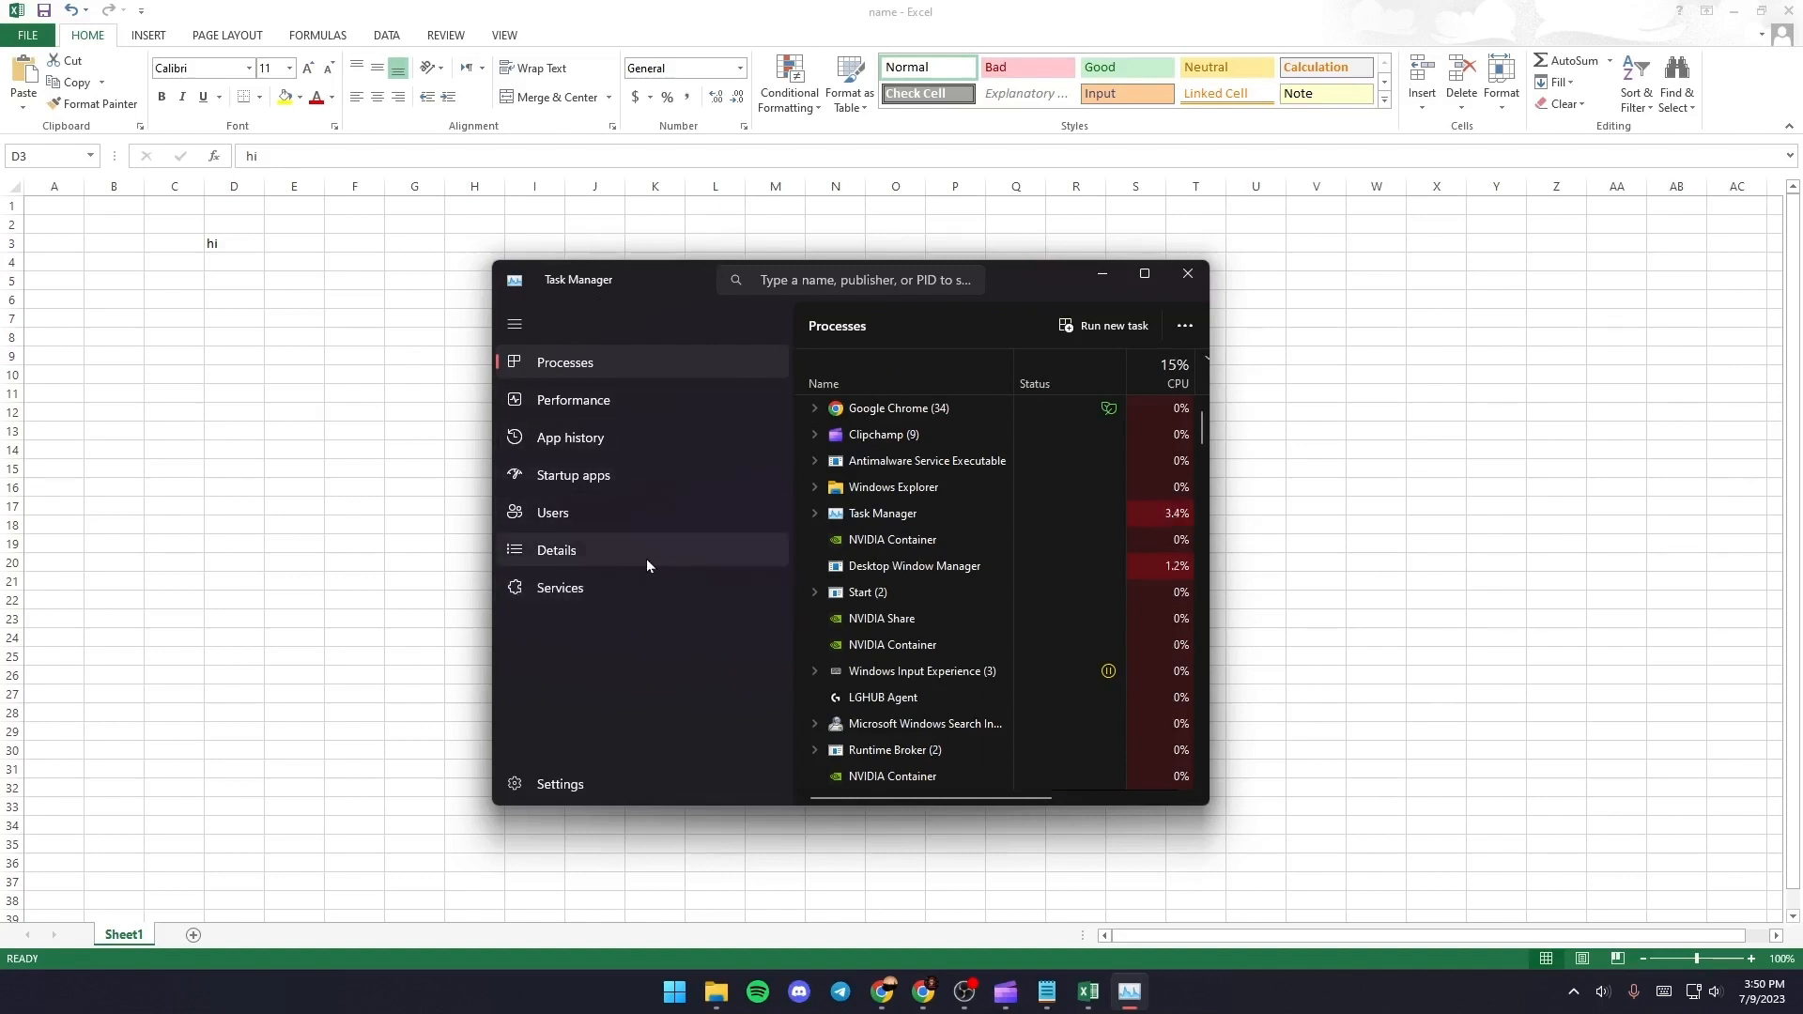
pyautogui.click(556, 550)
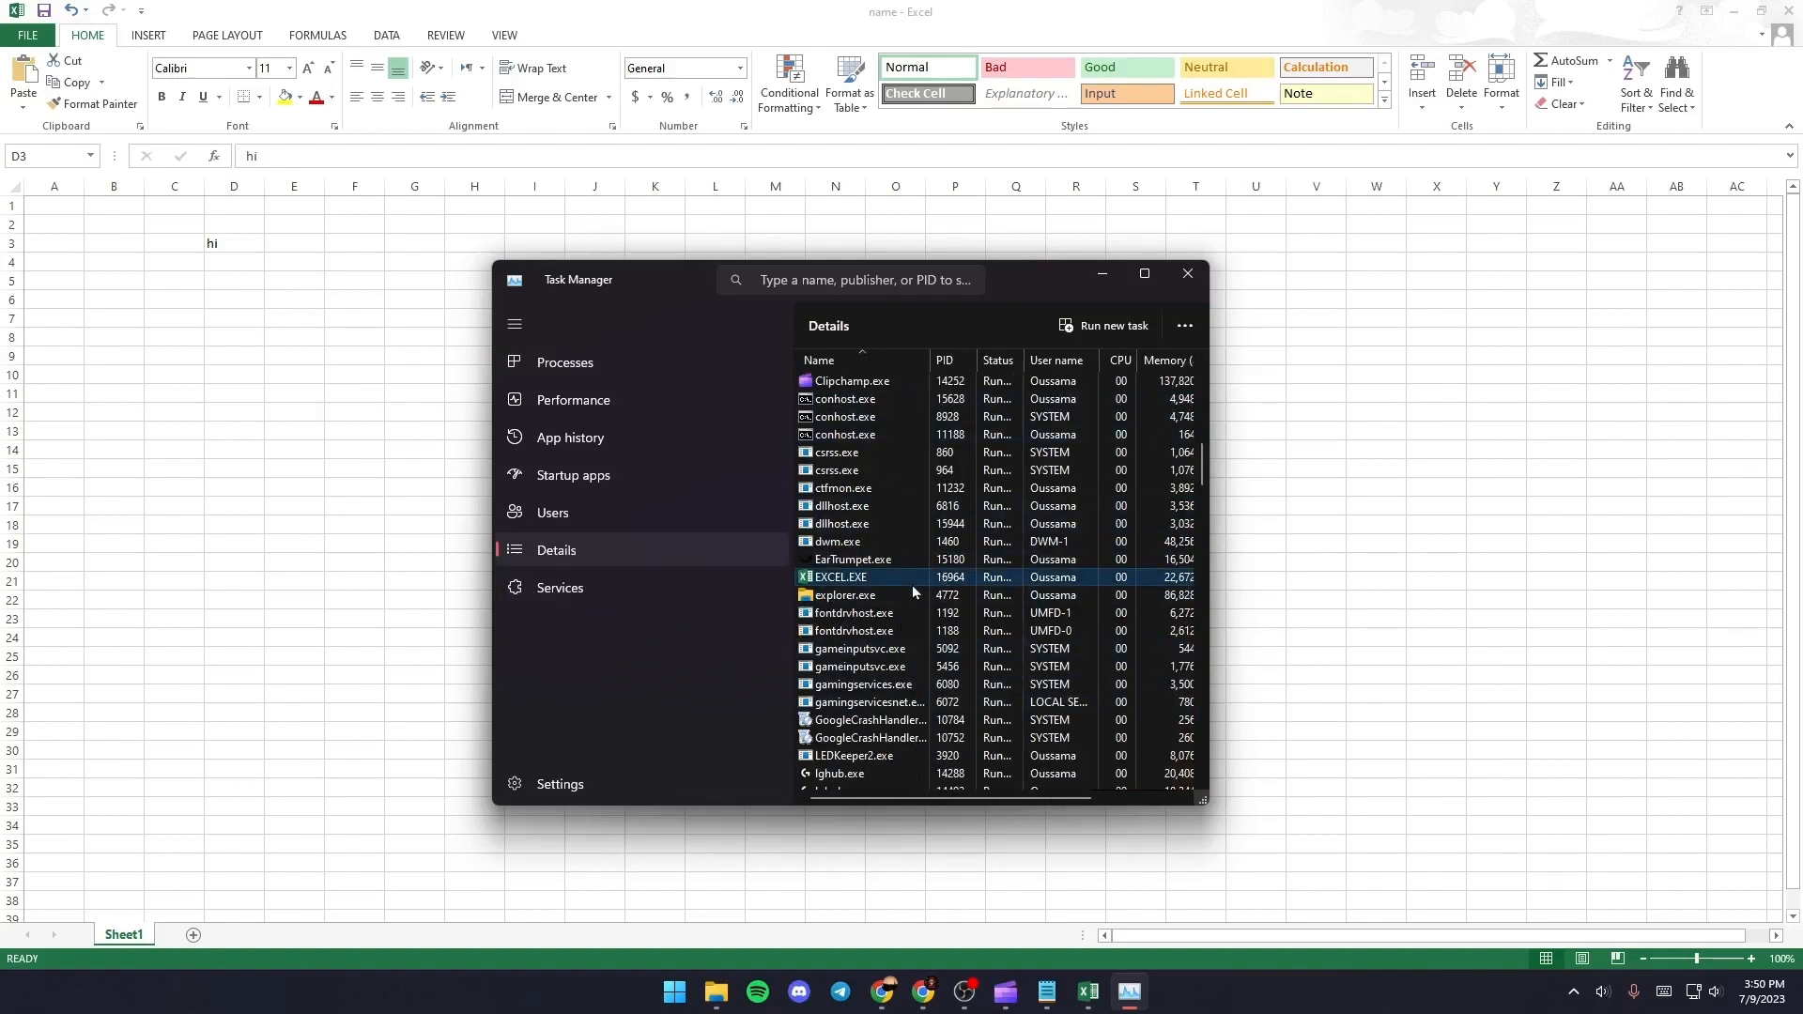
pyautogui.rightClick(841, 577)
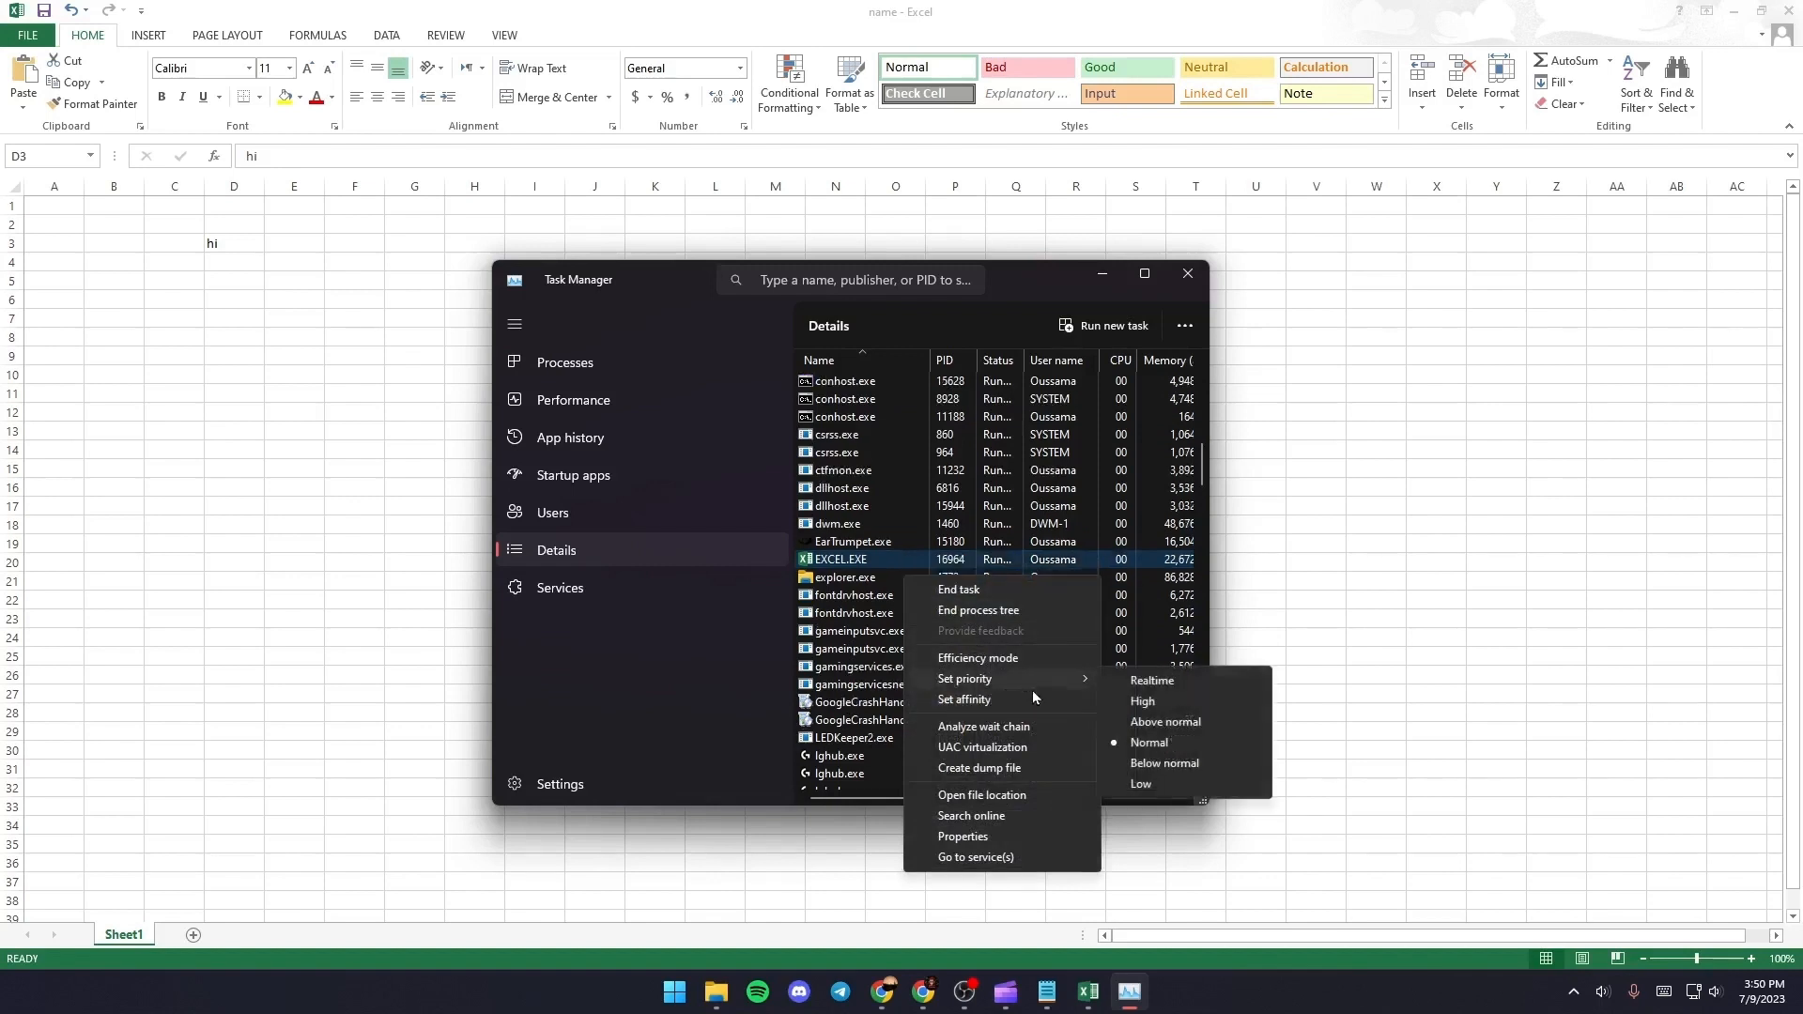
pyautogui.moveTo(1189, 702)
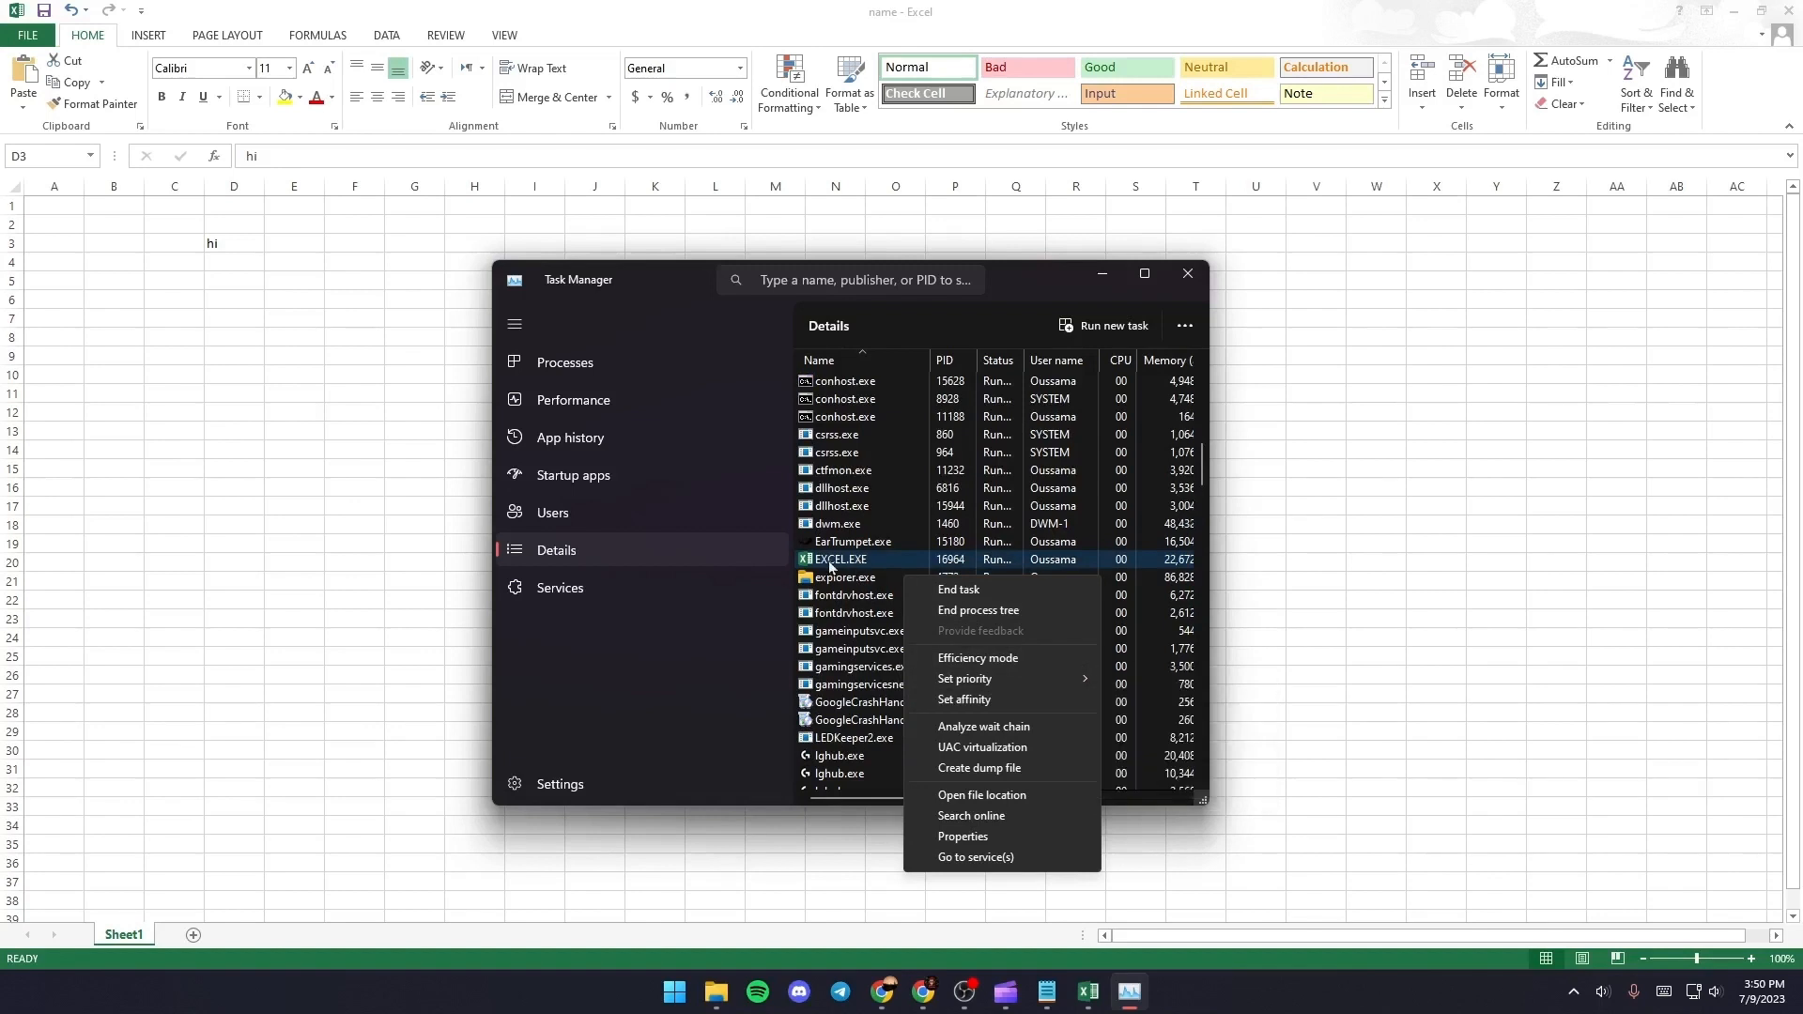
pyautogui.click(563, 363)
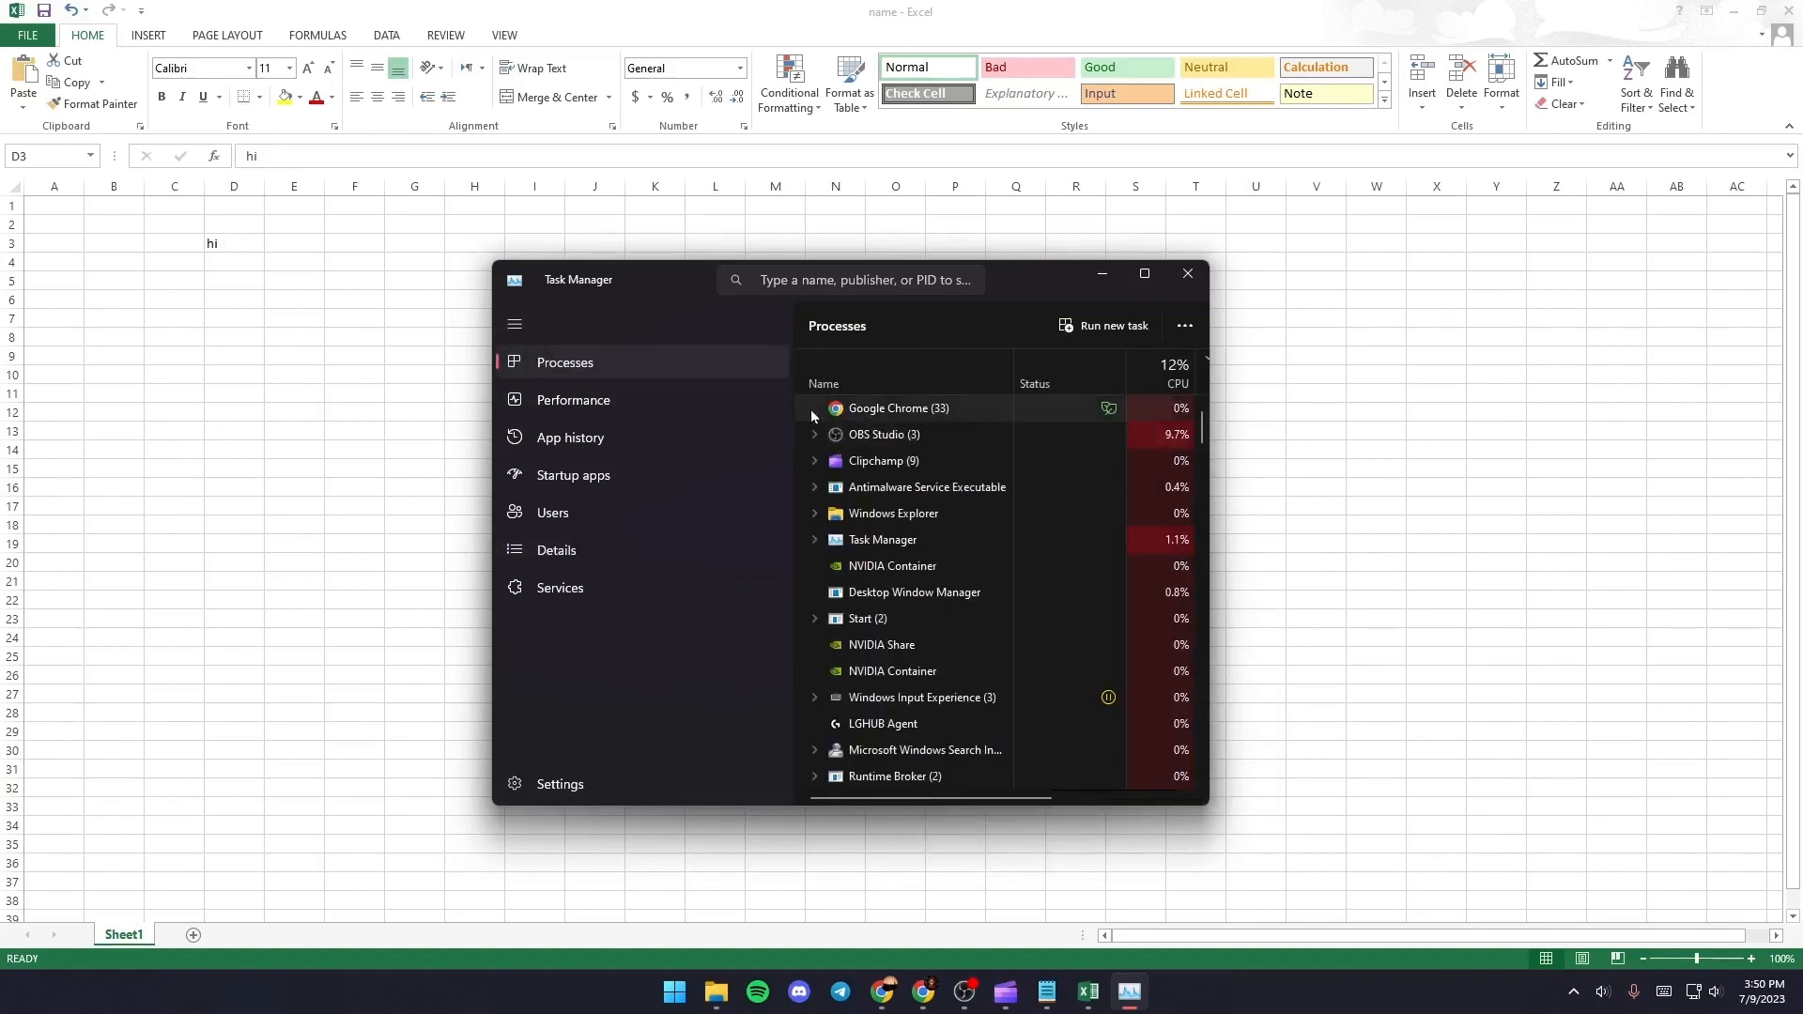
# End the Microsoft Excel task from the Processes list and close Task Manager
pyautogui.click(513, 323)
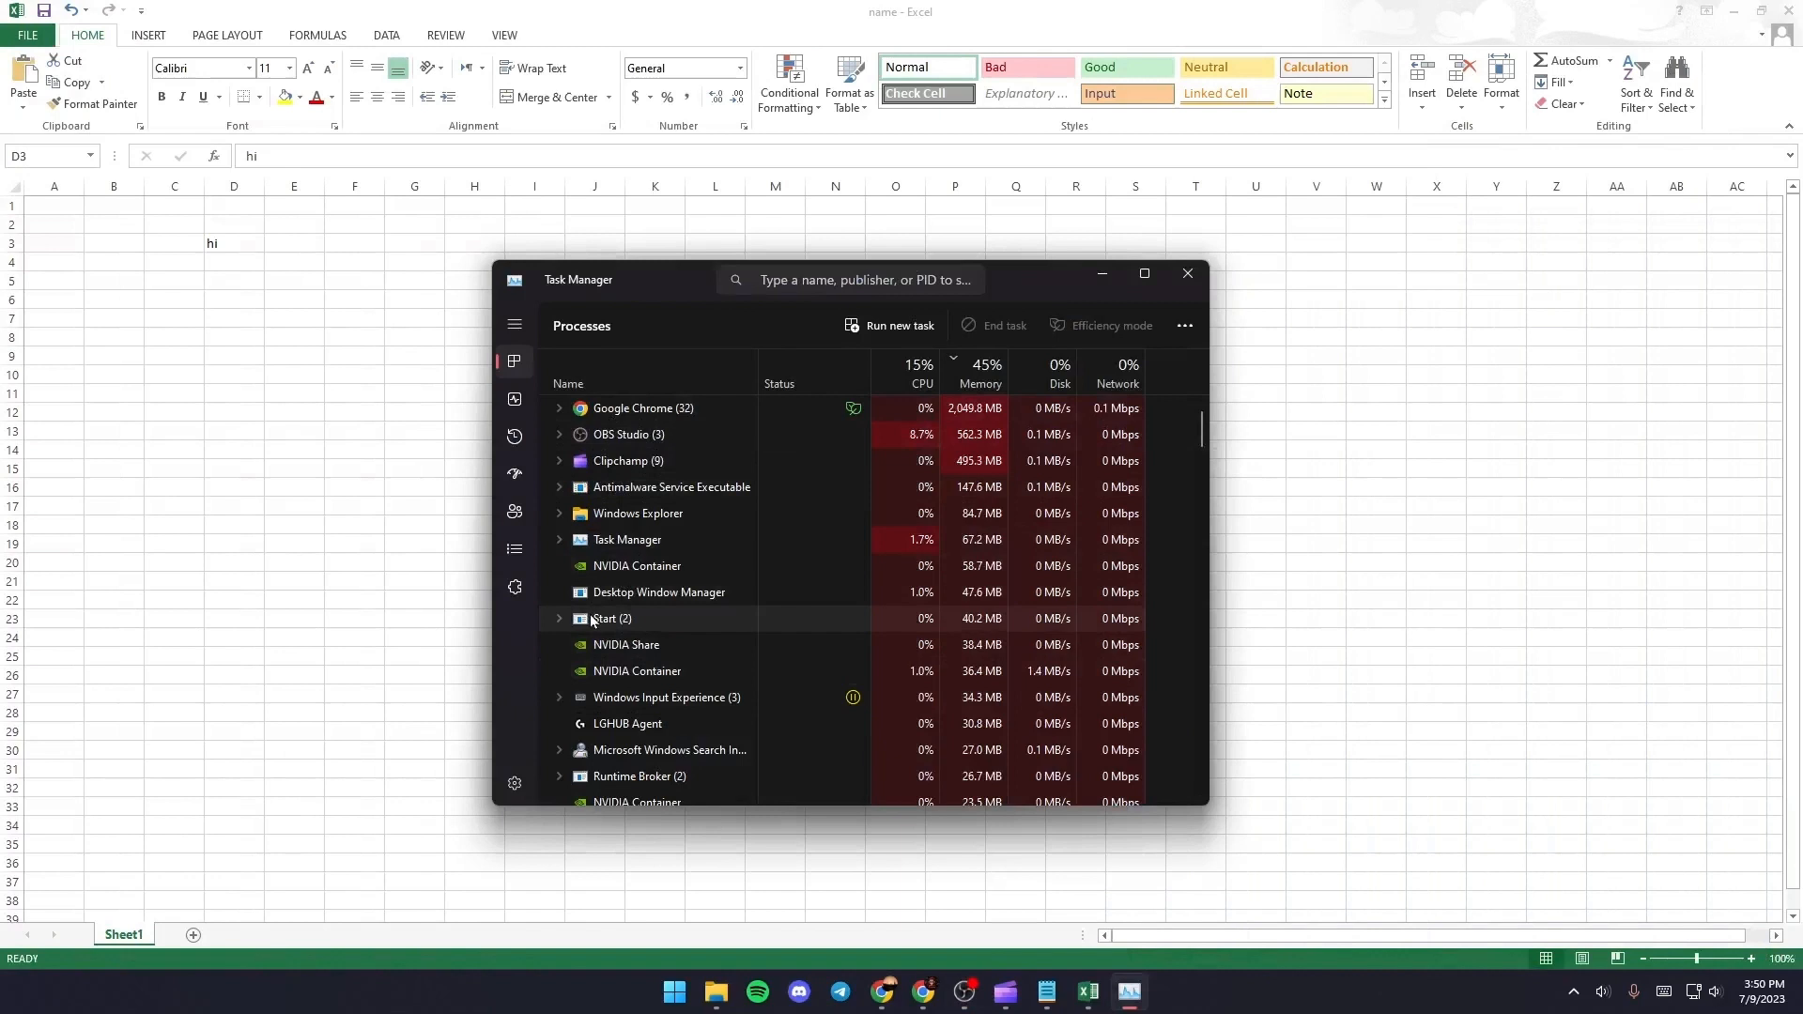
pyautogui.scroll(-3)
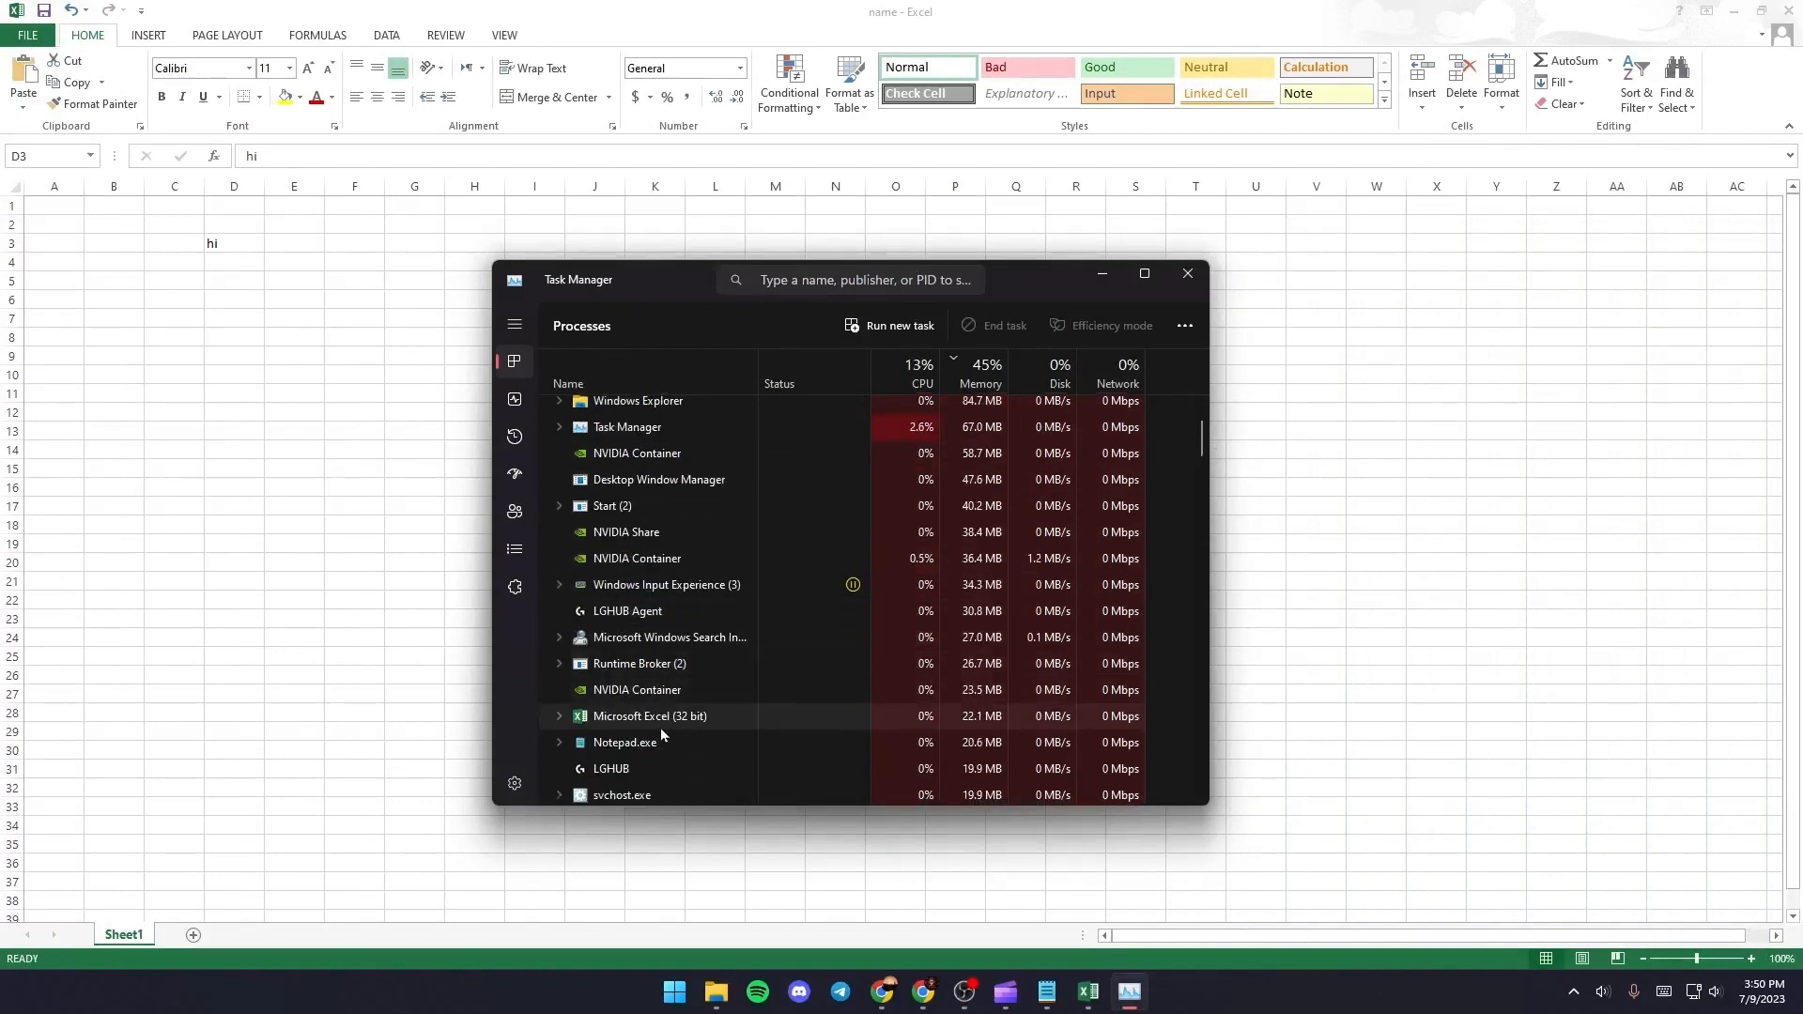
pyautogui.rightClick(649, 716)
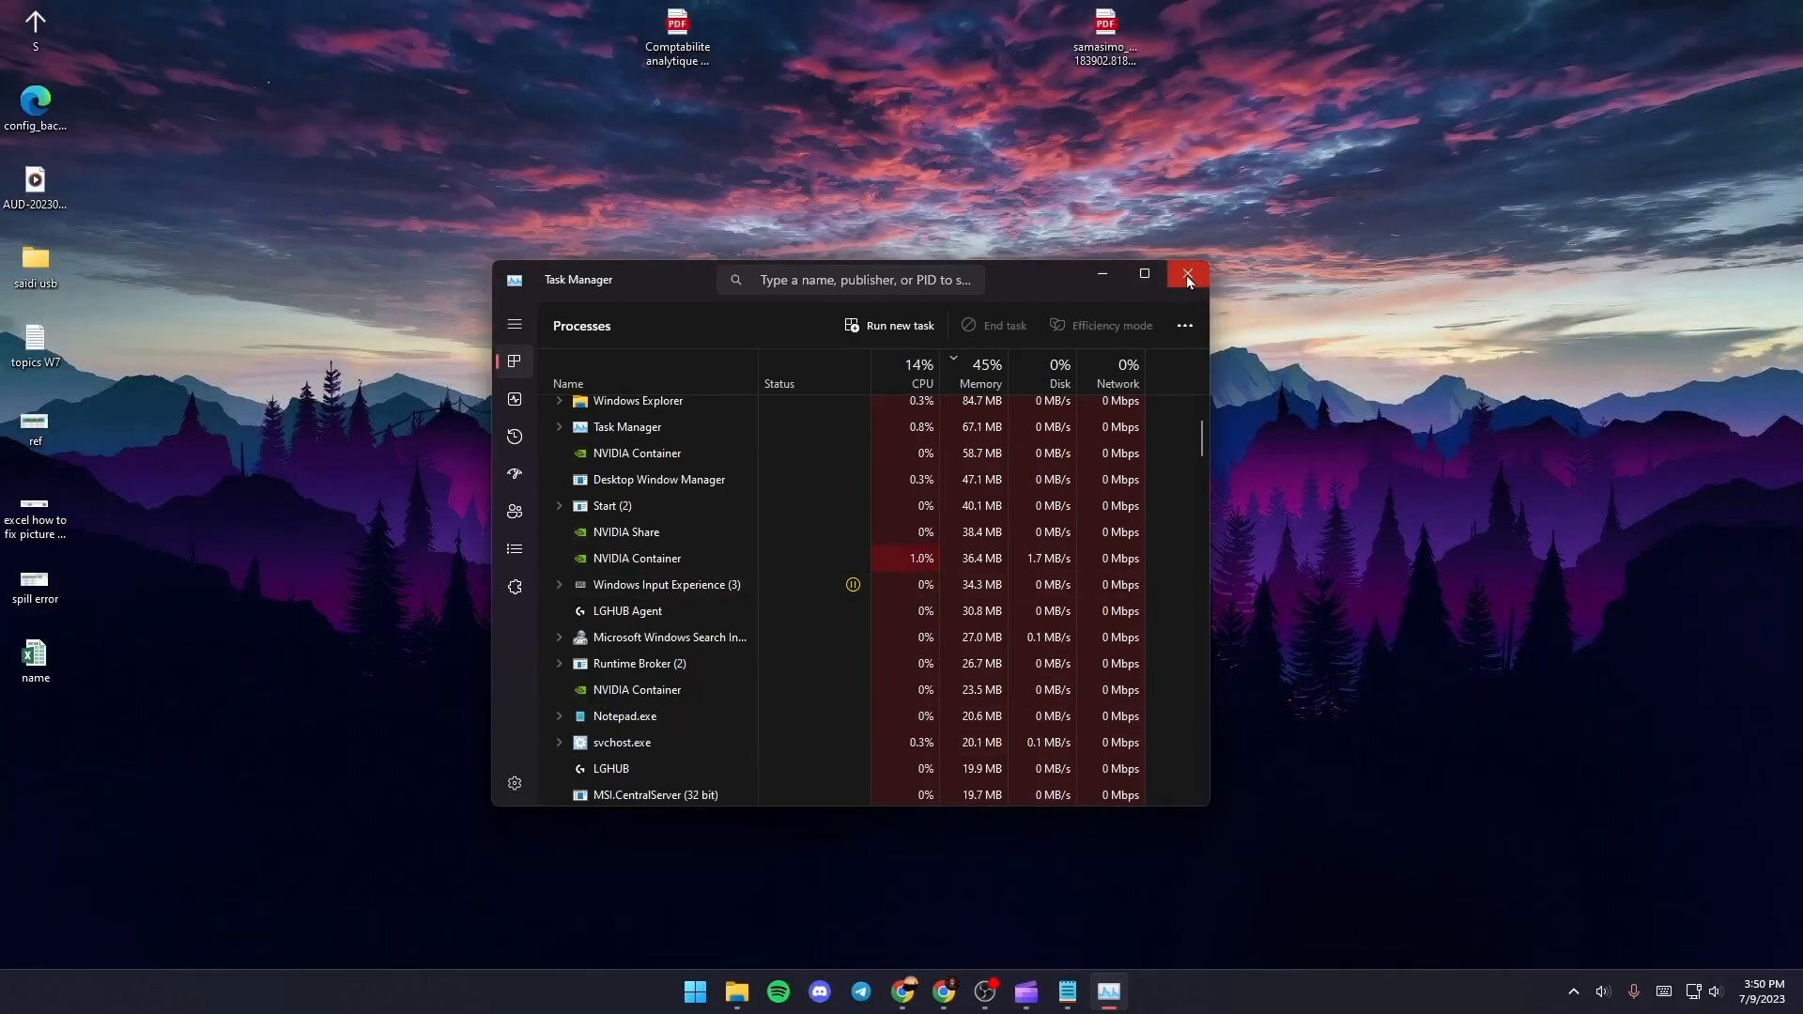
pyautogui.click(1187, 274)
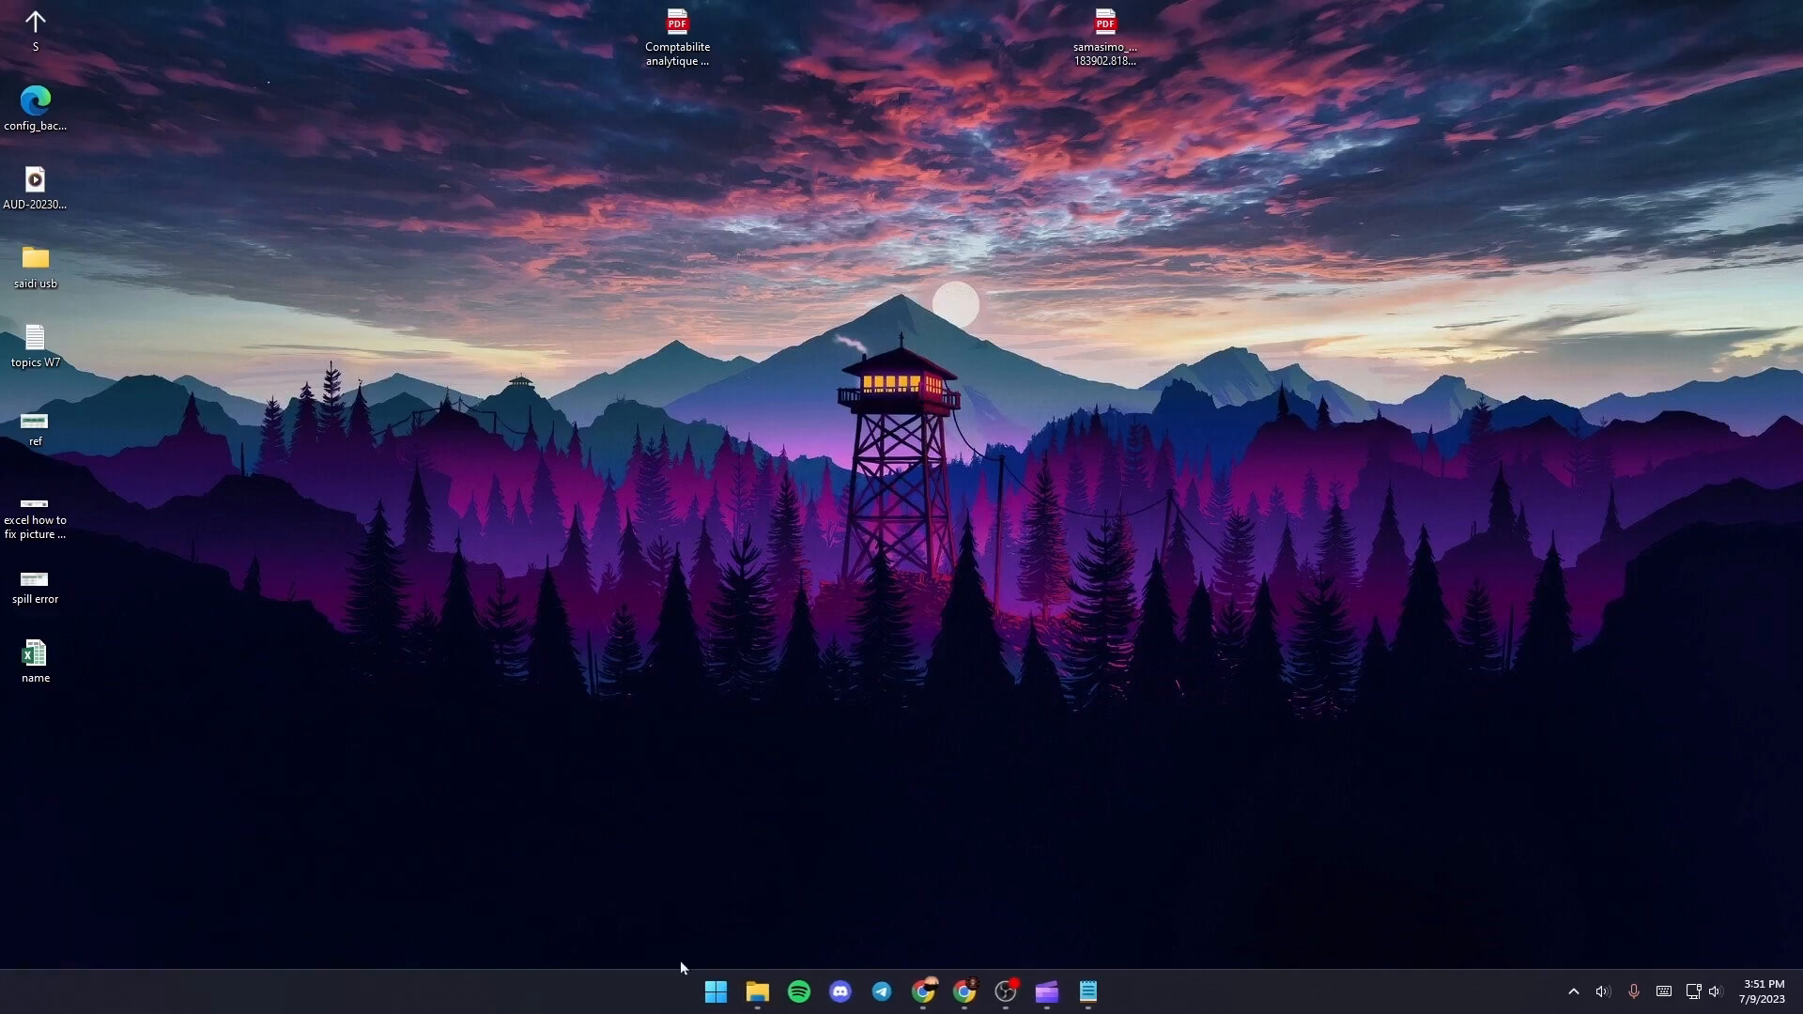
# Launch the %temp% folder from the Start search to reach the Temp directory
pyautogui.click(713, 988)
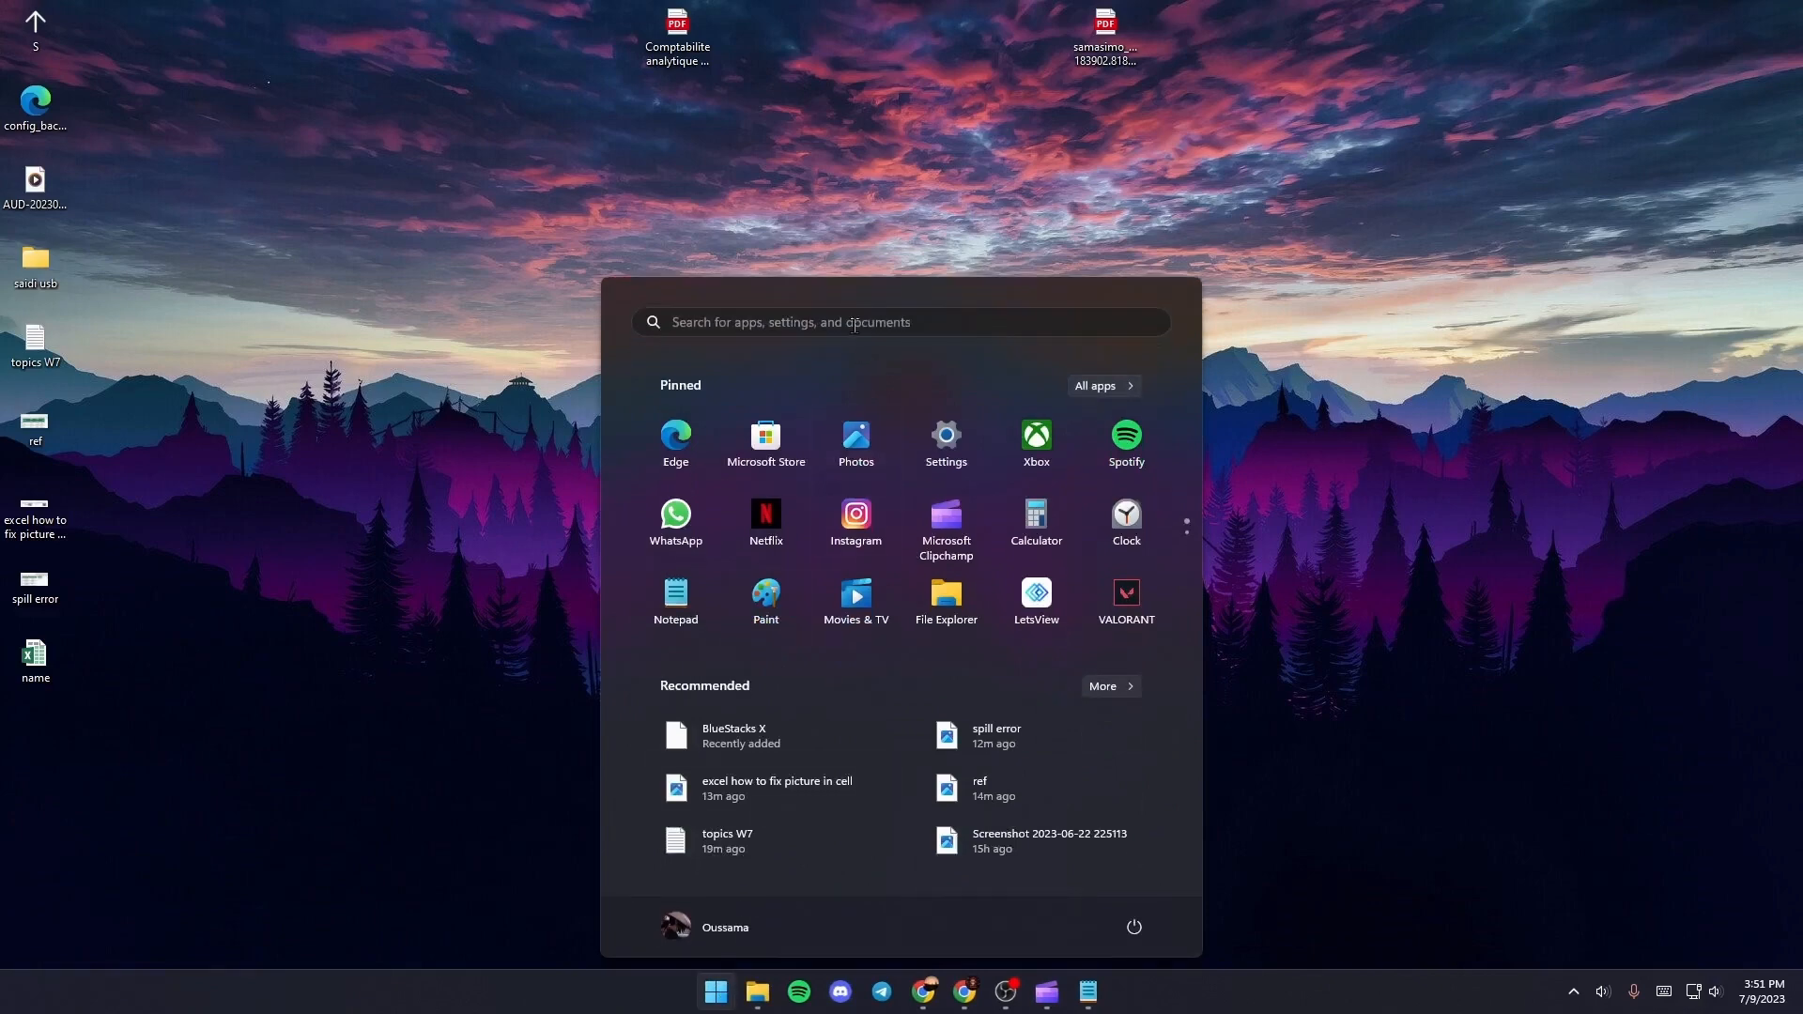
pyautogui.write('riot Client')
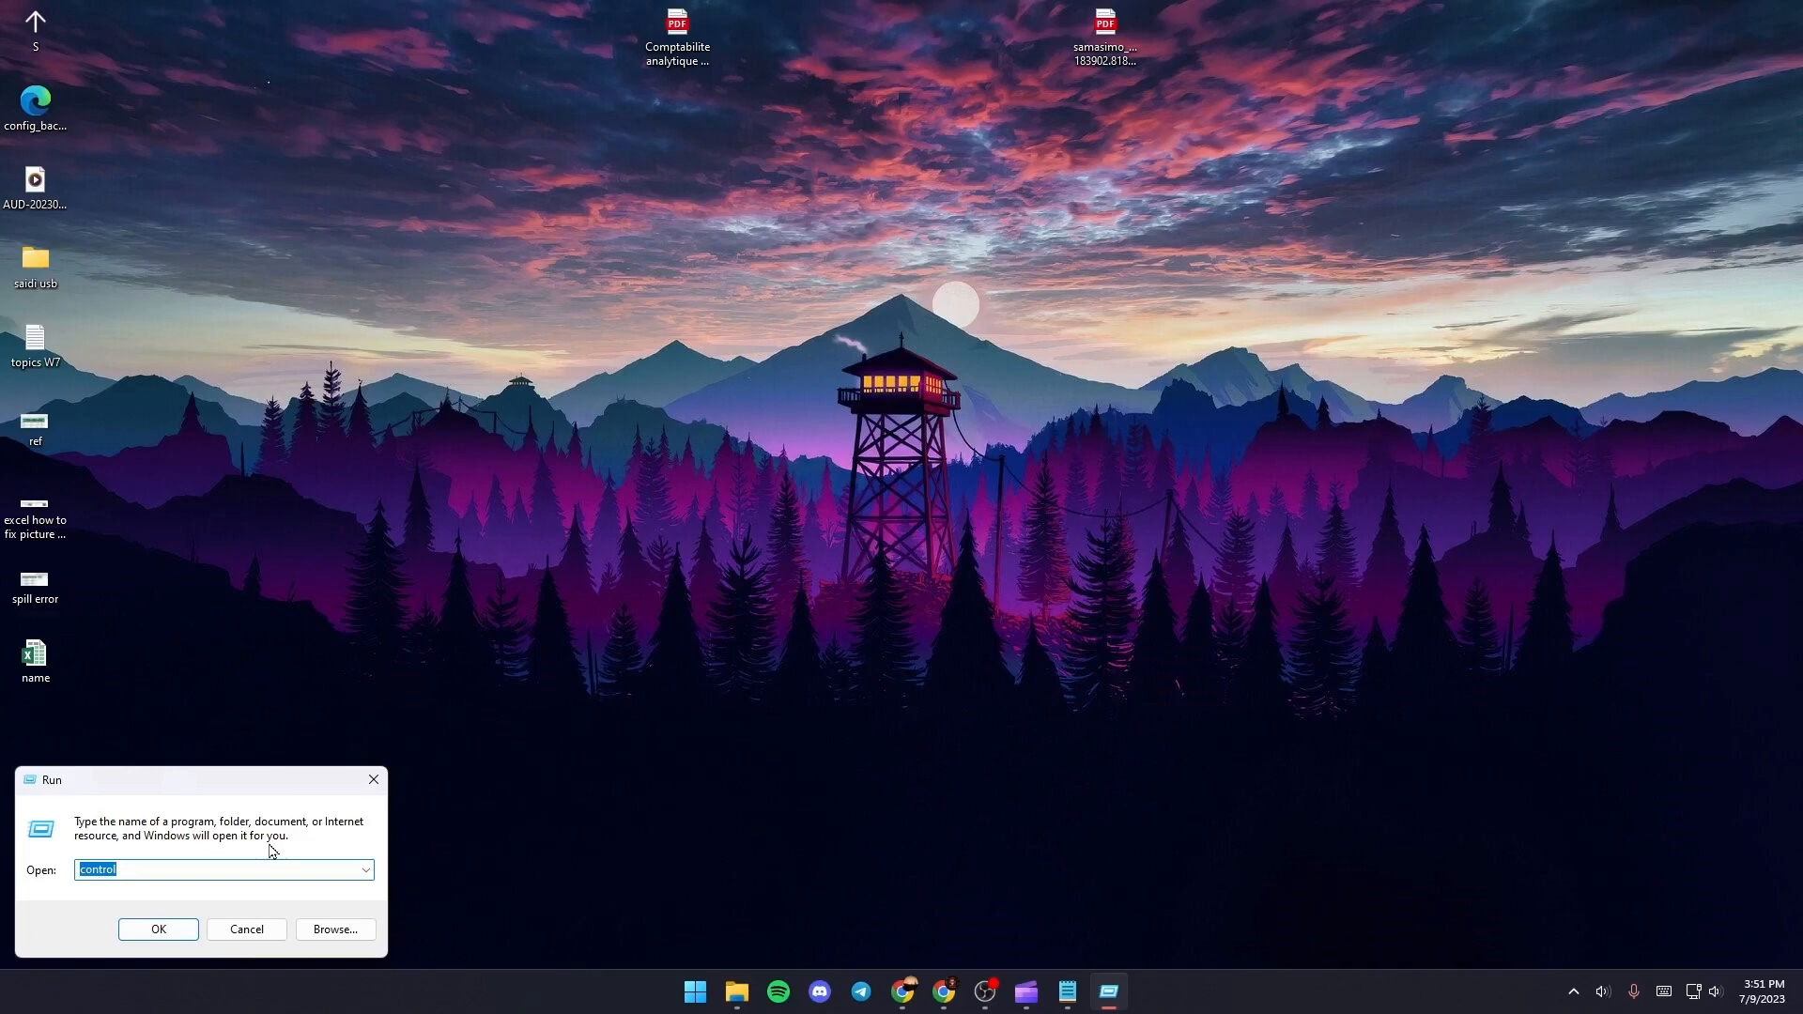
pyautogui.write('%temp%')
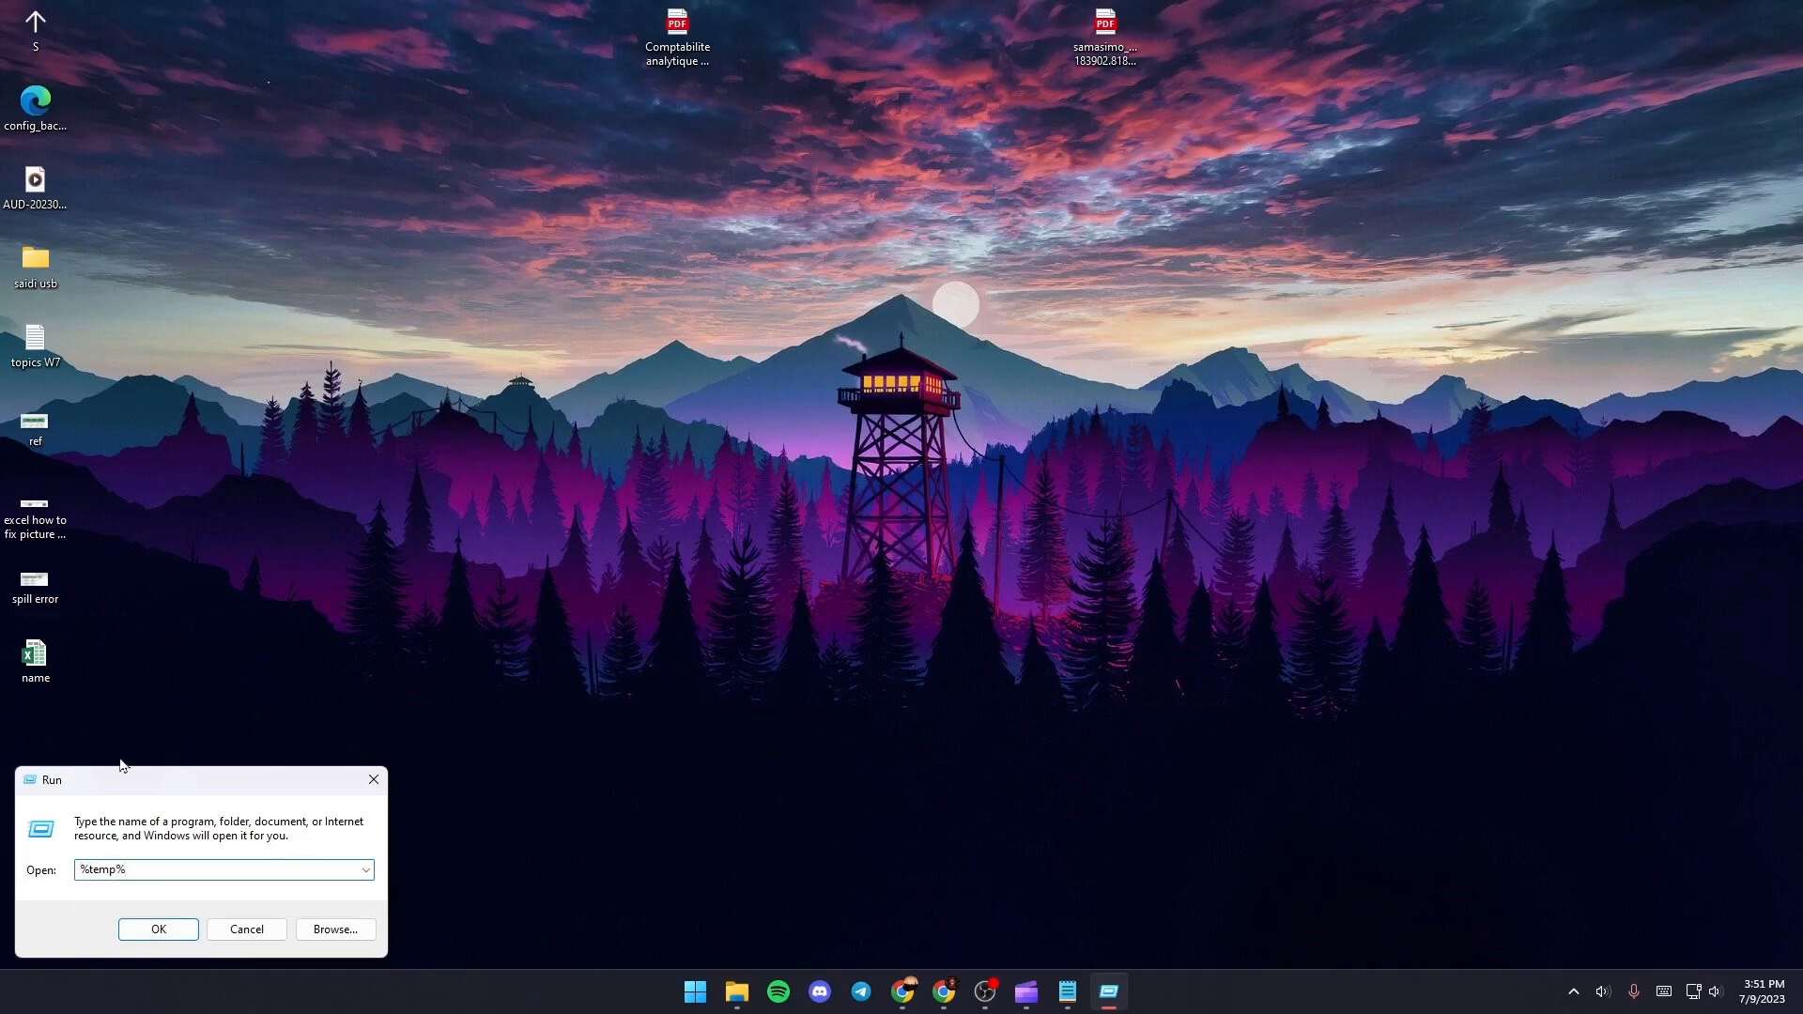
pyautogui.click(158, 928)
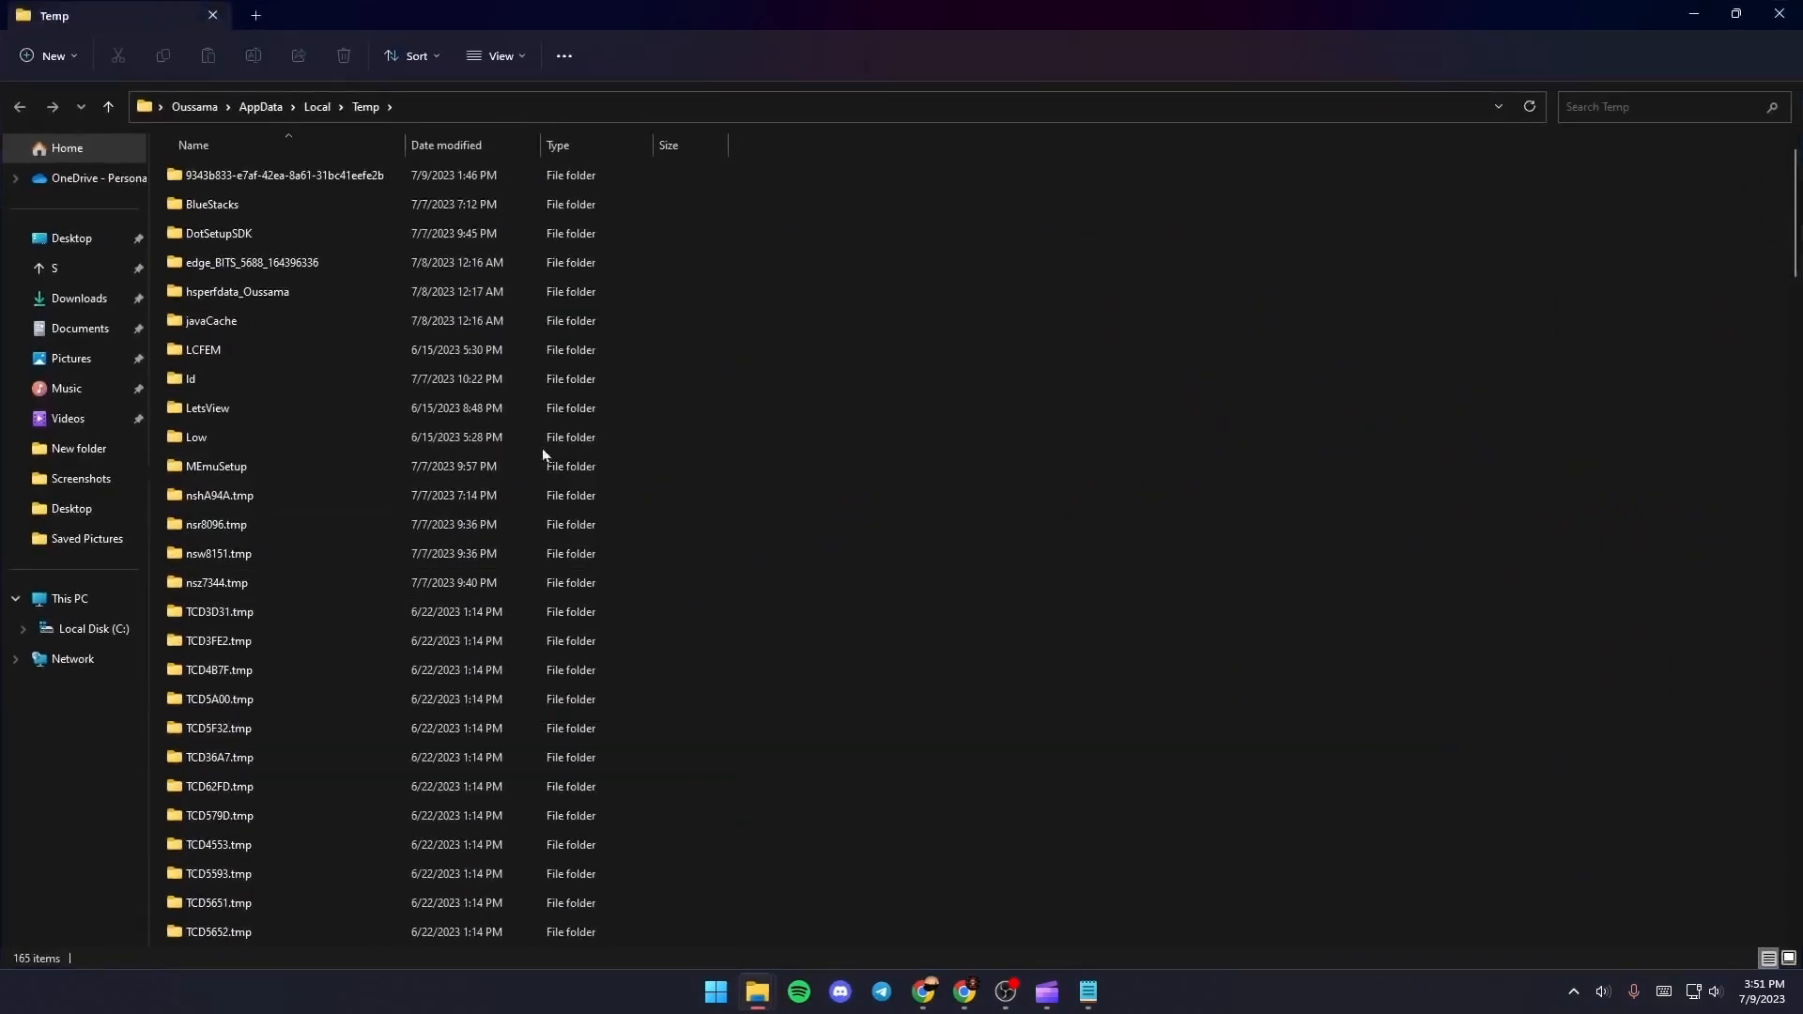
pyautogui.moveTo(496, 362)
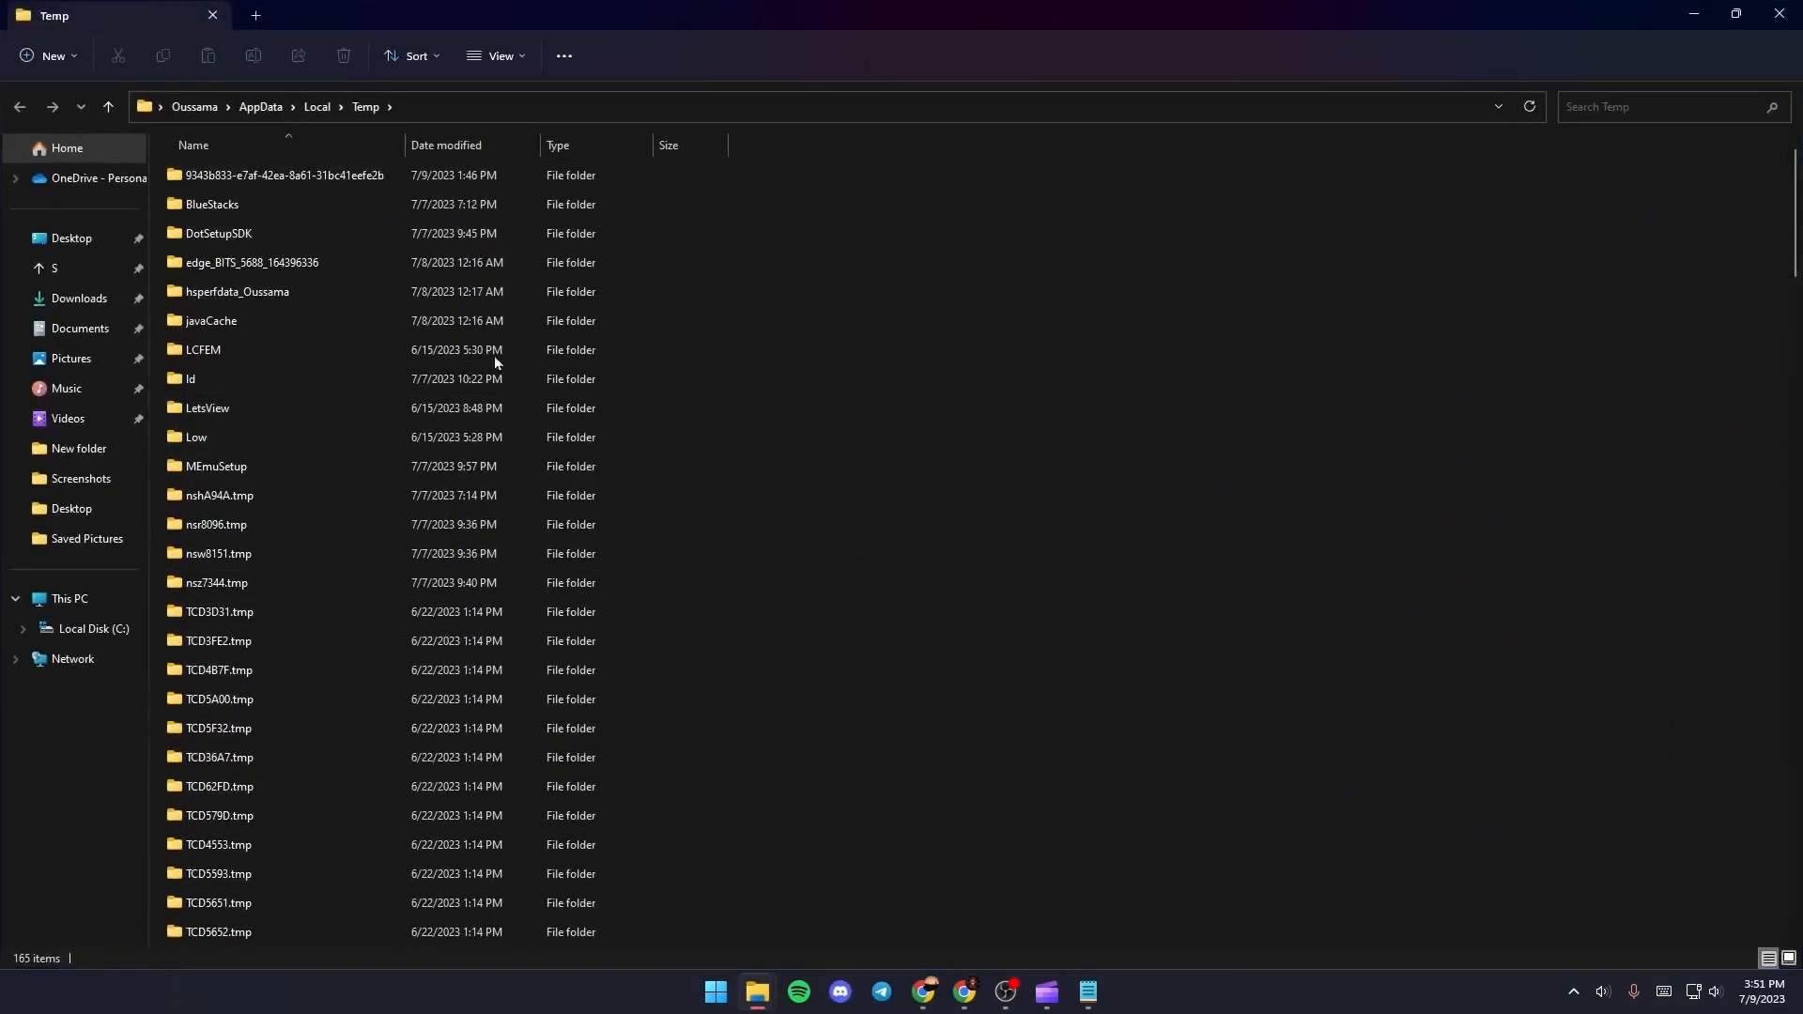
# Select all 165 items in the Temp folder and delete them
pyautogui.click(220, 699)
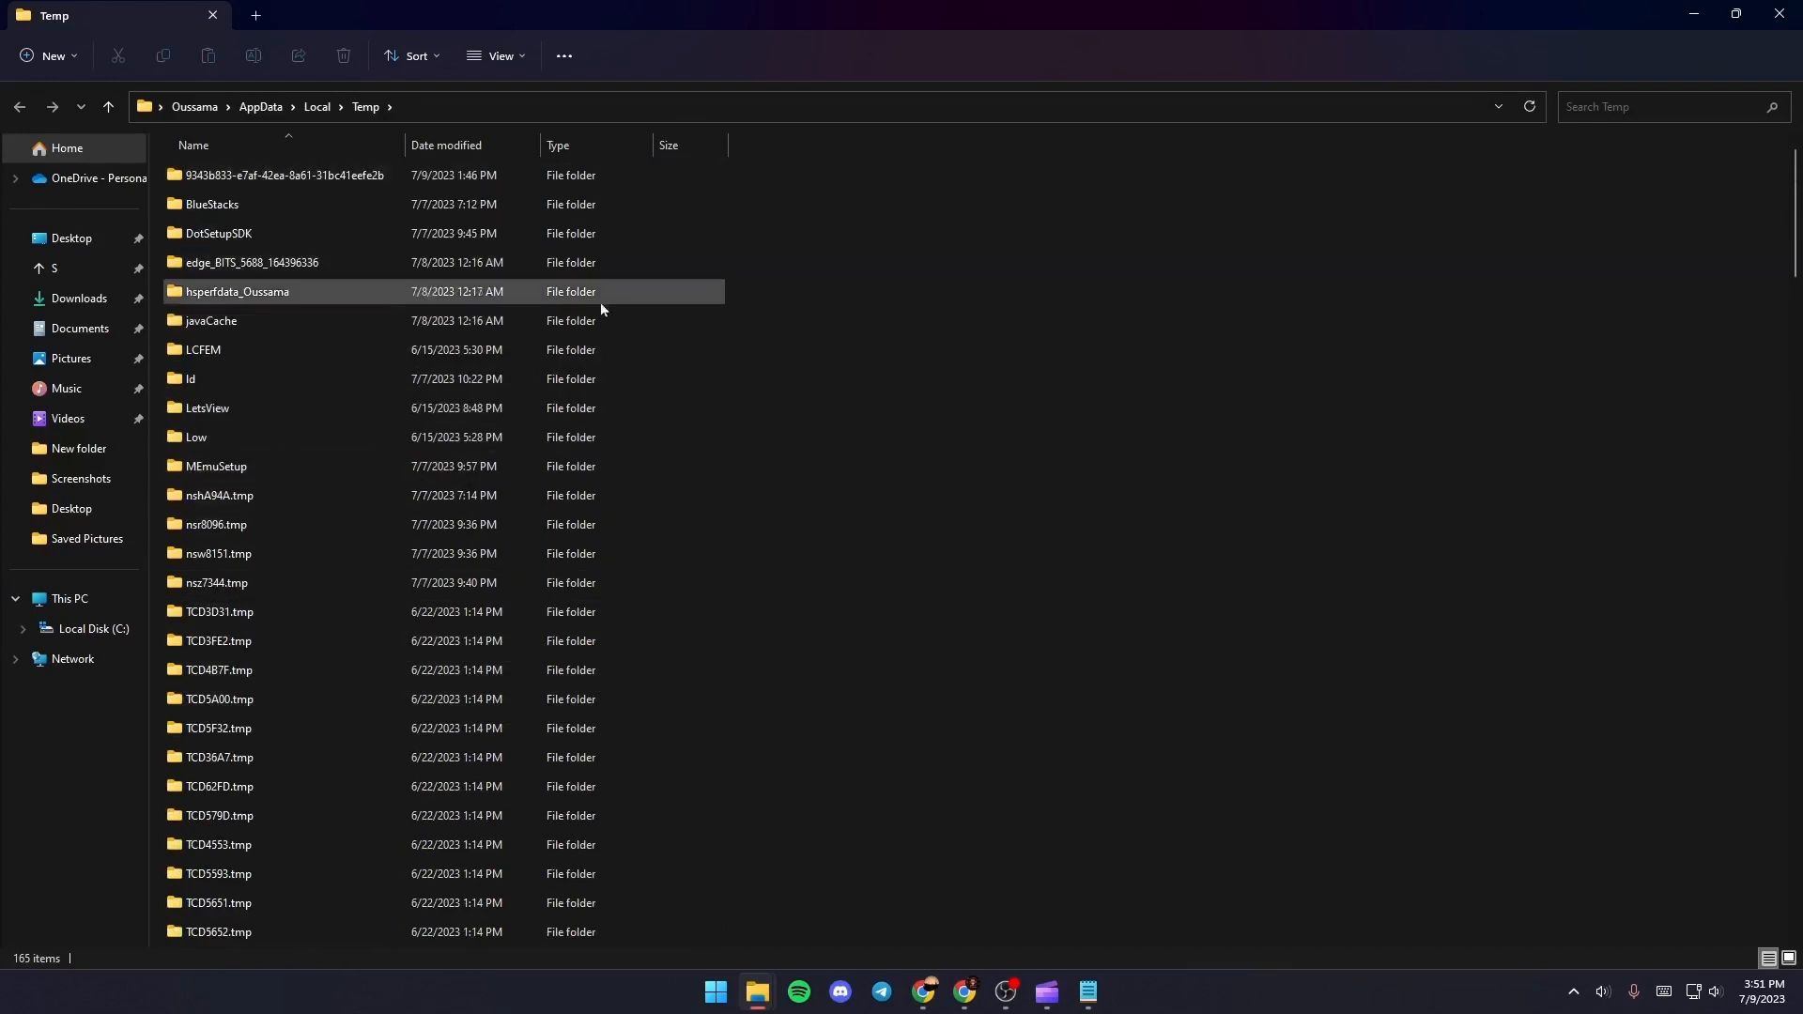
pyautogui.moveTo(676, 298)
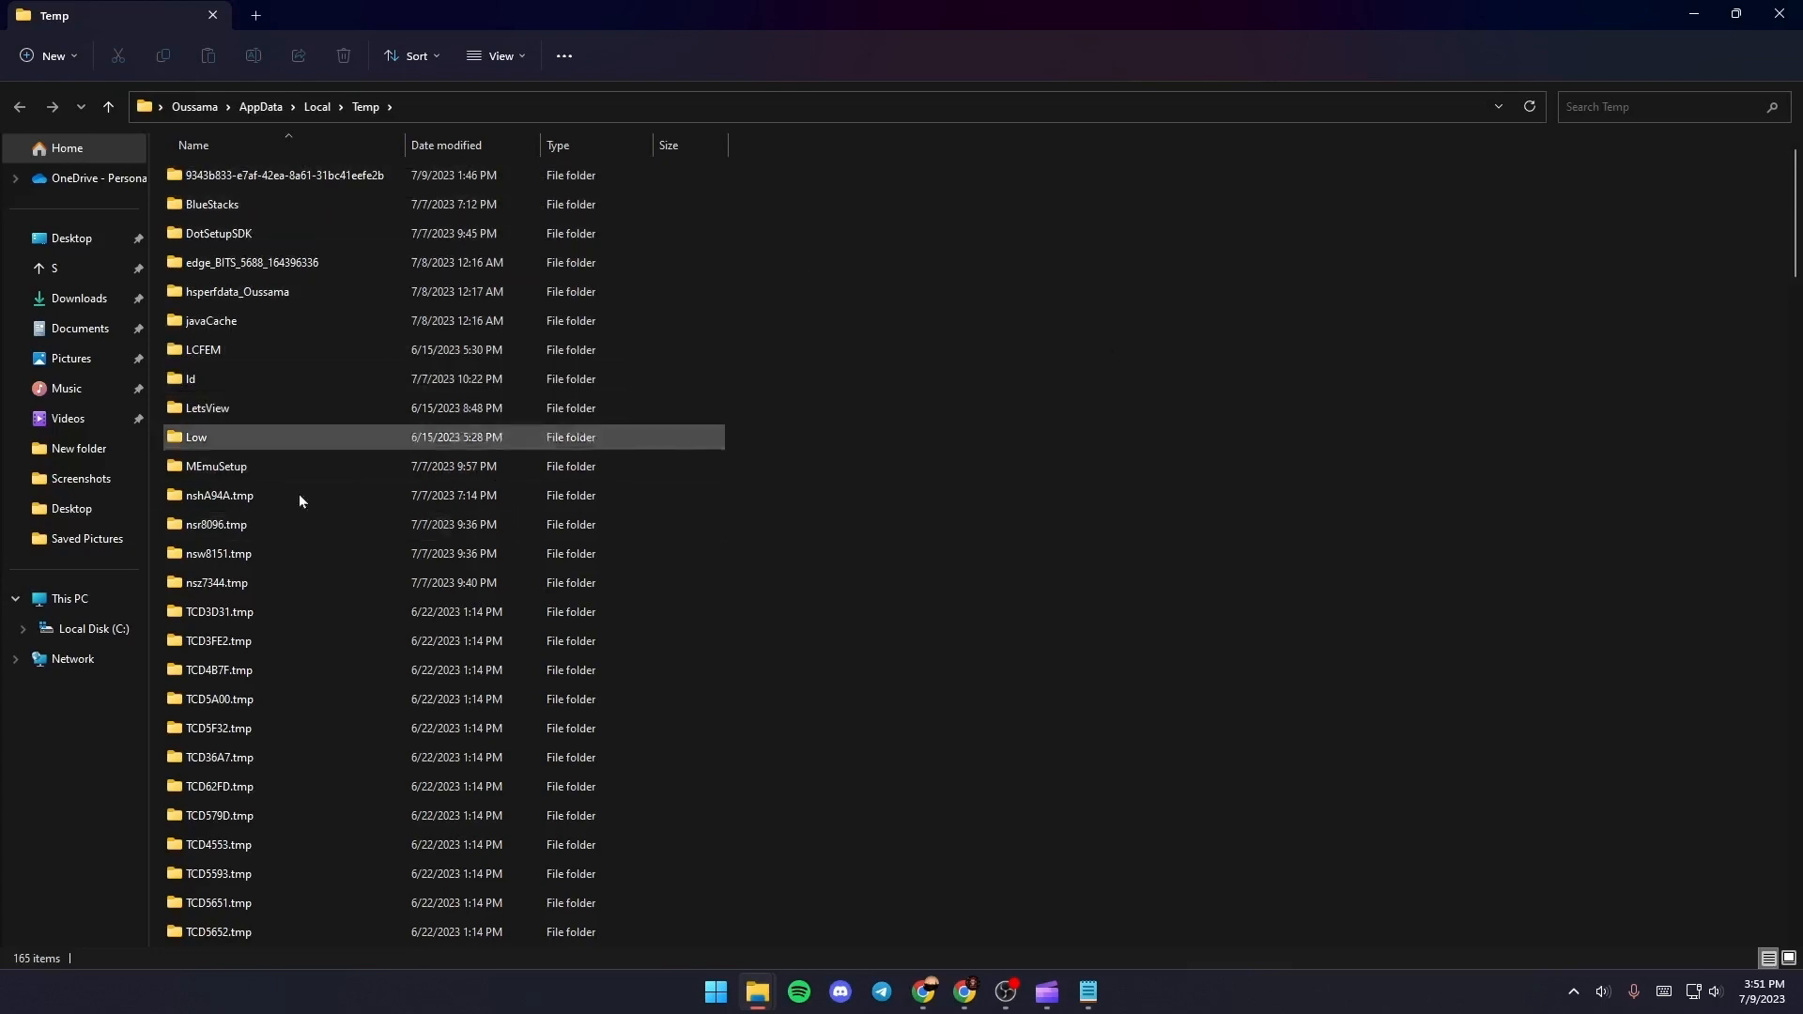
pyautogui.moveTo(356, 485)
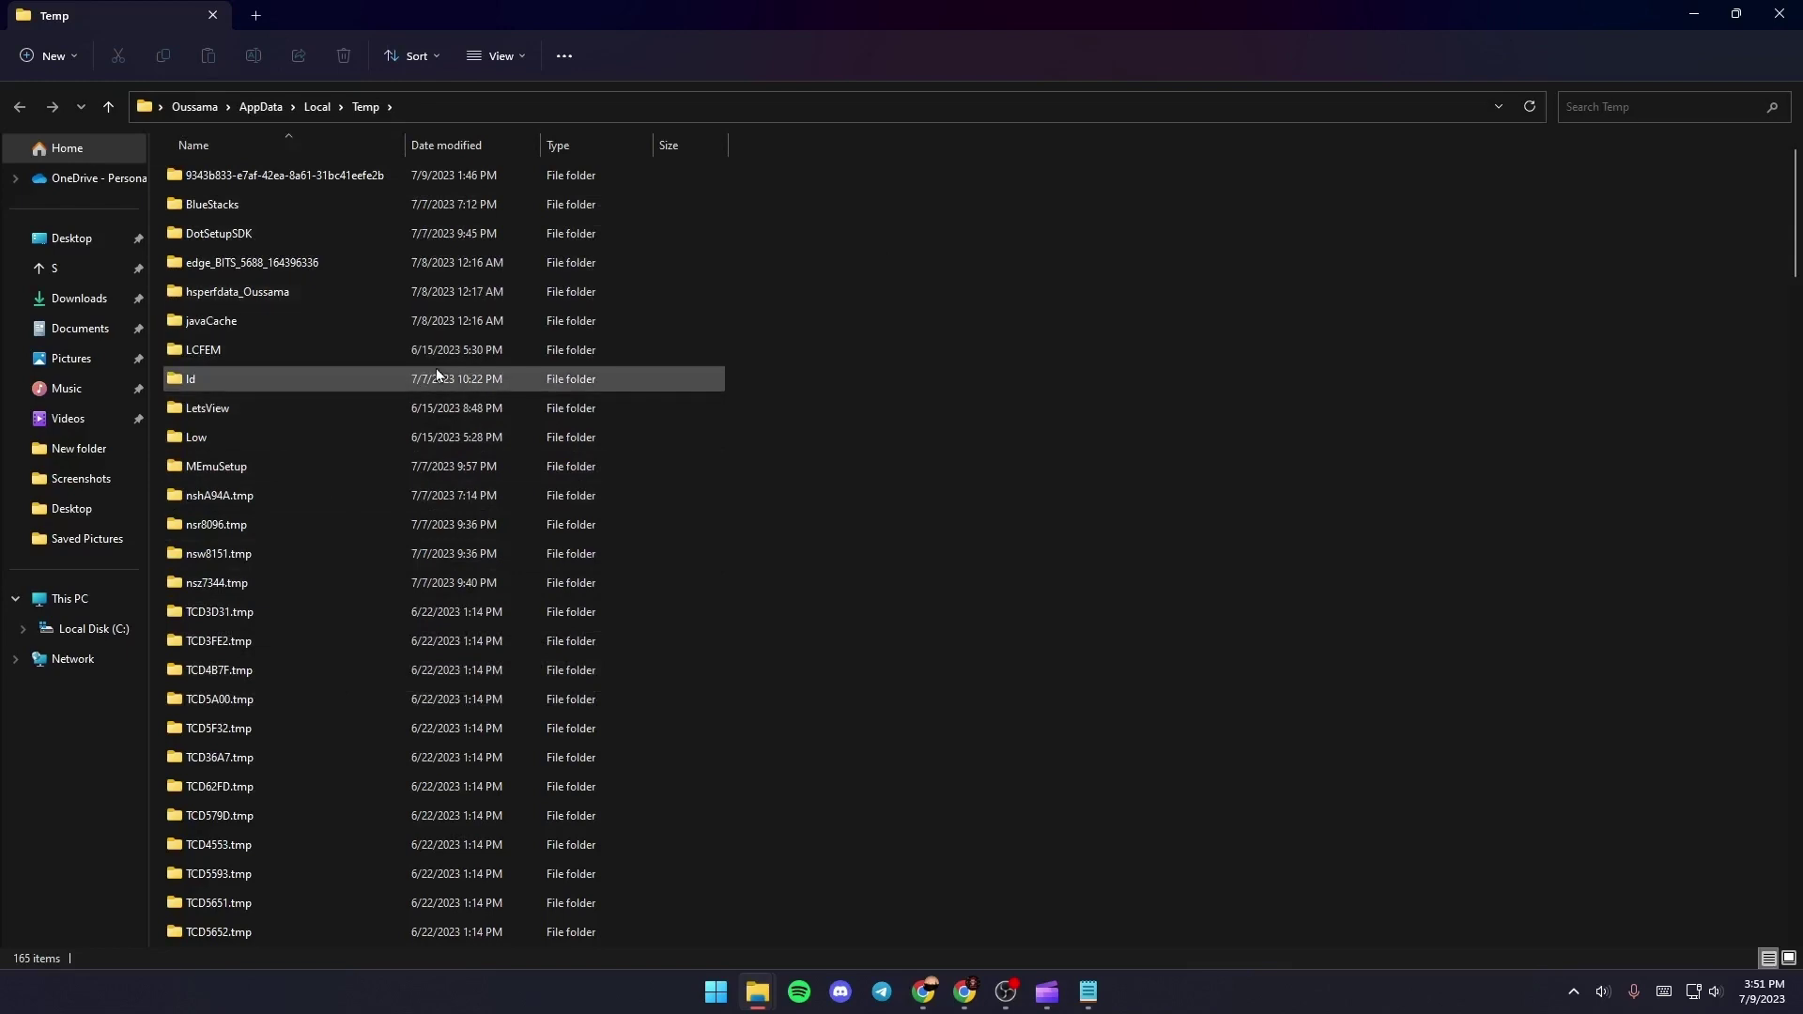
pyautogui.moveTo(517, 400)
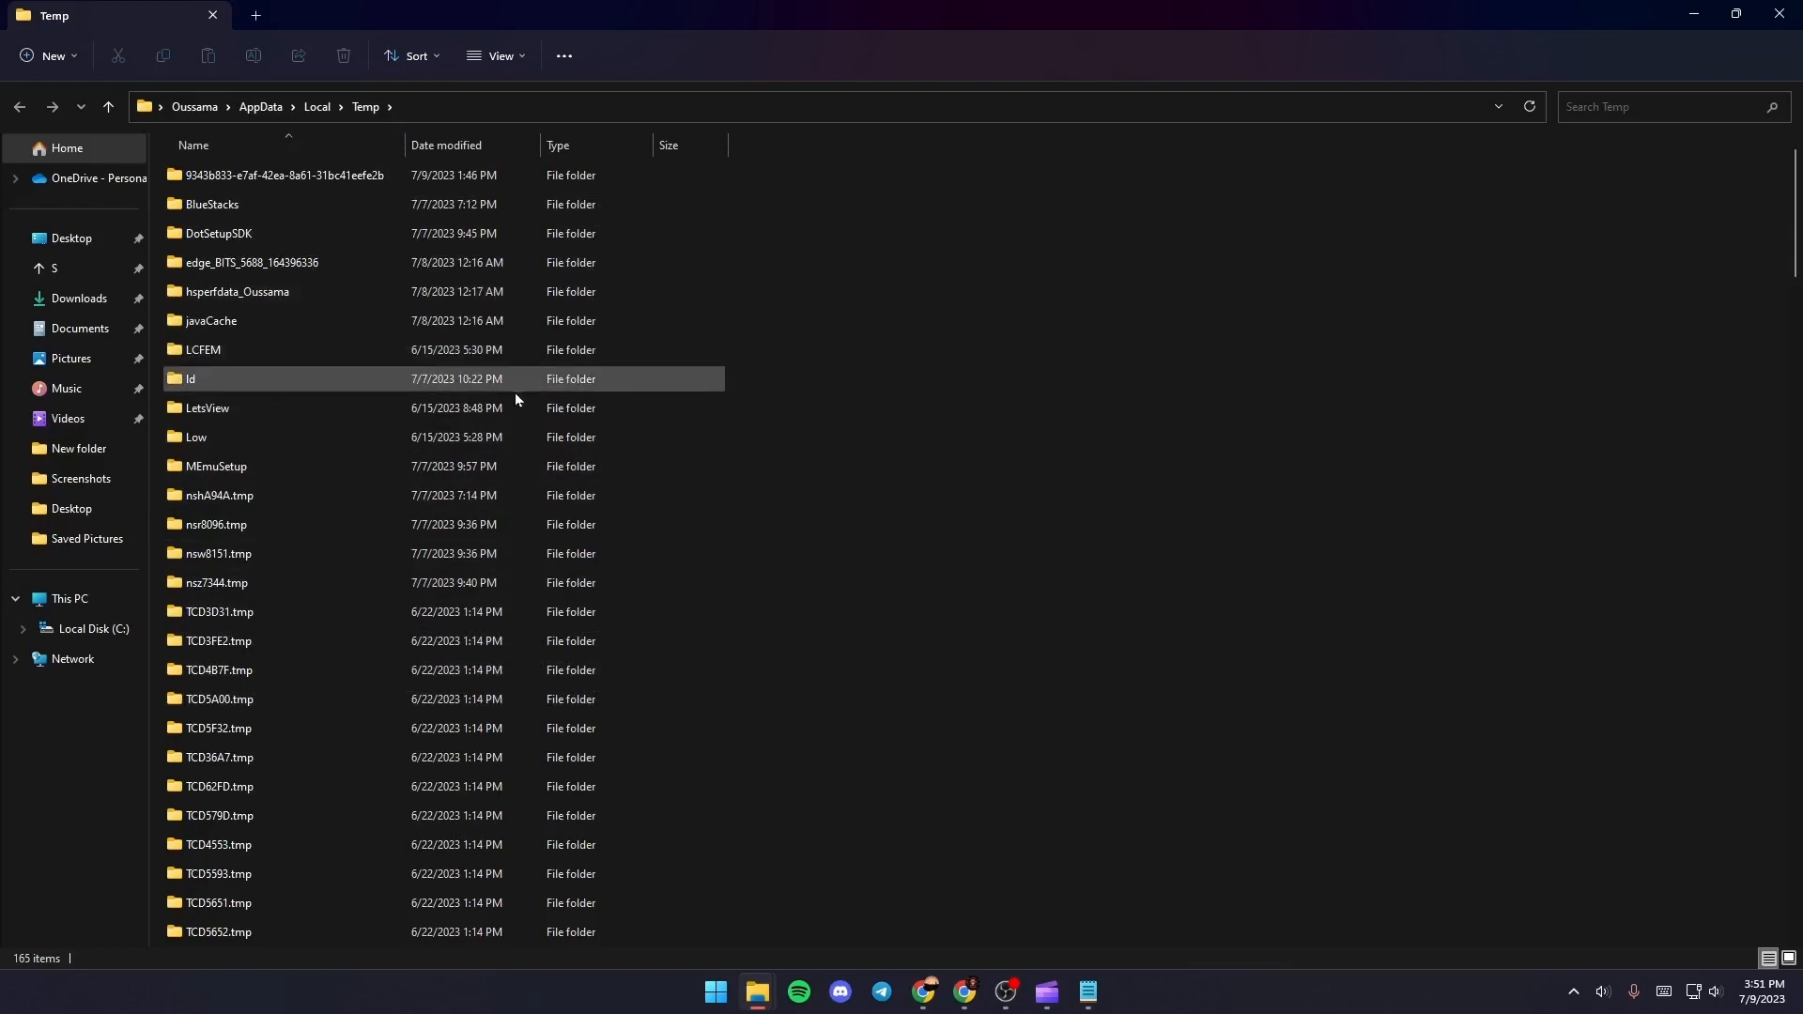
pyautogui.moveTo(374, 327)
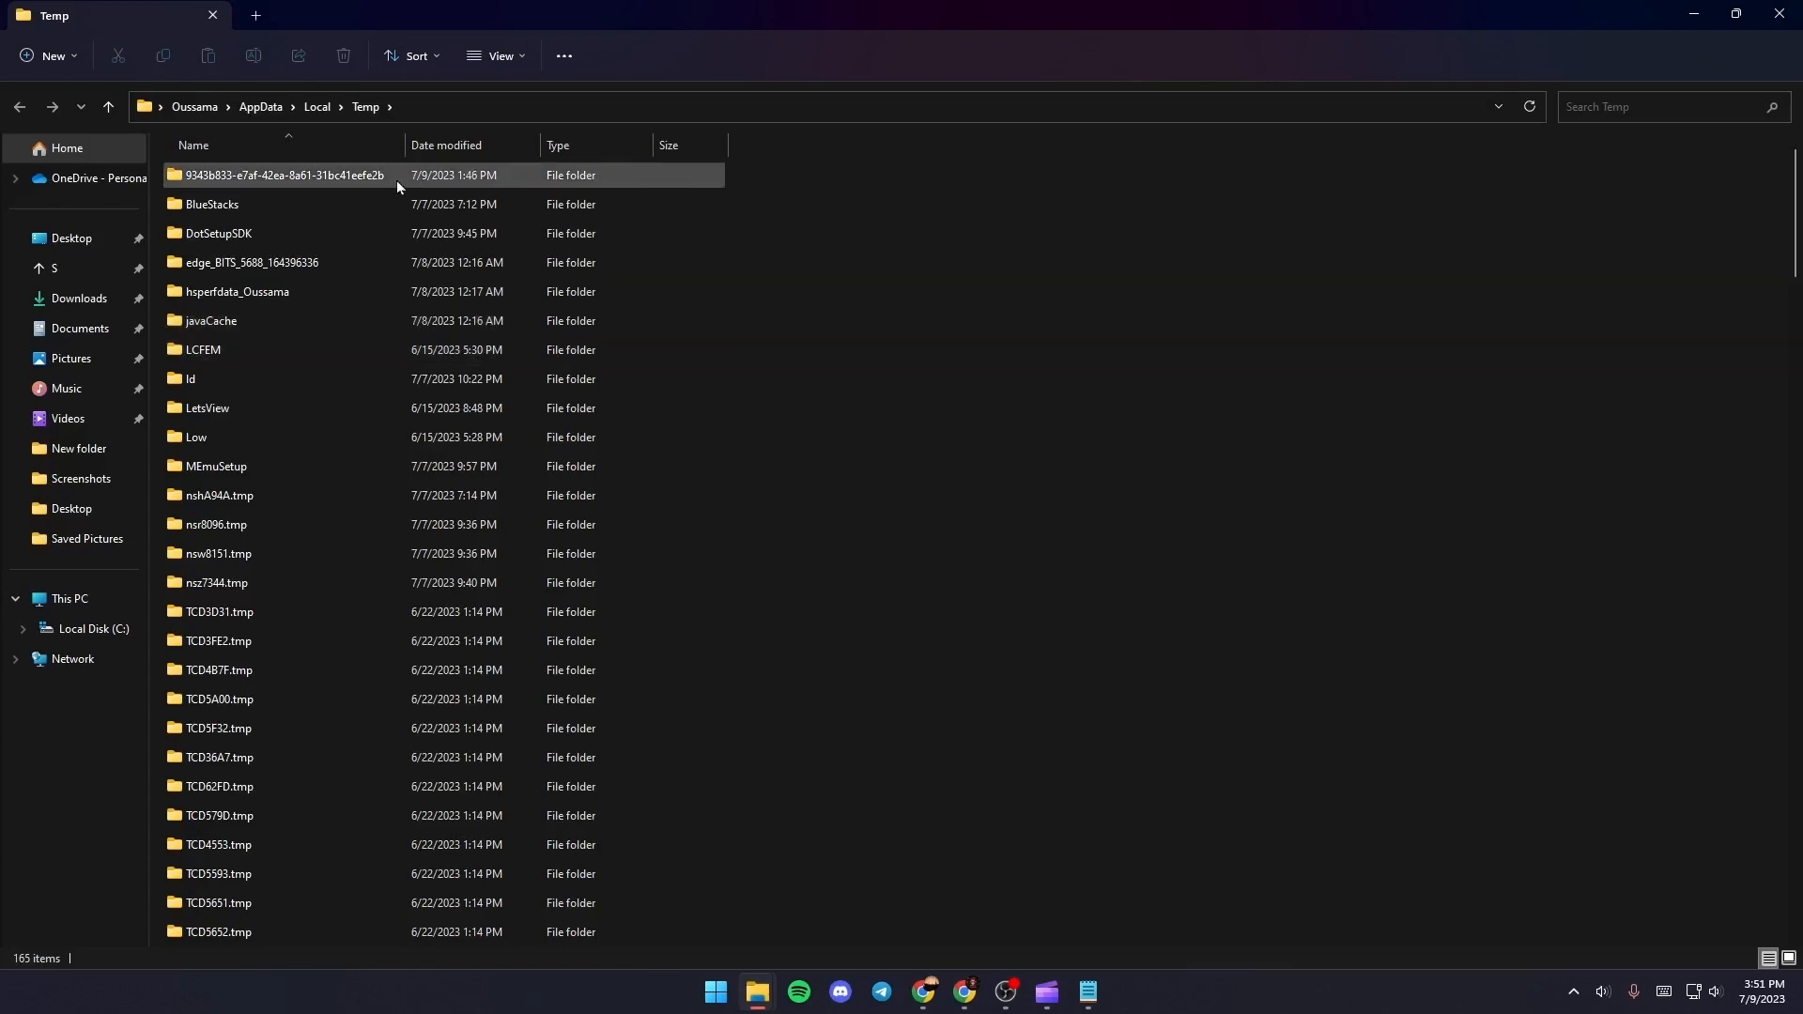
pyautogui.click(286, 176)
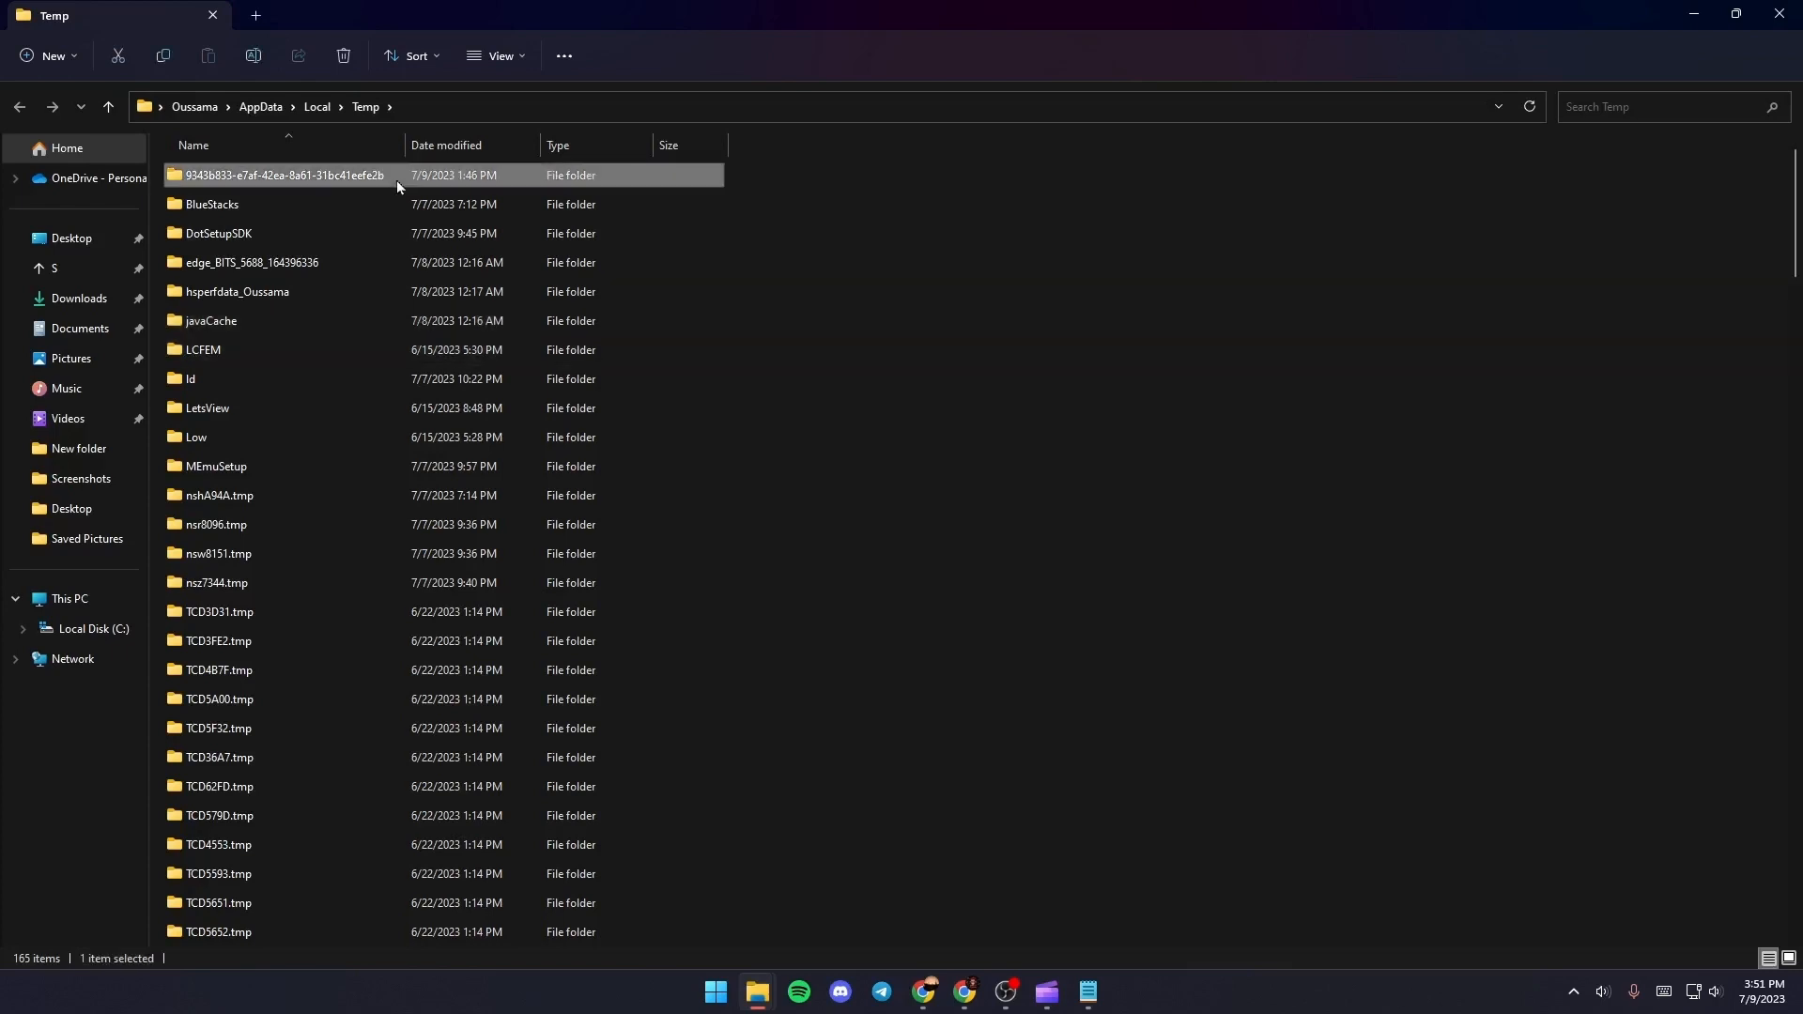
pyautogui.press('ctrl+a')
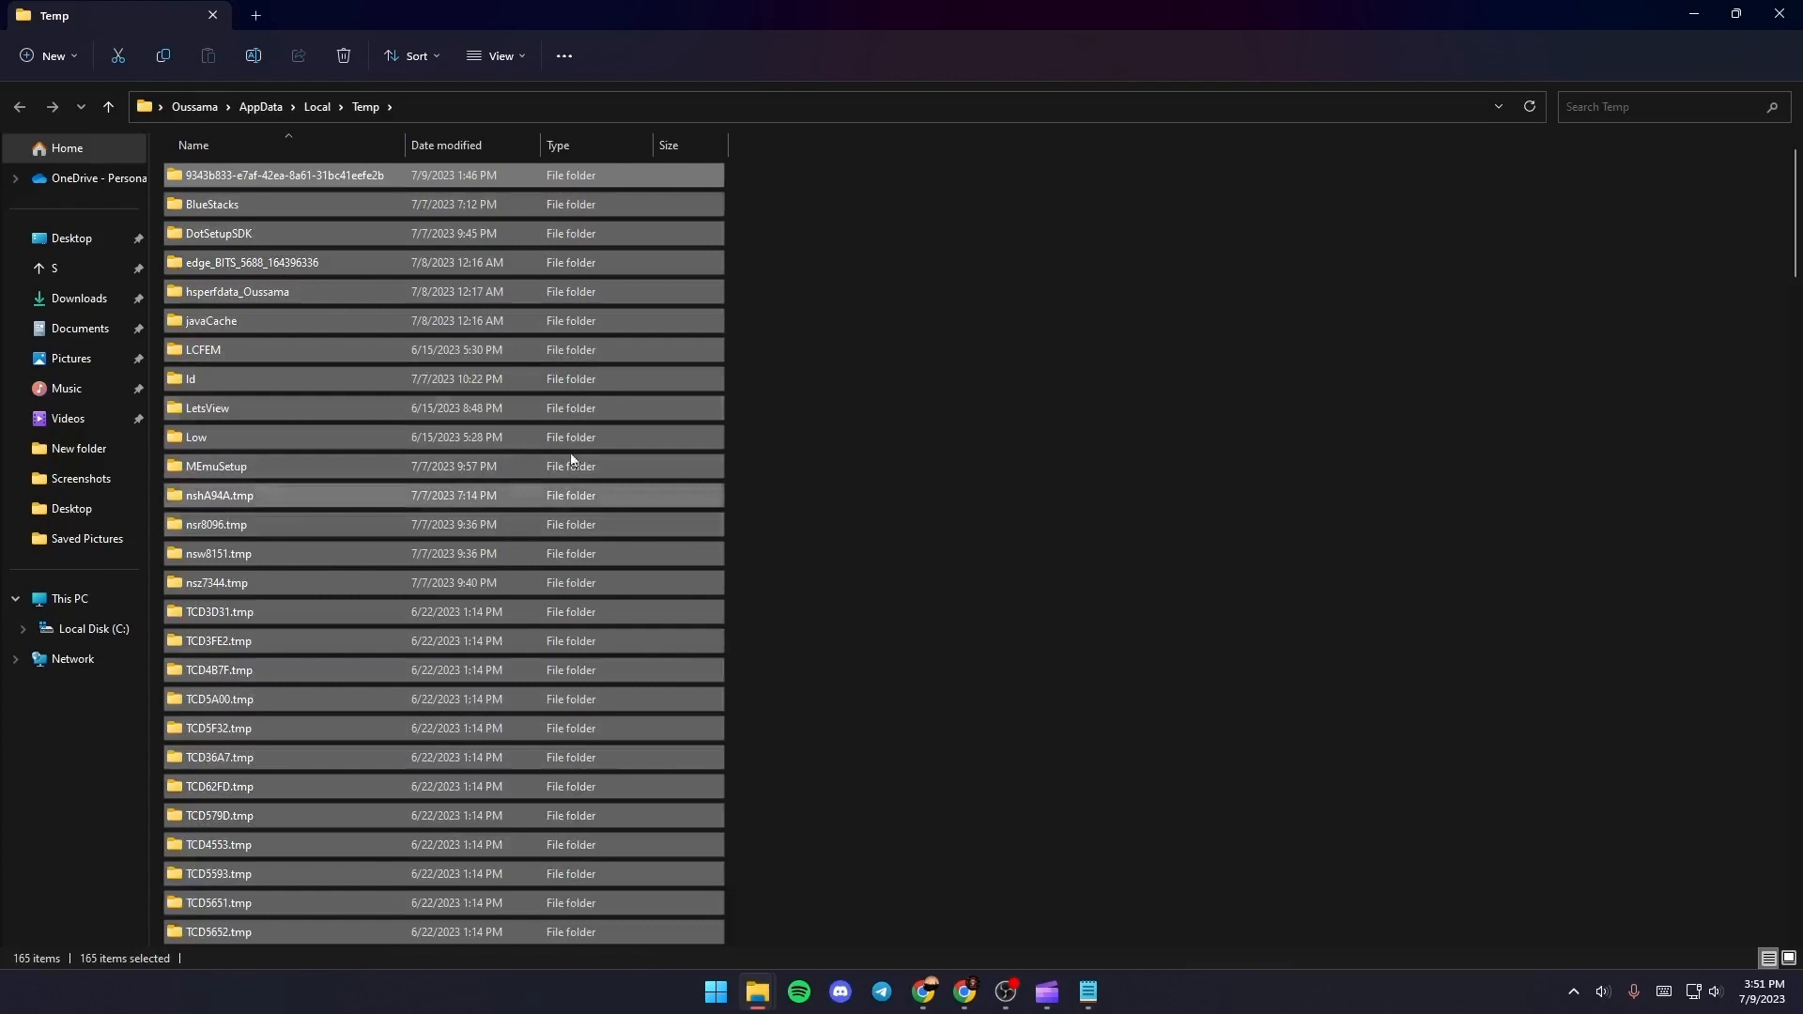
pyautogui.moveTo(520, 331)
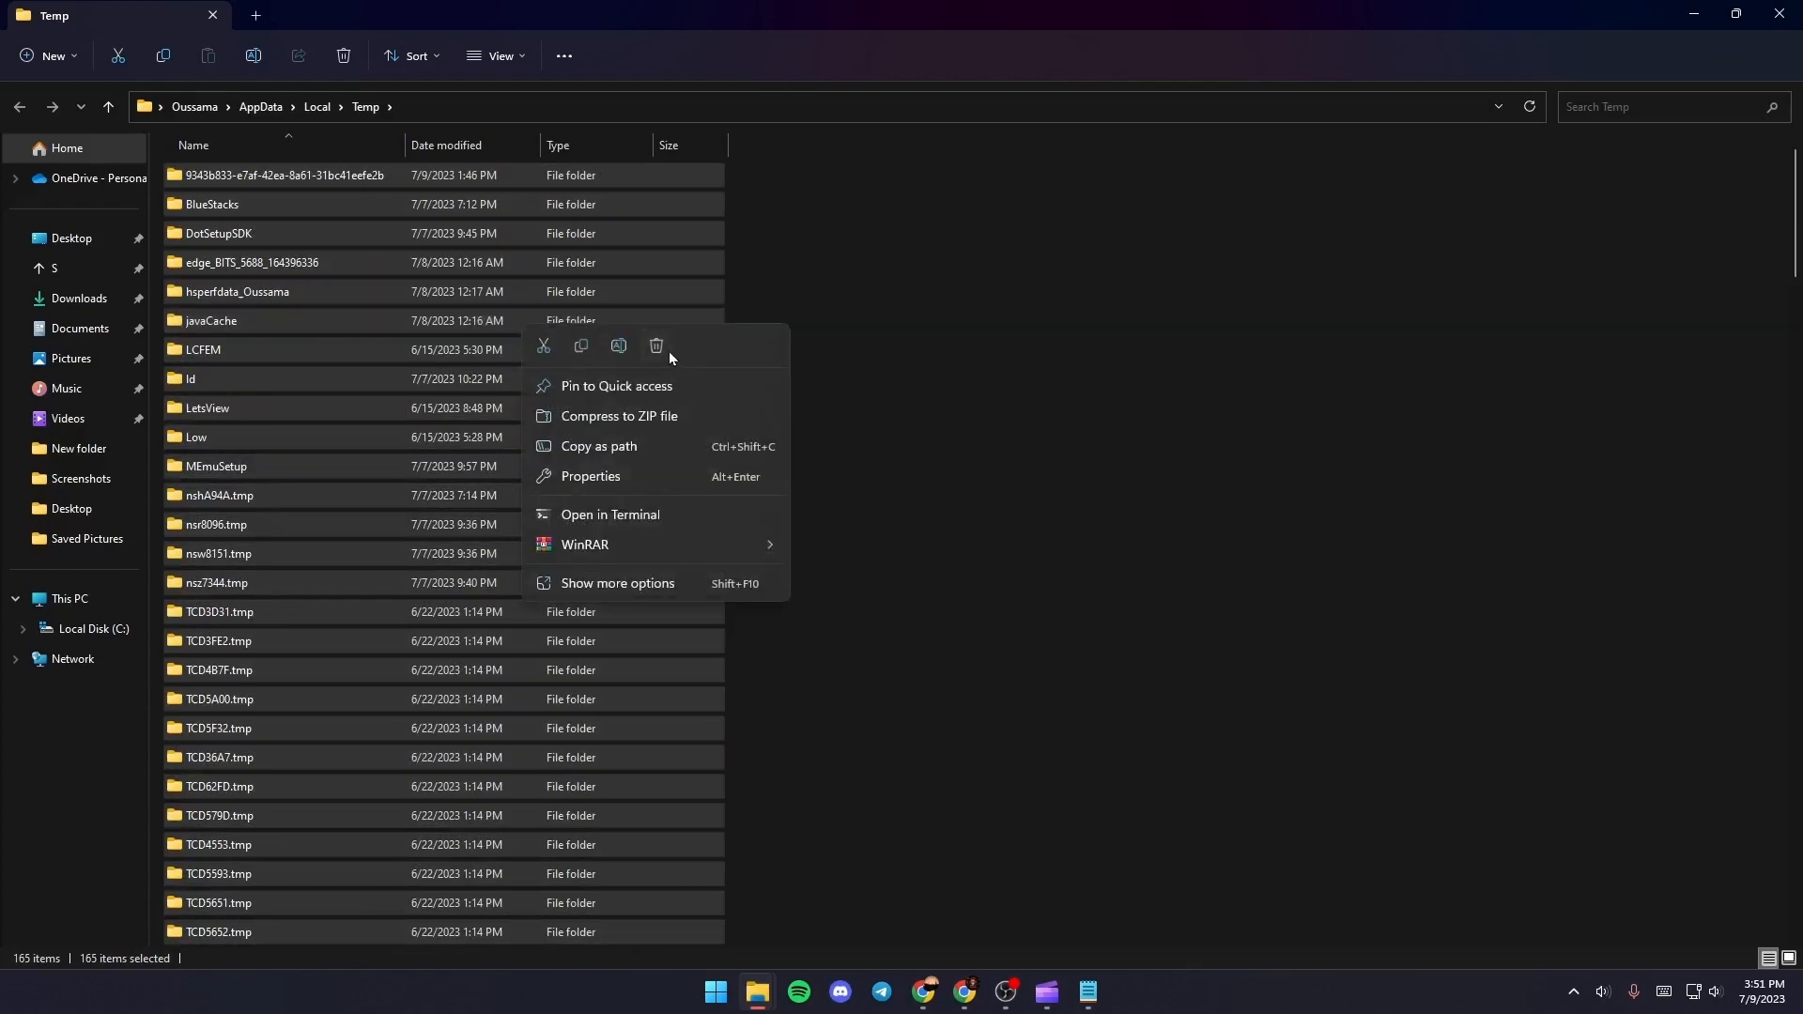
pyautogui.click(662, 349)
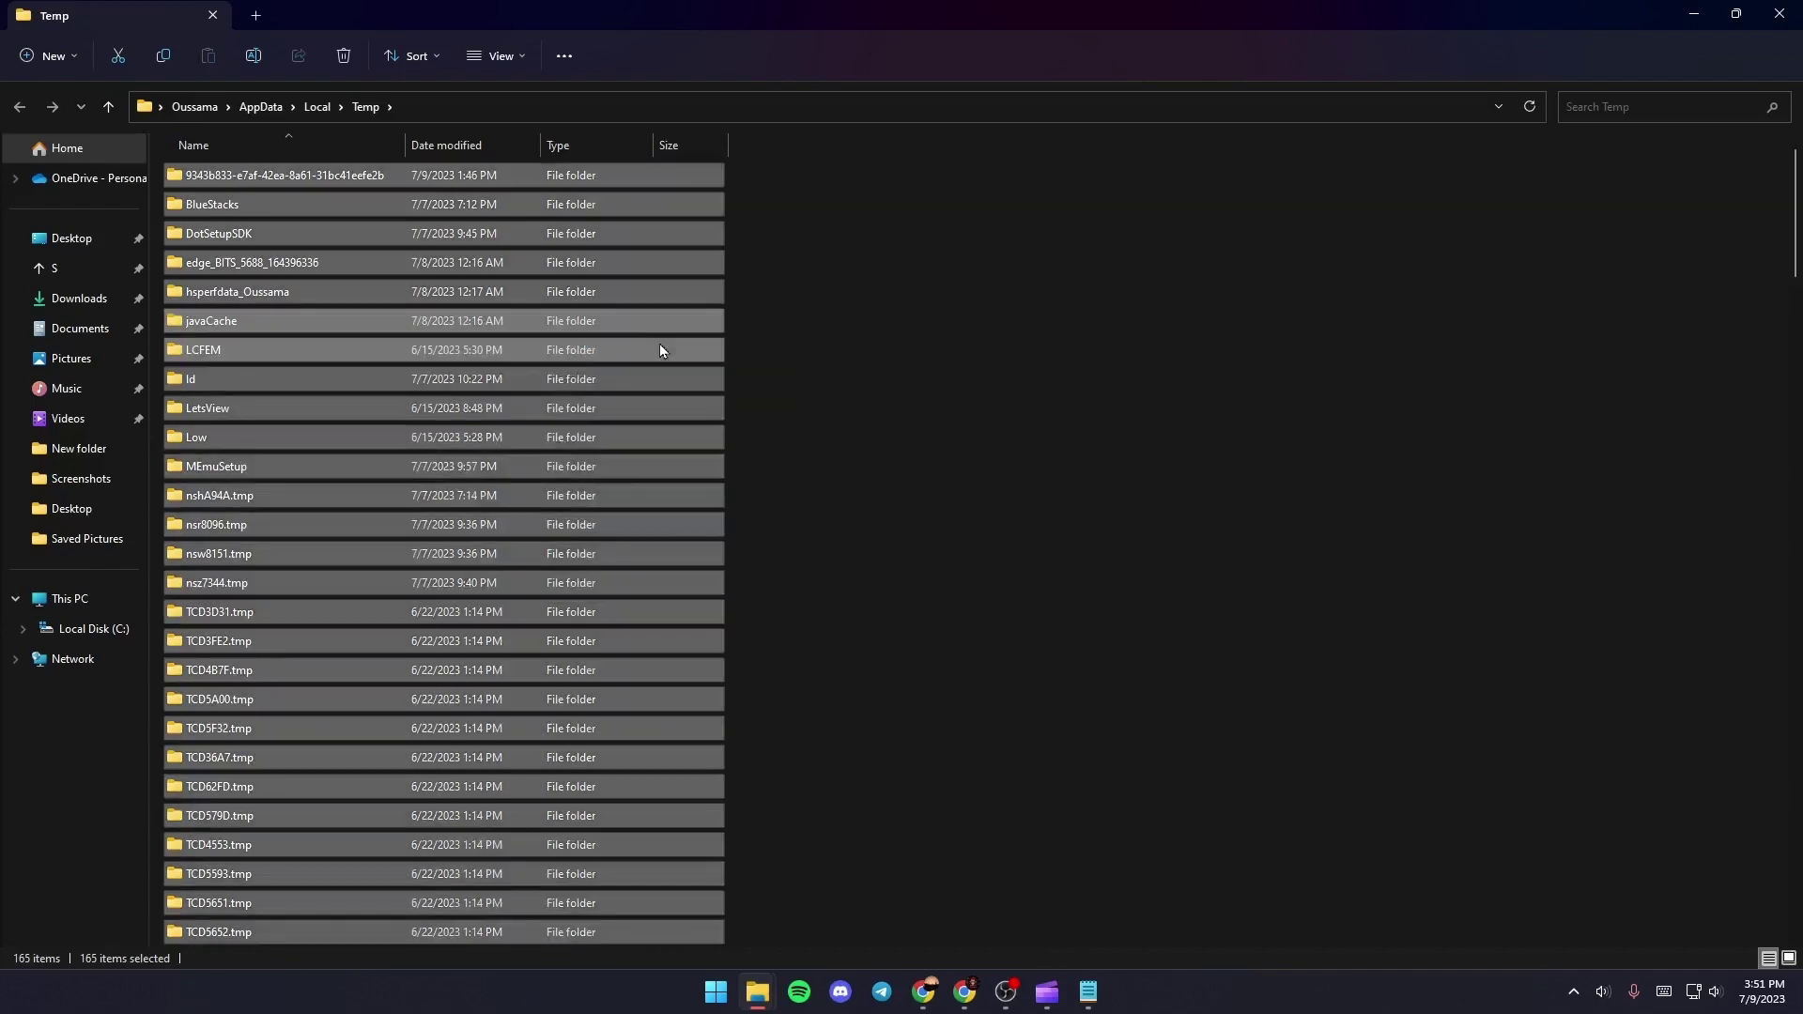
pyautogui.click(342, 54)
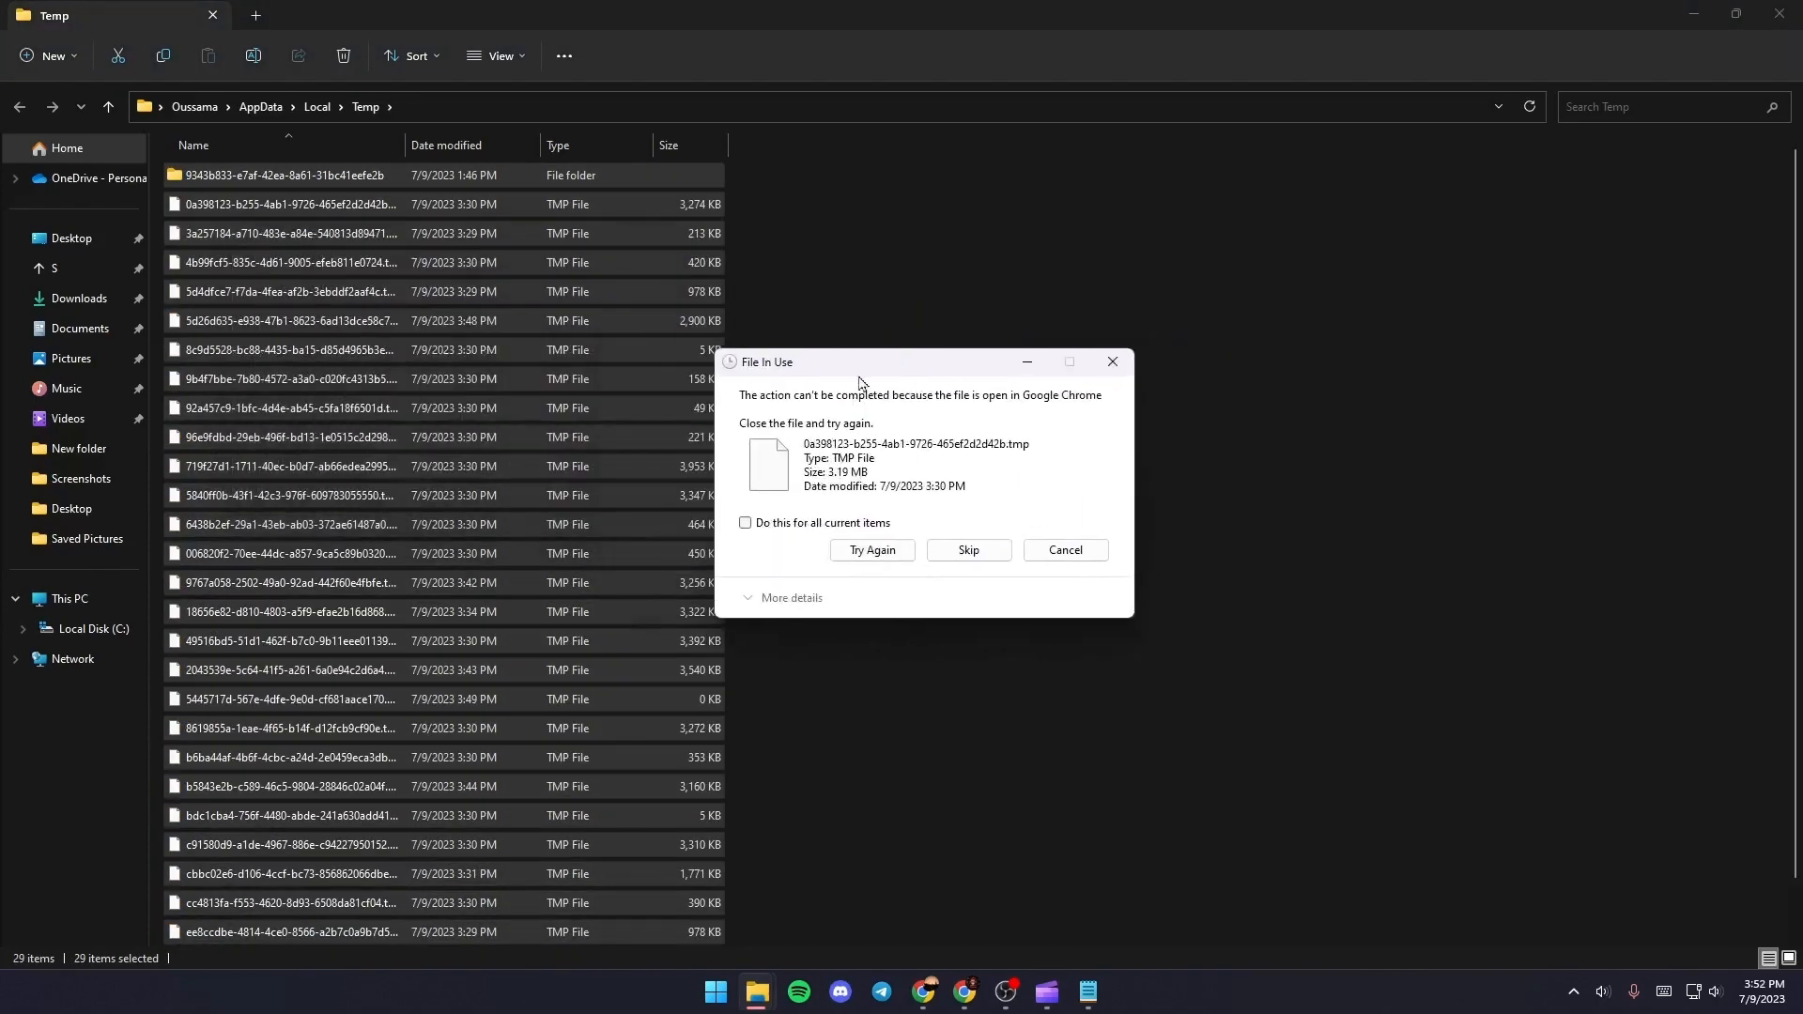
pyautogui.moveTo(856, 524)
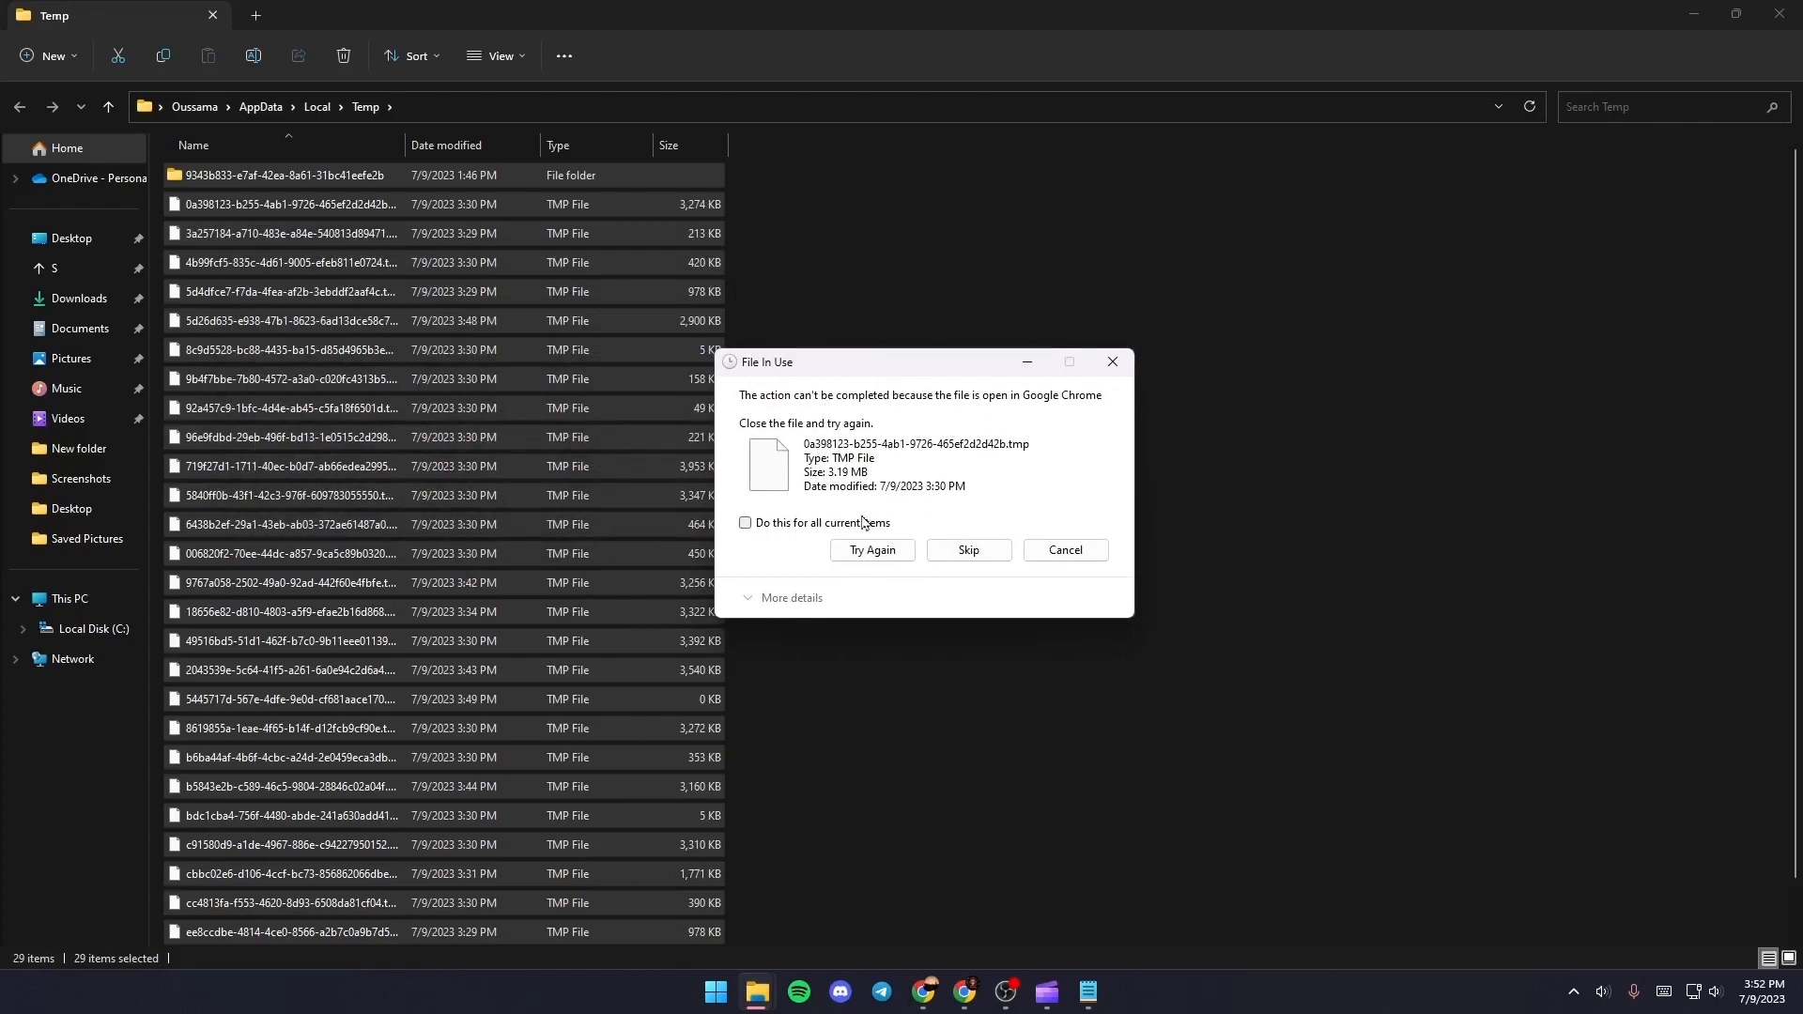
pyautogui.moveTo(747, 533)
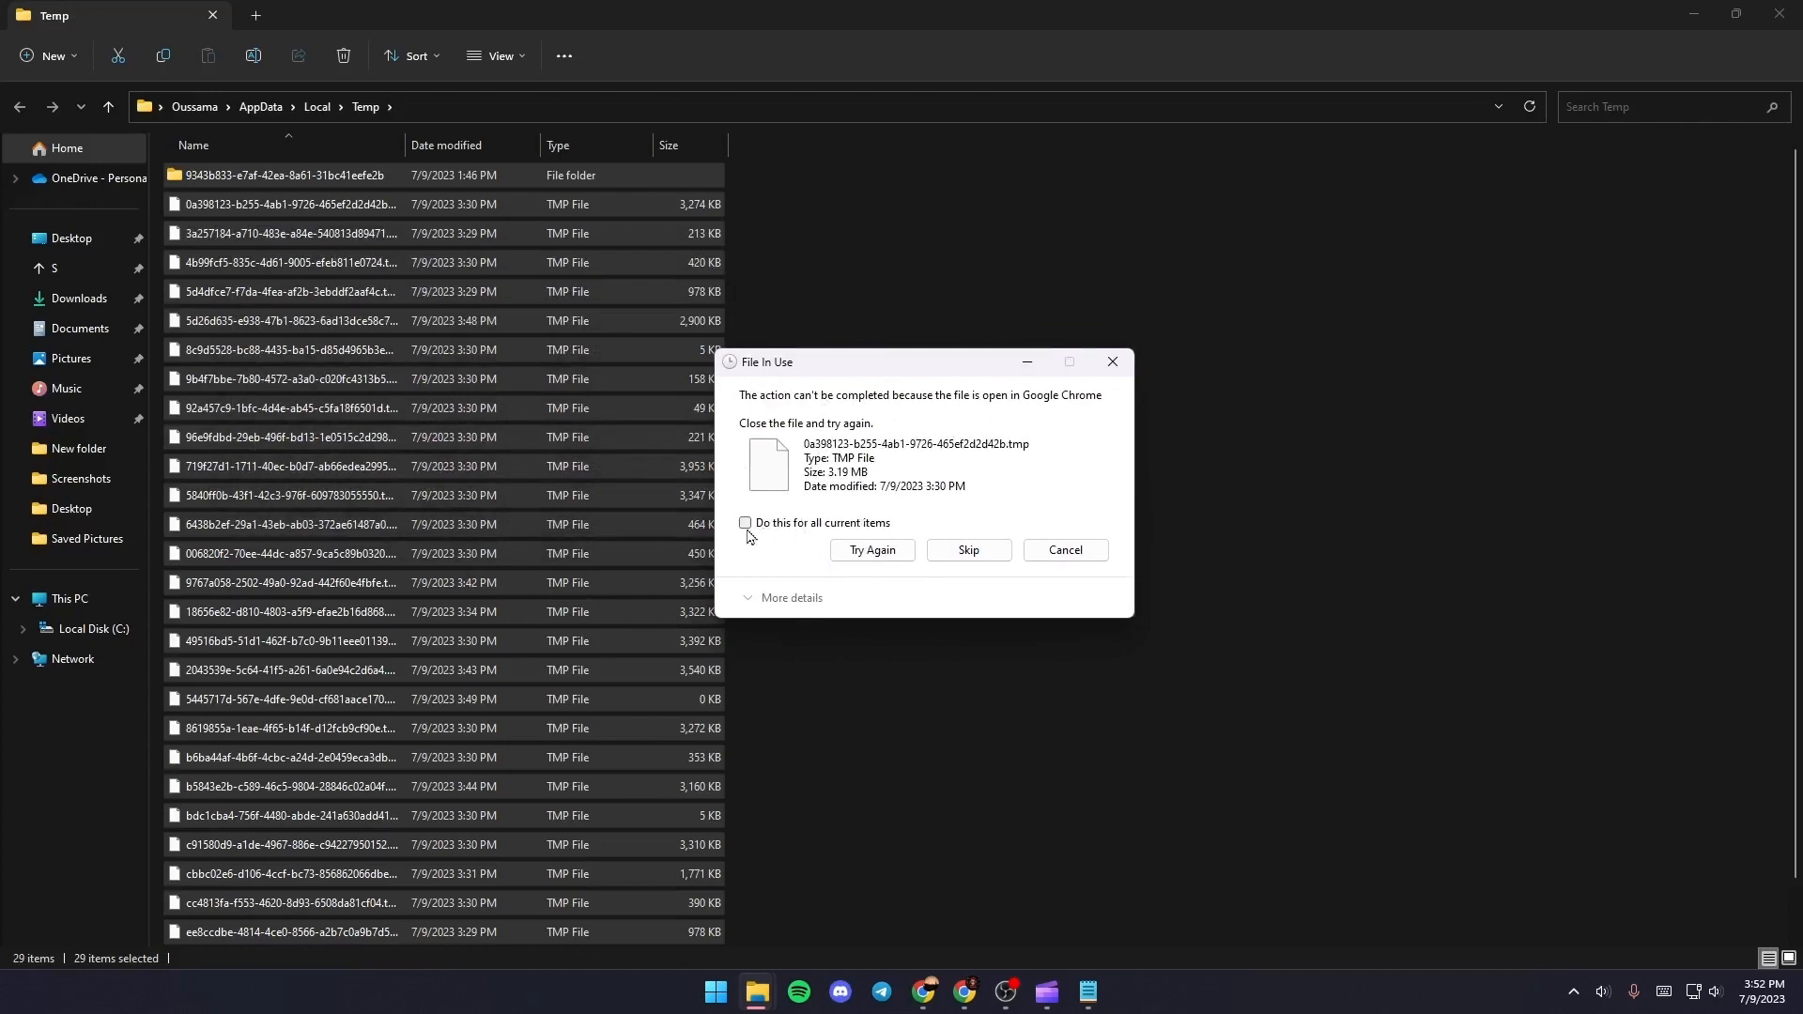
# Skip all in-use files and the in-use folder, leaving 29 items in Temp
pyautogui.click(744, 522)
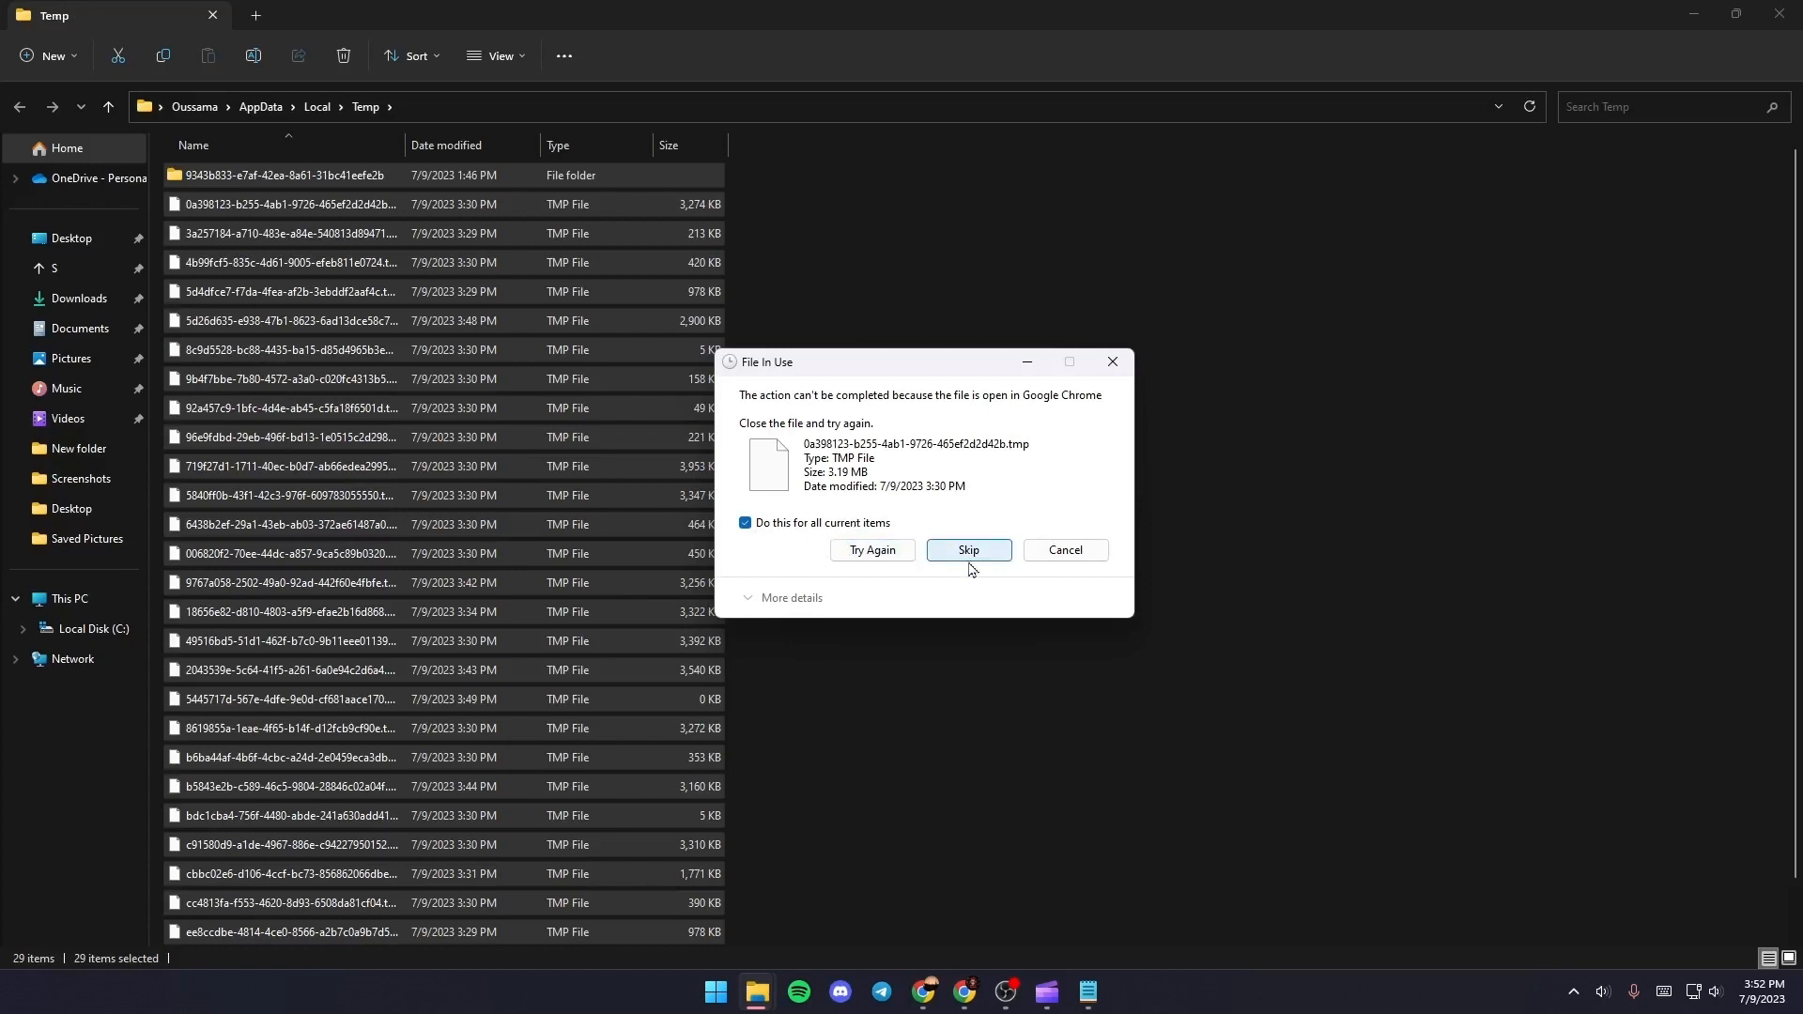
pyautogui.click(970, 548)
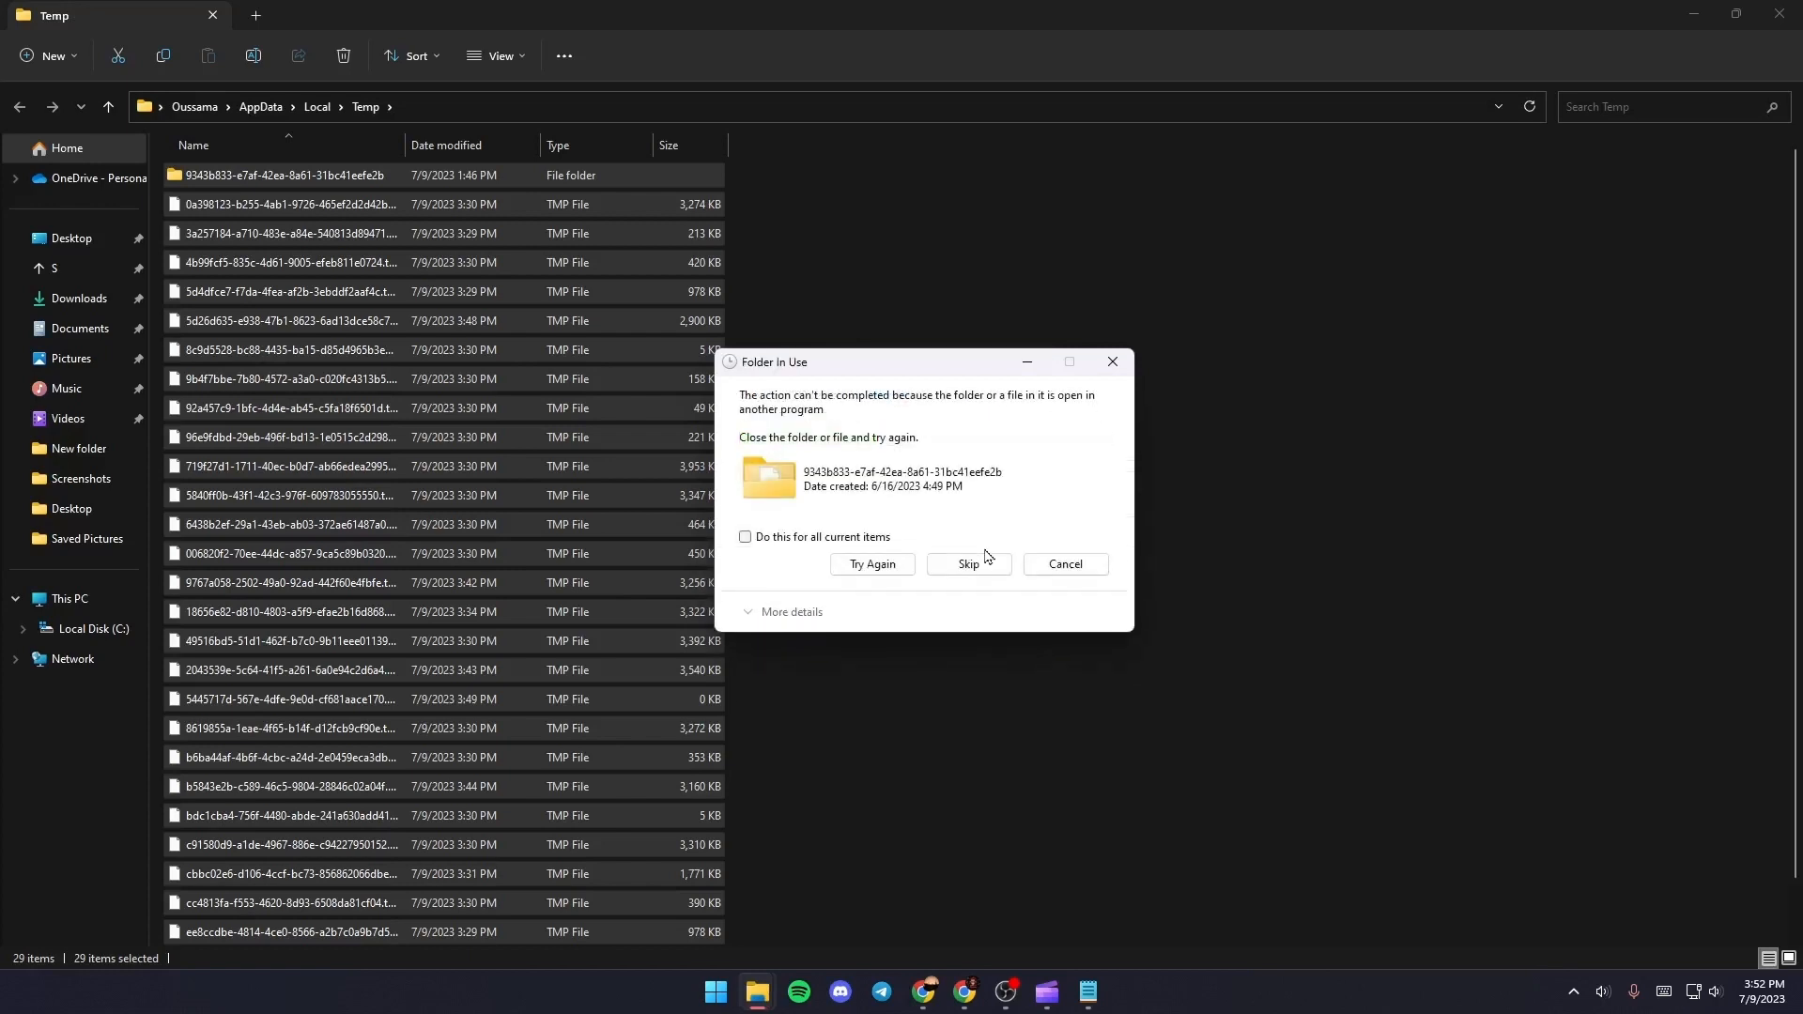
pyautogui.click(969, 564)
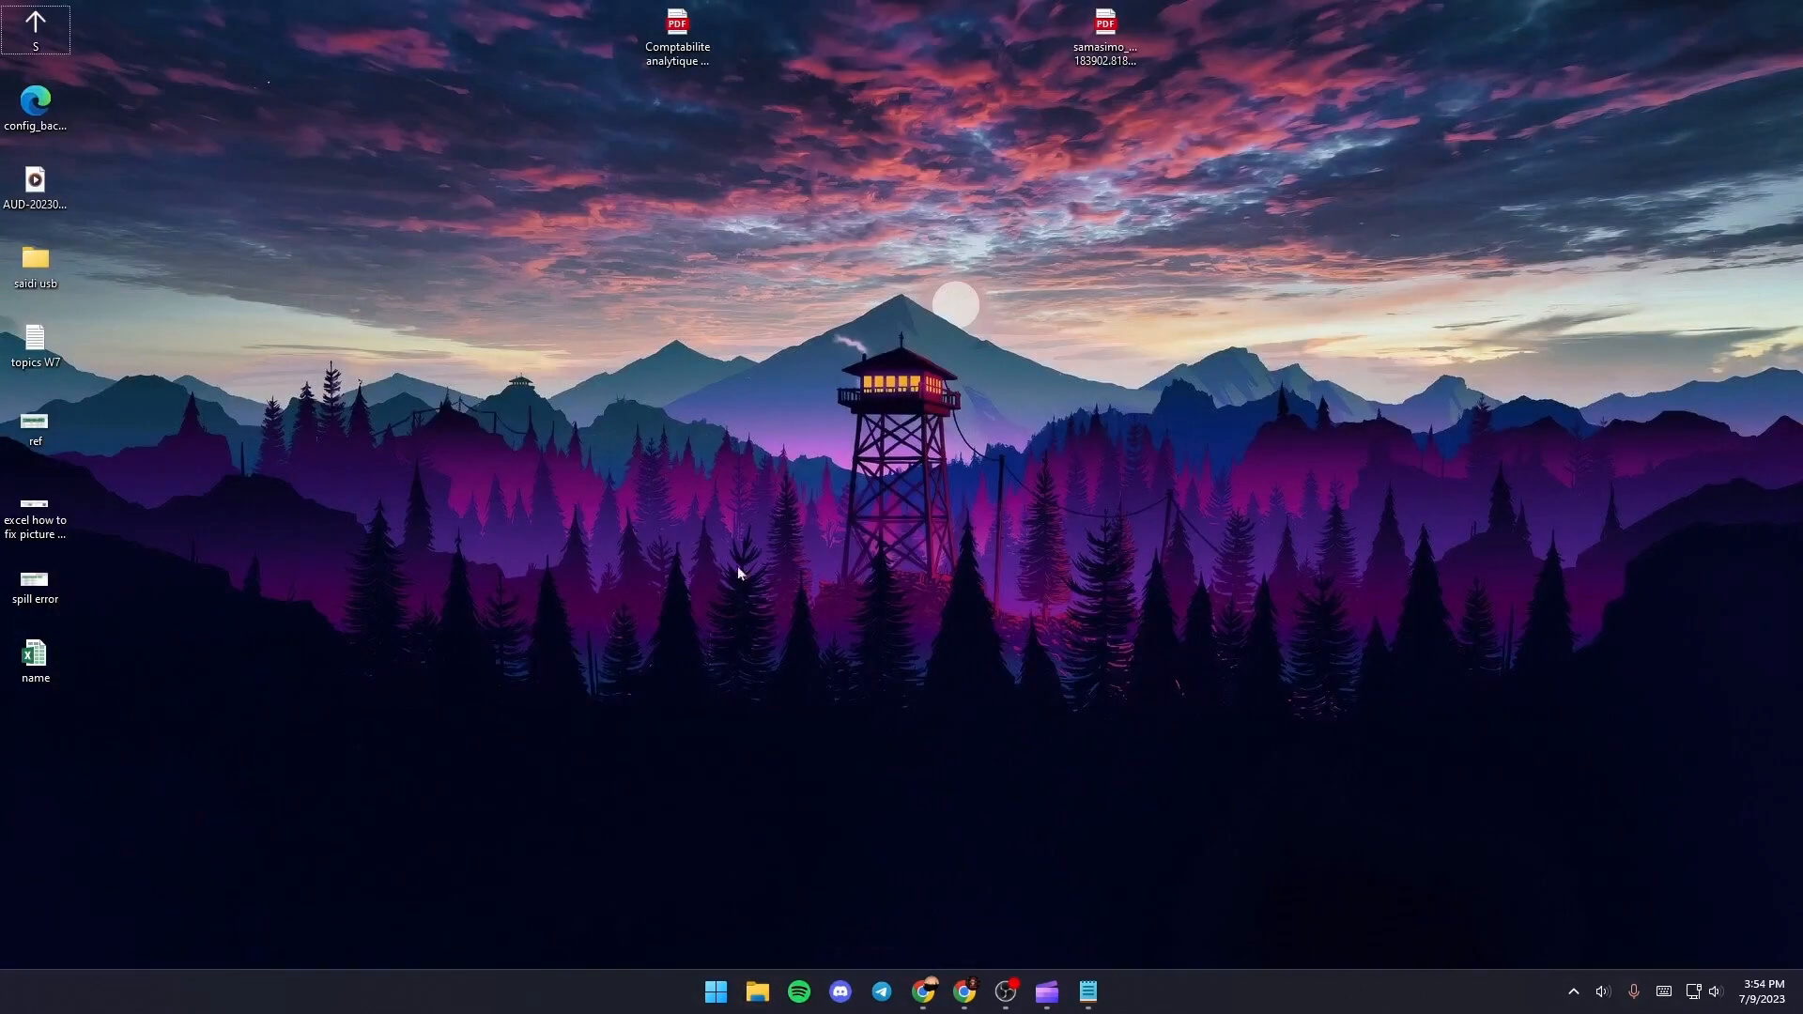
pyautogui.moveTo(1010, 207)
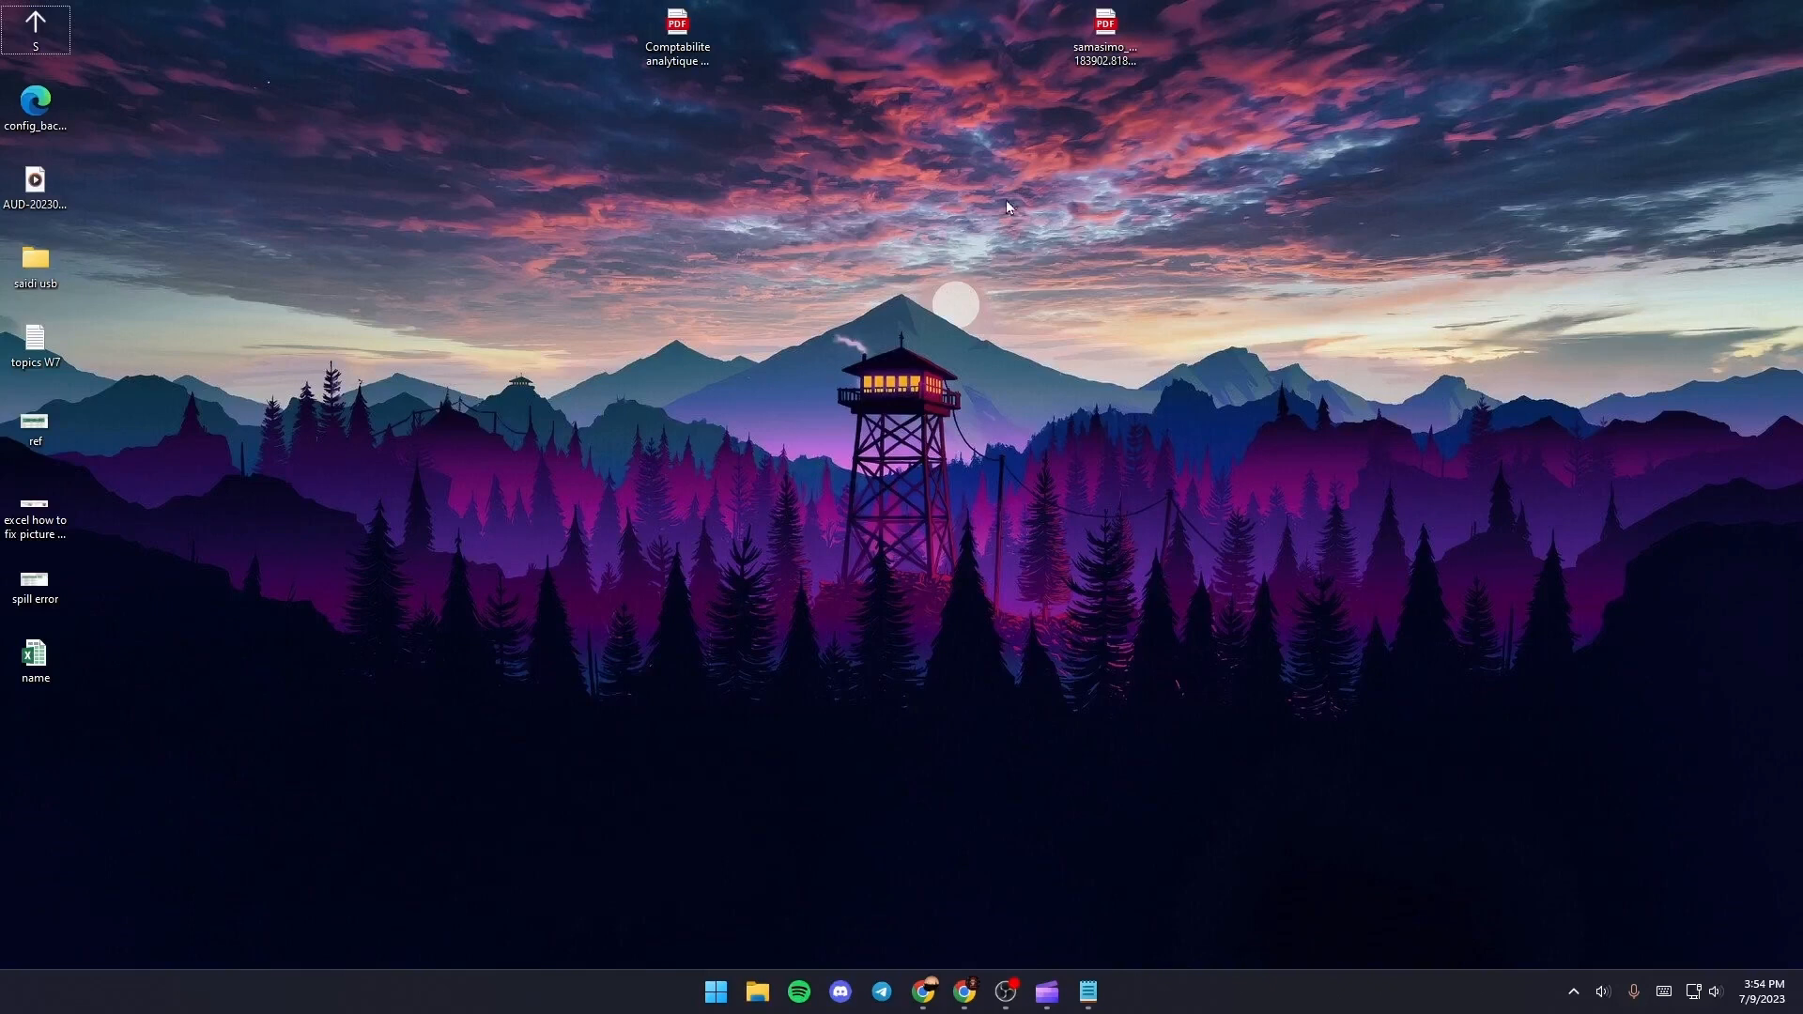
pyautogui.moveTo(68, 691)
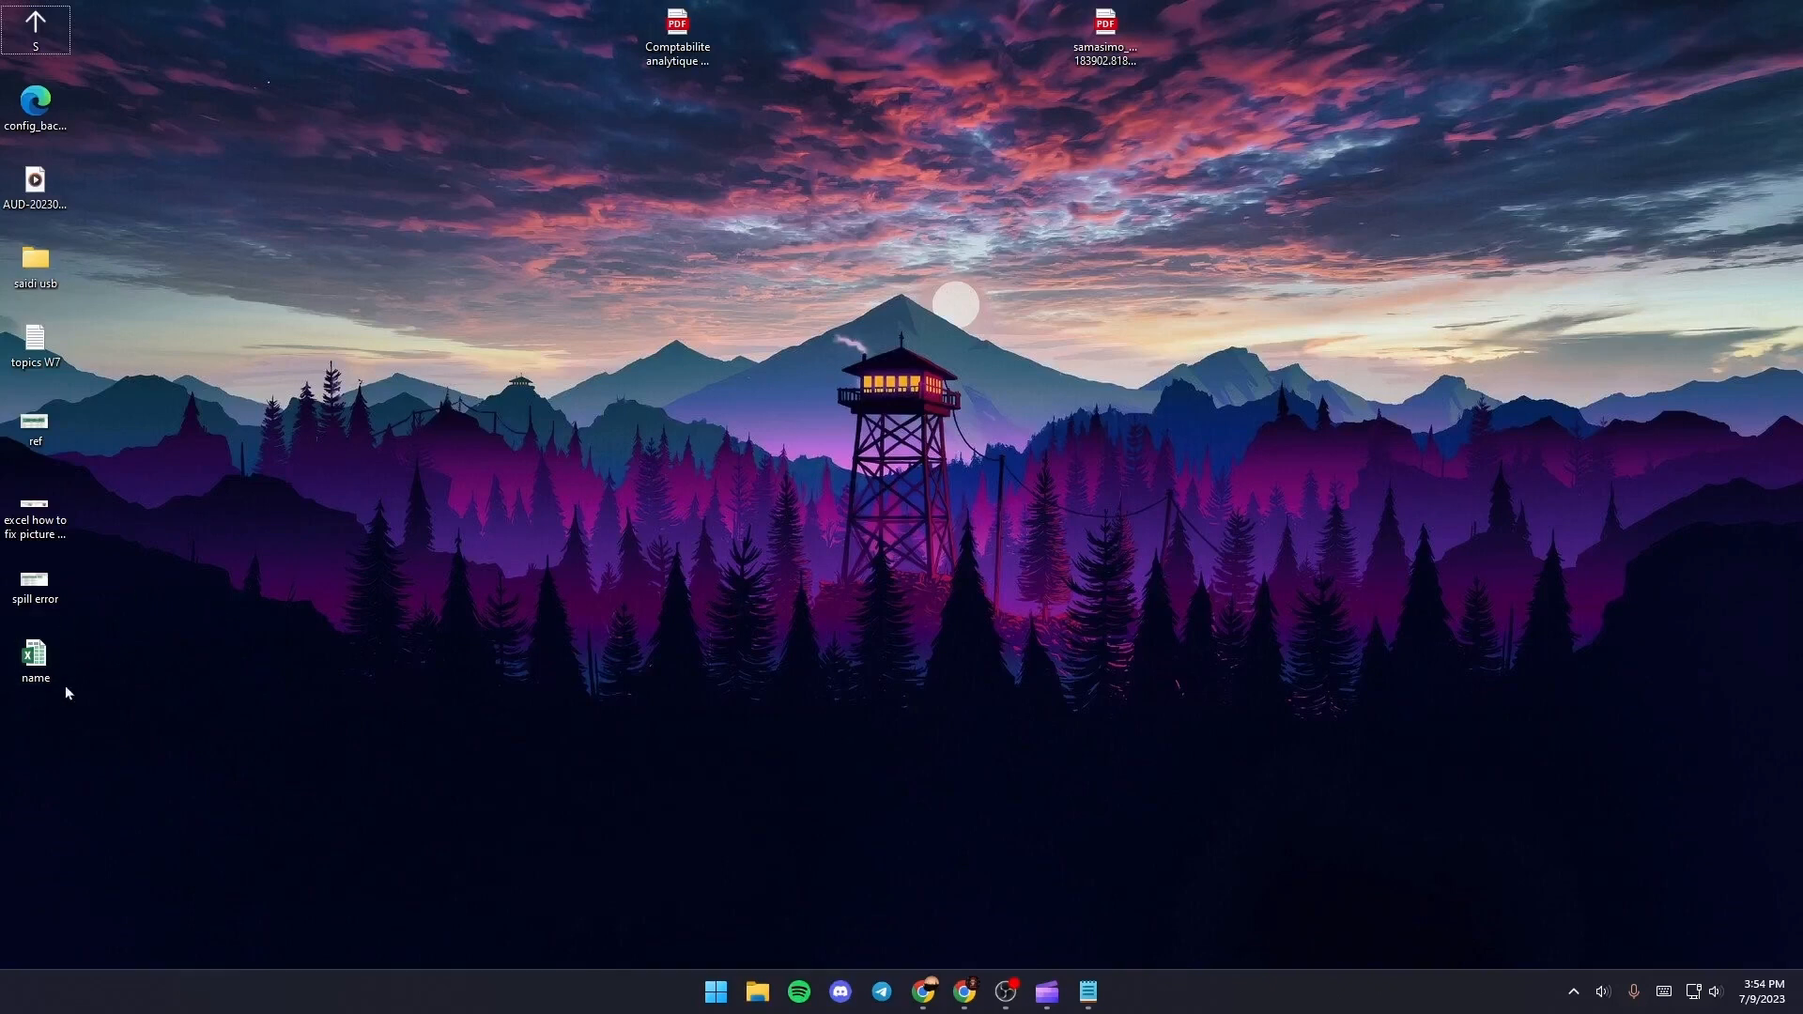
# Reopen the 'name' workbook from the desktop, showing 'hi' in D3
pyautogui.doubleClick(34, 653)
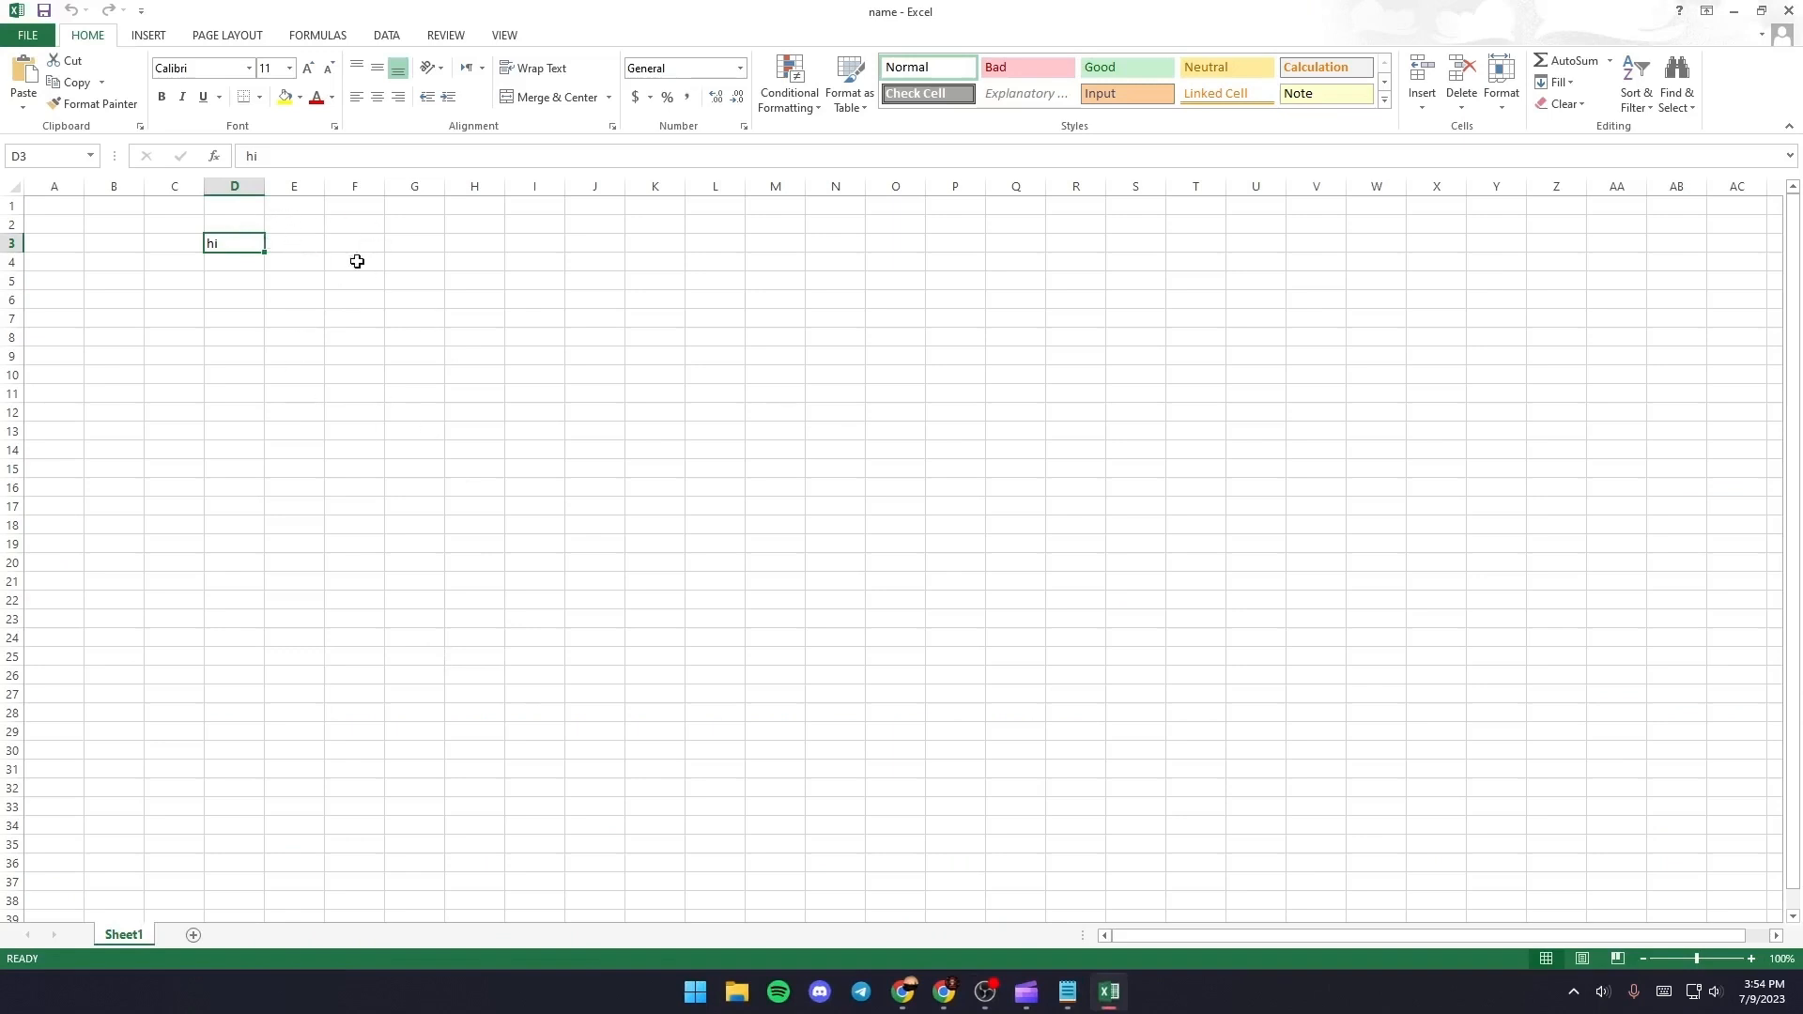
pyautogui.moveTo(360, 263)
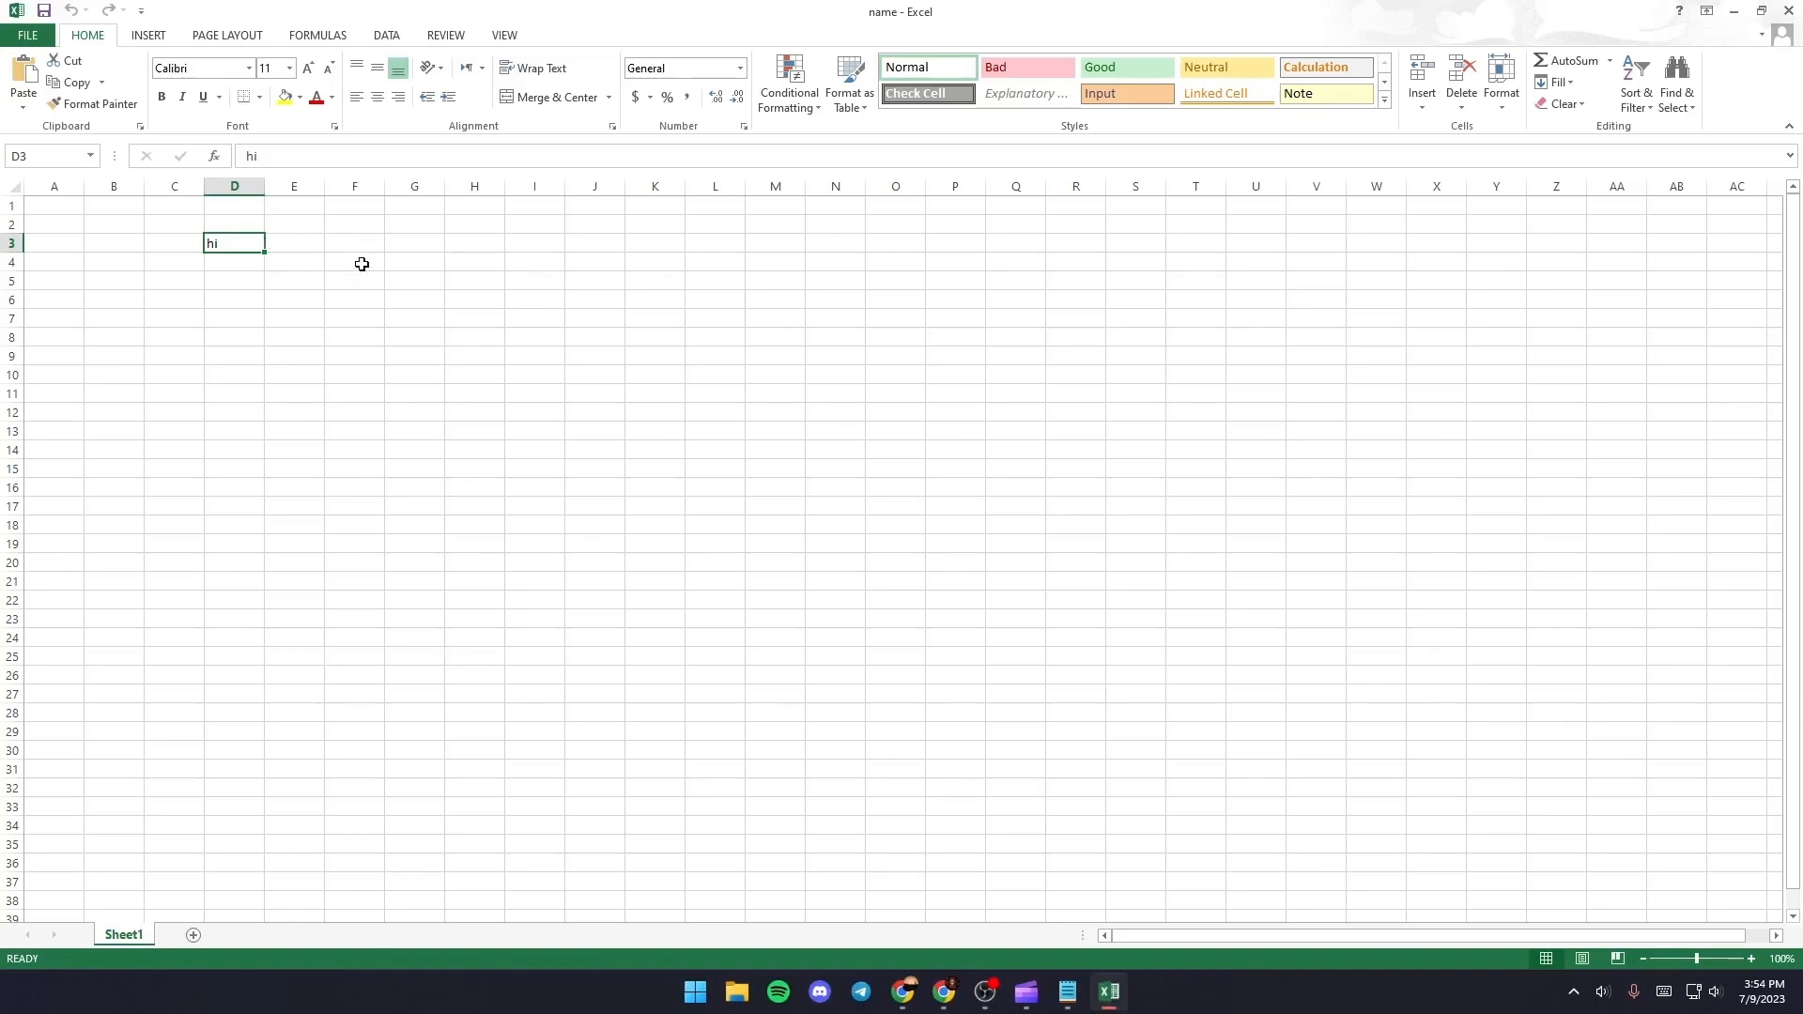